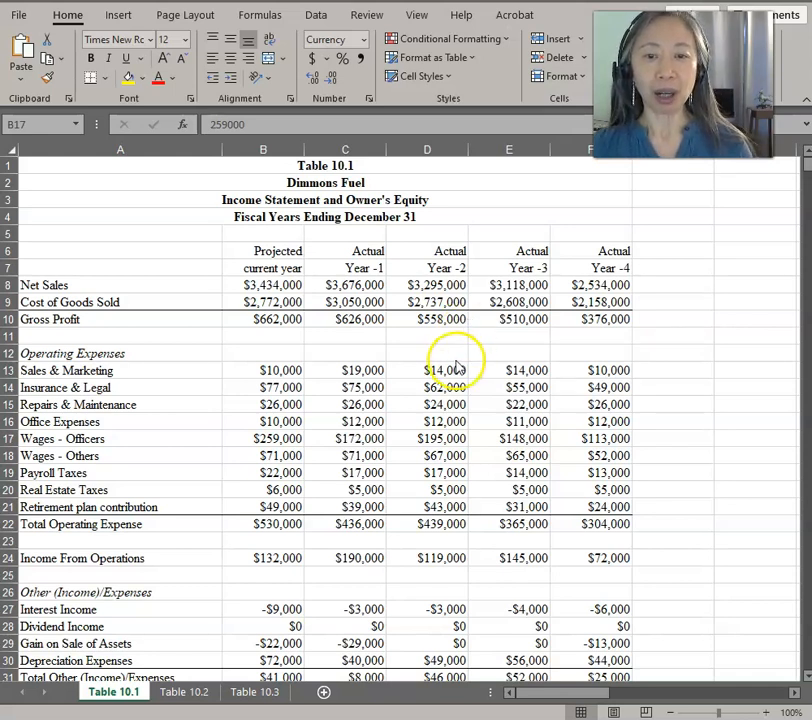
mouse_move(491, 351)
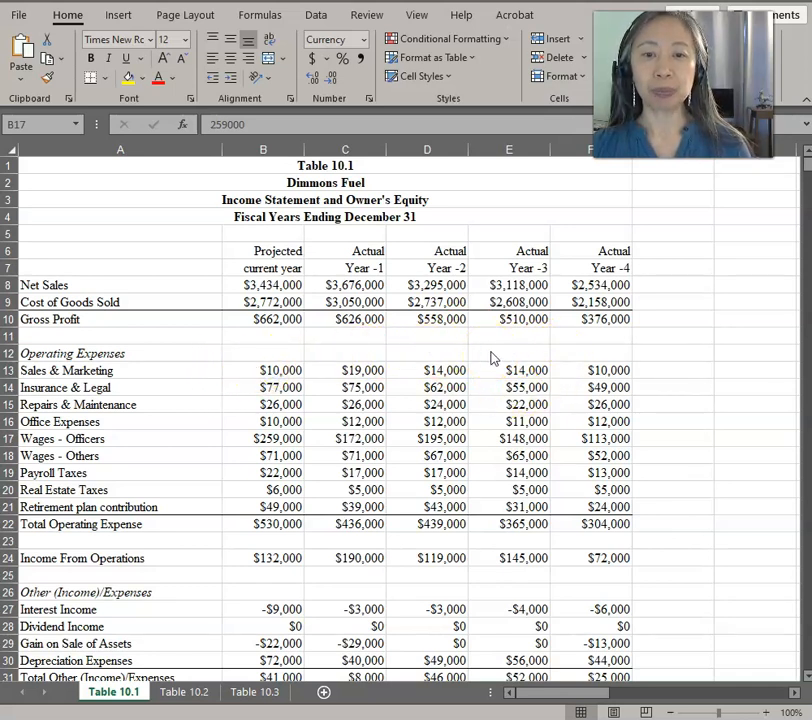
Move between the Table 10.1 income statement and Table 10.2 adjustments sheets, ending on Table 10.2
scroll("down", 3)
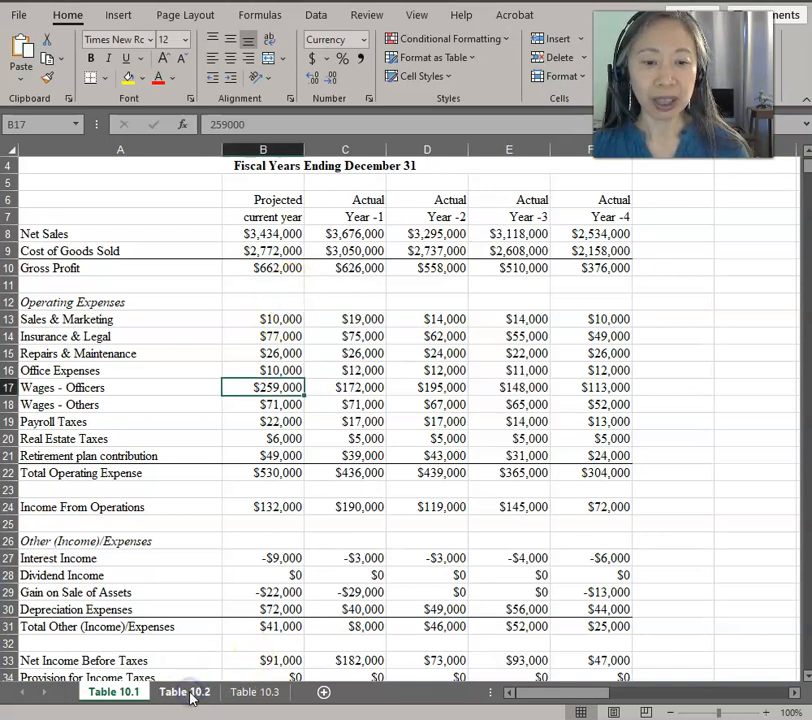
left_click(184, 692)
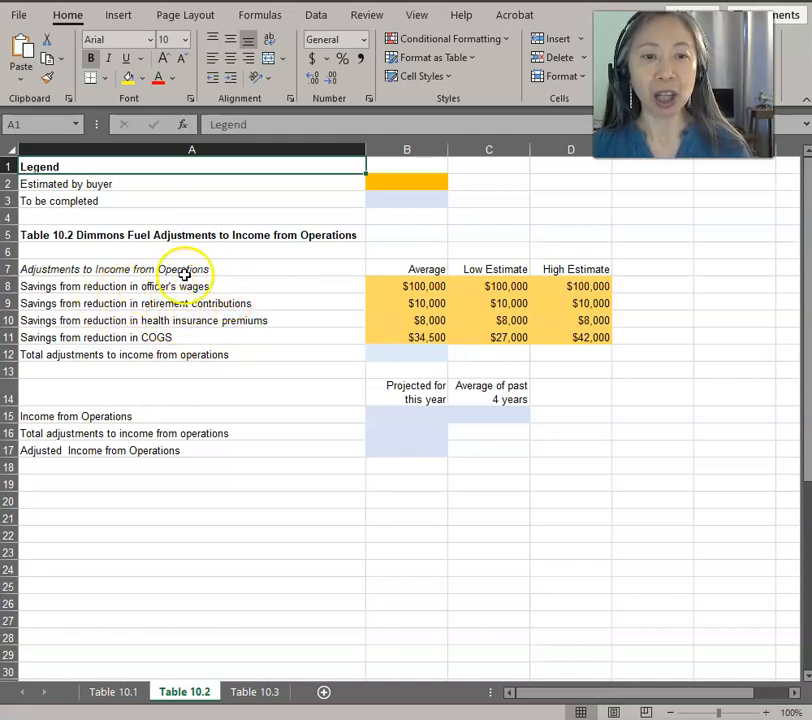
mouse_move(168, 525)
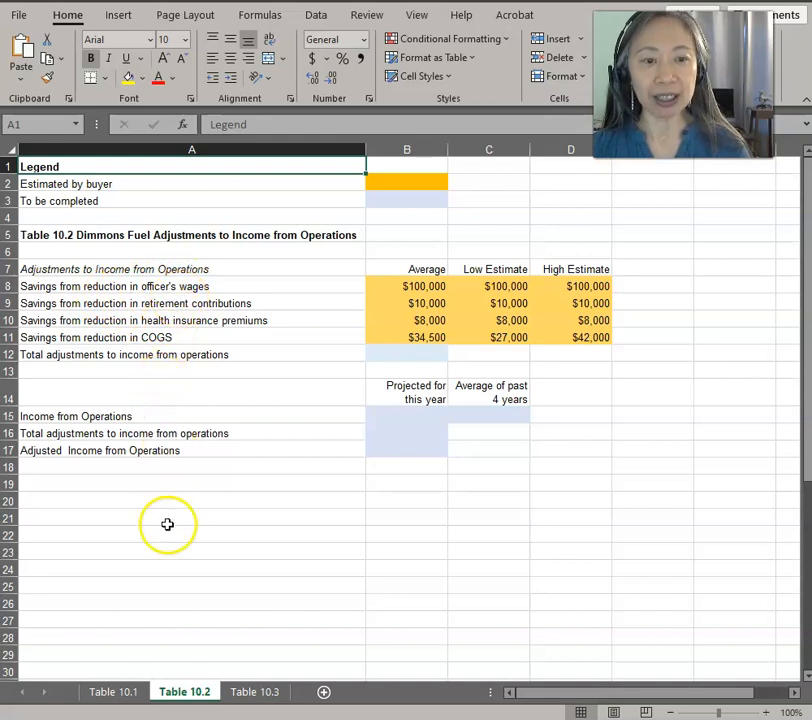
left_click(112, 692)
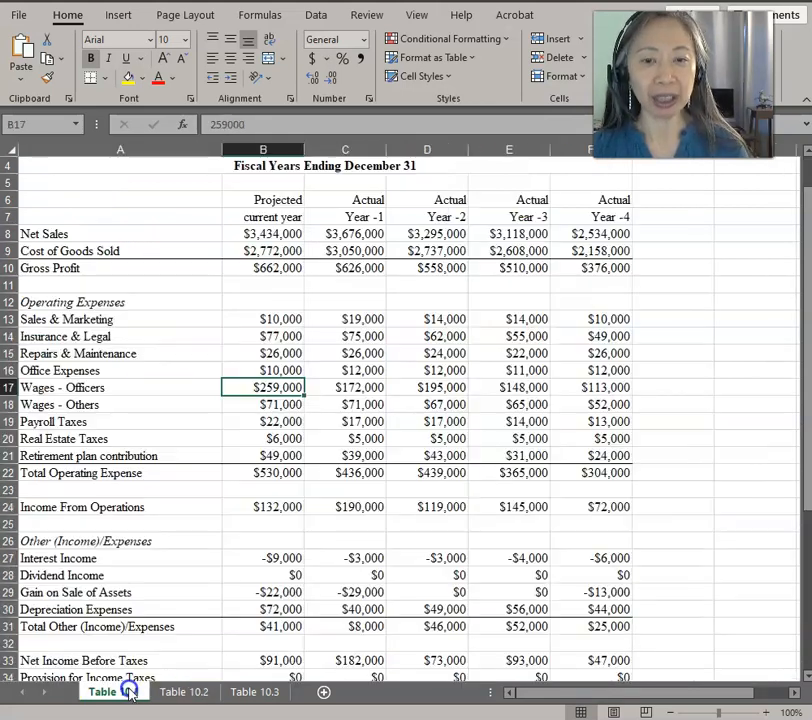
left_click(113, 691)
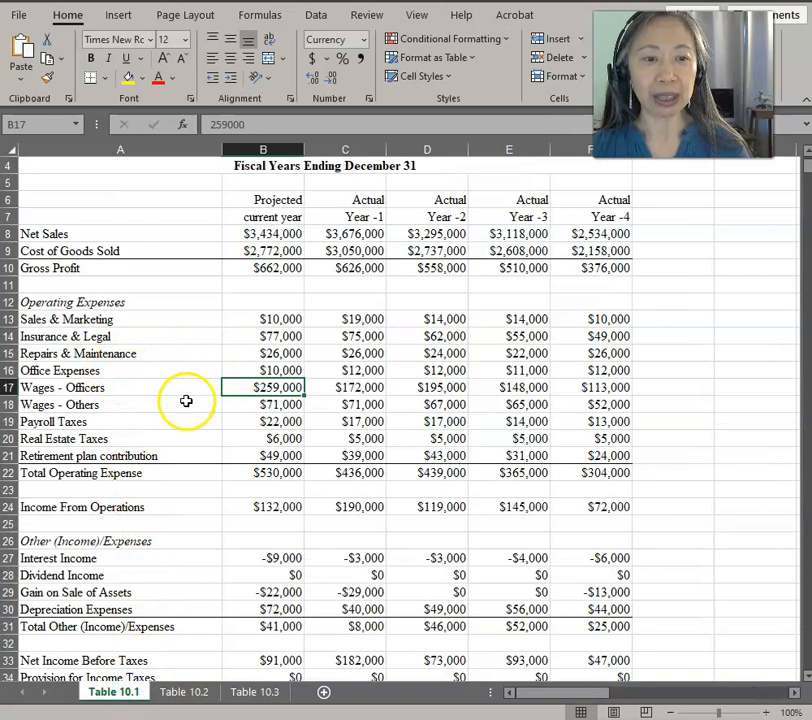
mouse_move(140, 407)
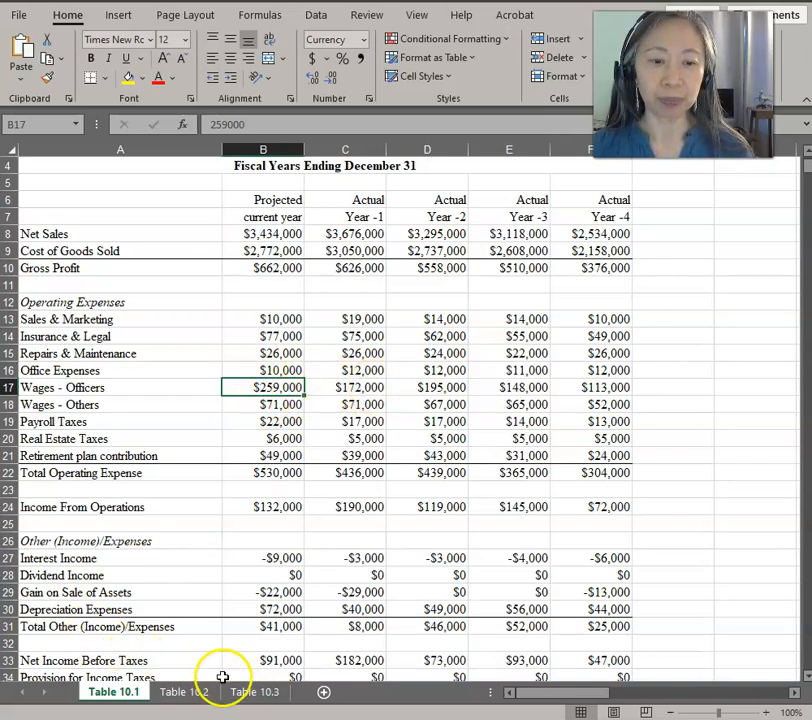
left_click(183, 691)
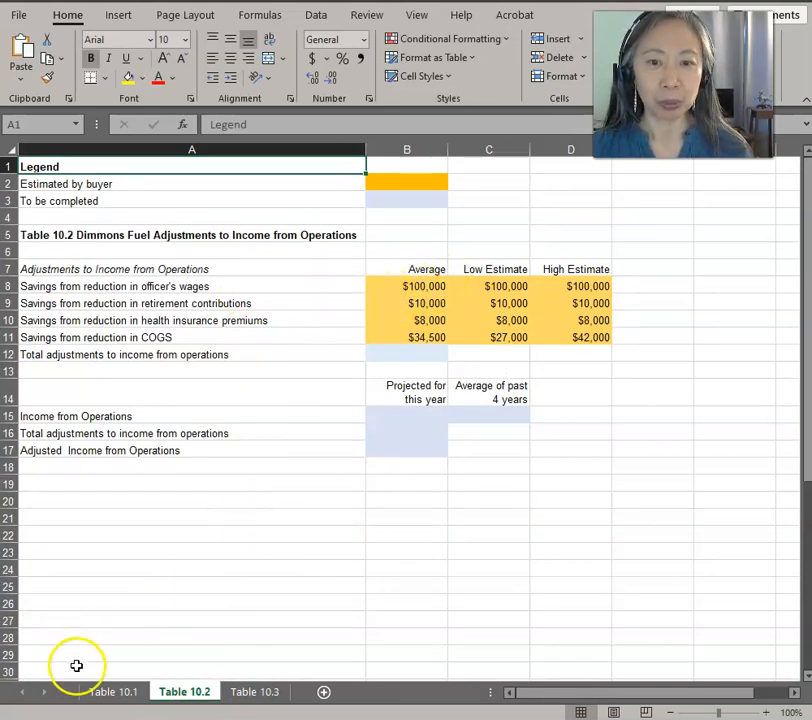
mouse_move(327, 288)
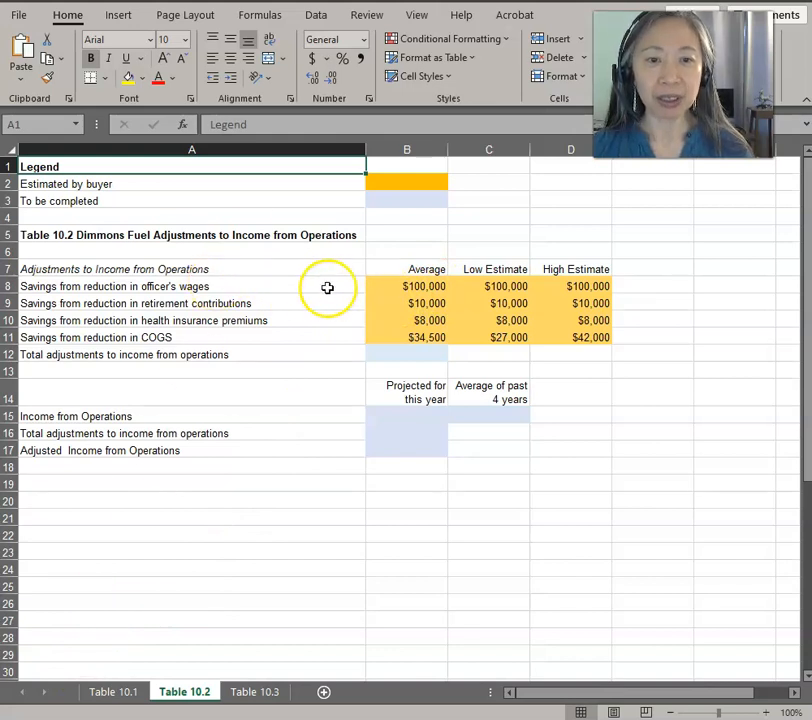
mouse_move(385, 283)
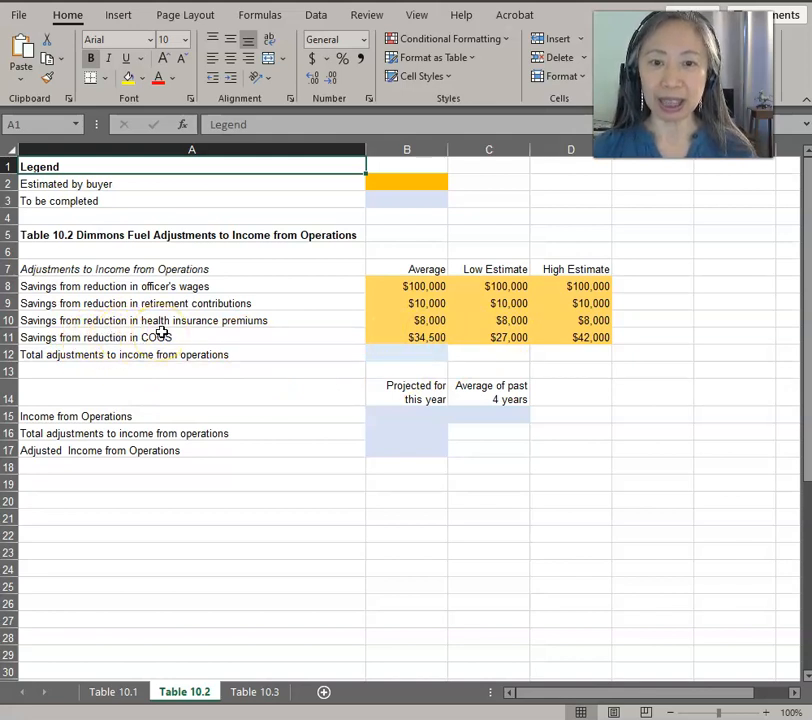
mouse_move(346, 392)
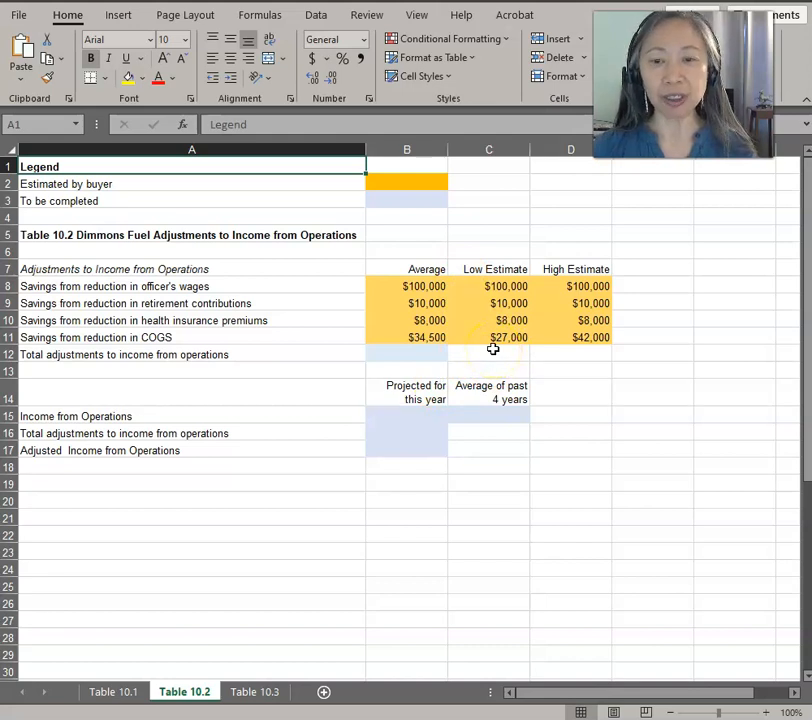
mouse_move(562, 341)
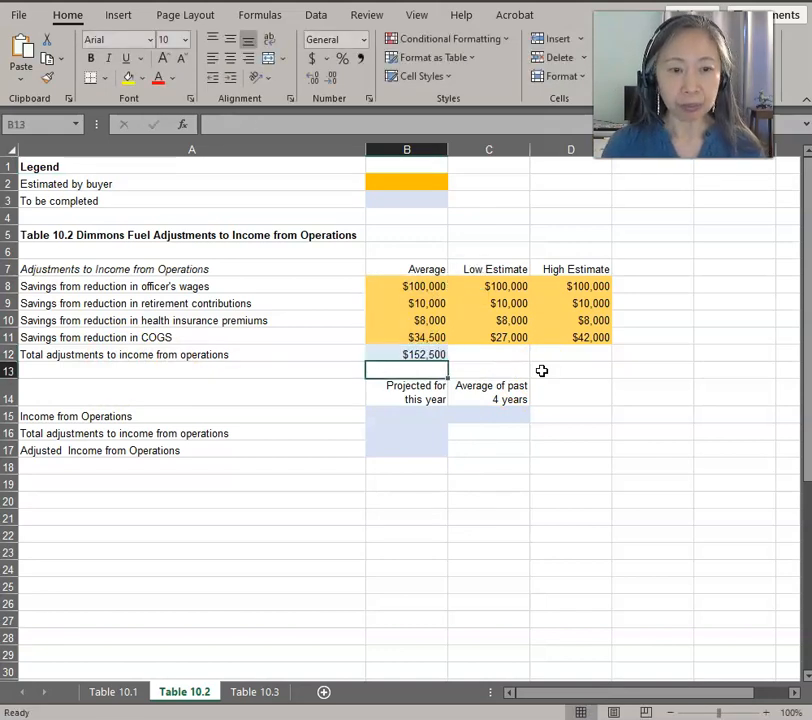
Link this year's income from operations in B15 to Table 10.1's $132,000 figure
left_click(406, 415)
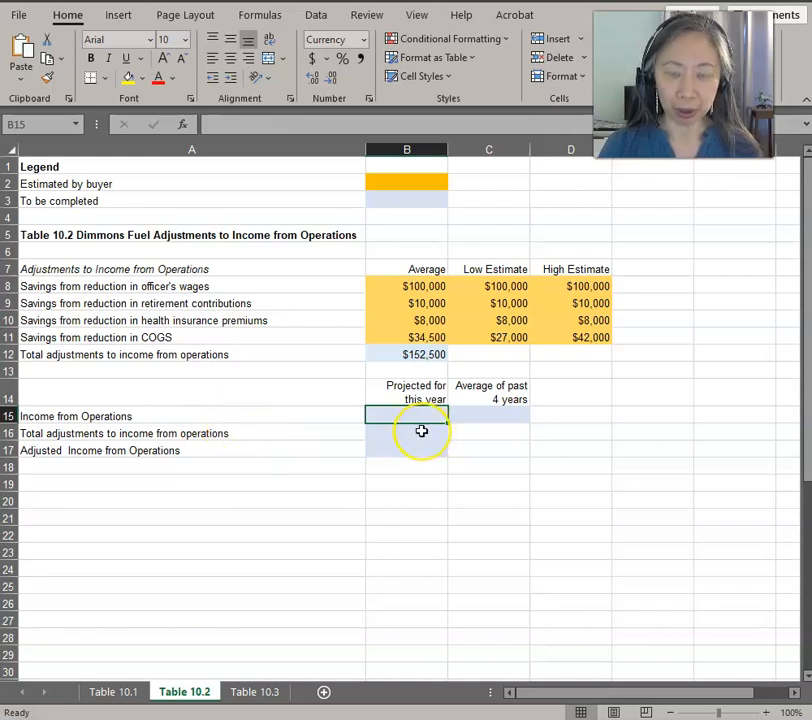
type("=")
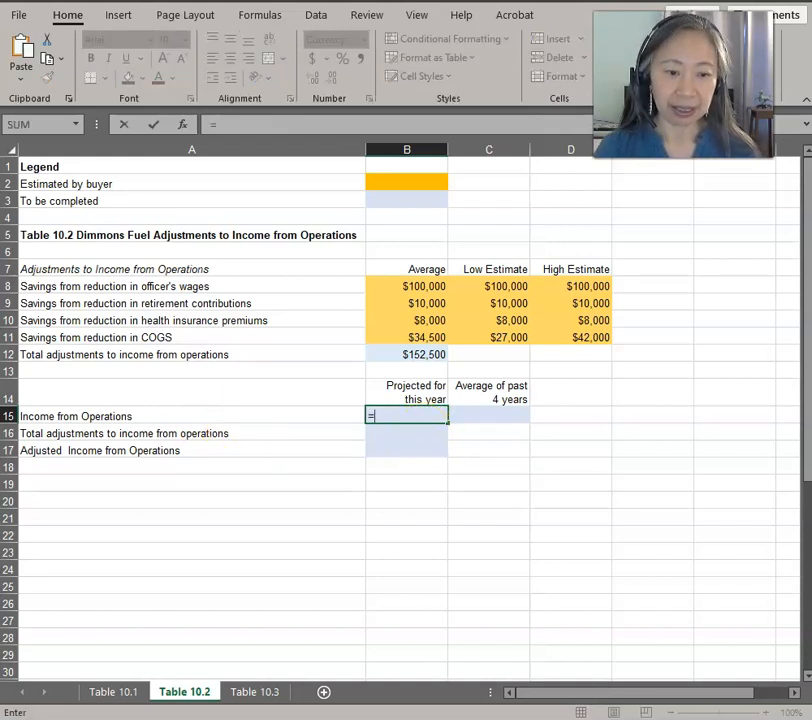
left_click(112, 692)
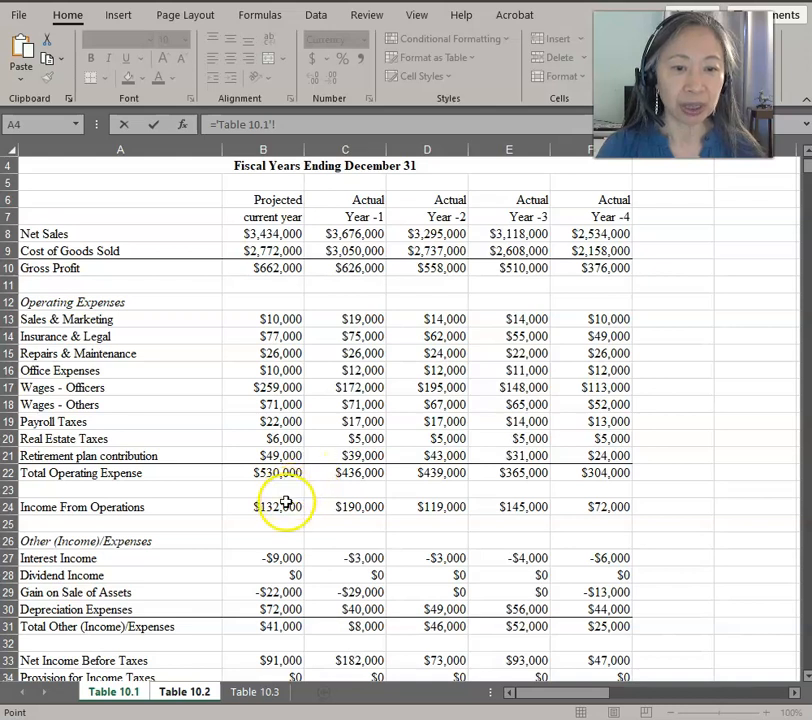
left_click(263, 507)
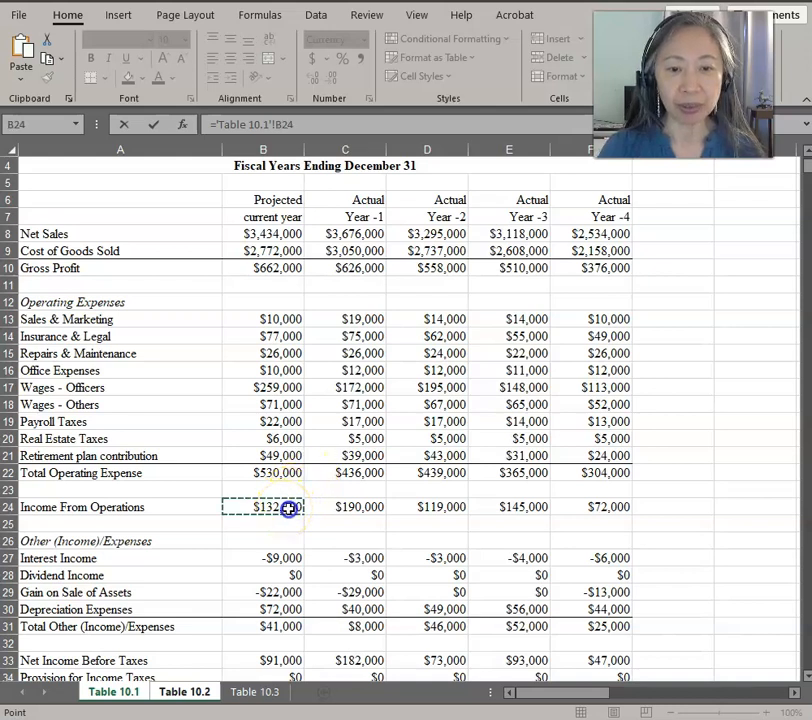
left_click(184, 691)
type("=")
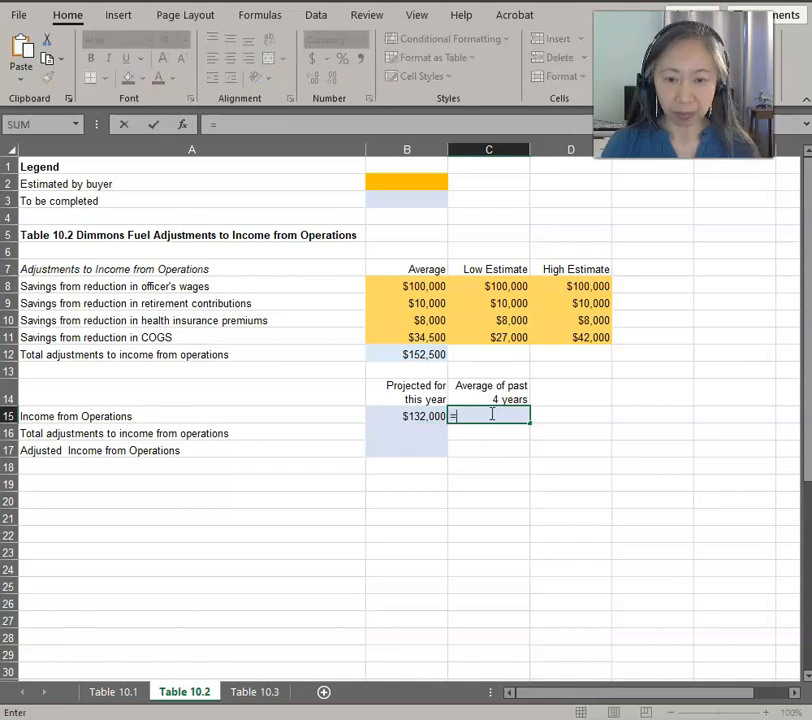
Enter the past four-year average income from operations ($131,500) in C15 using AVERAGE
type("average(")
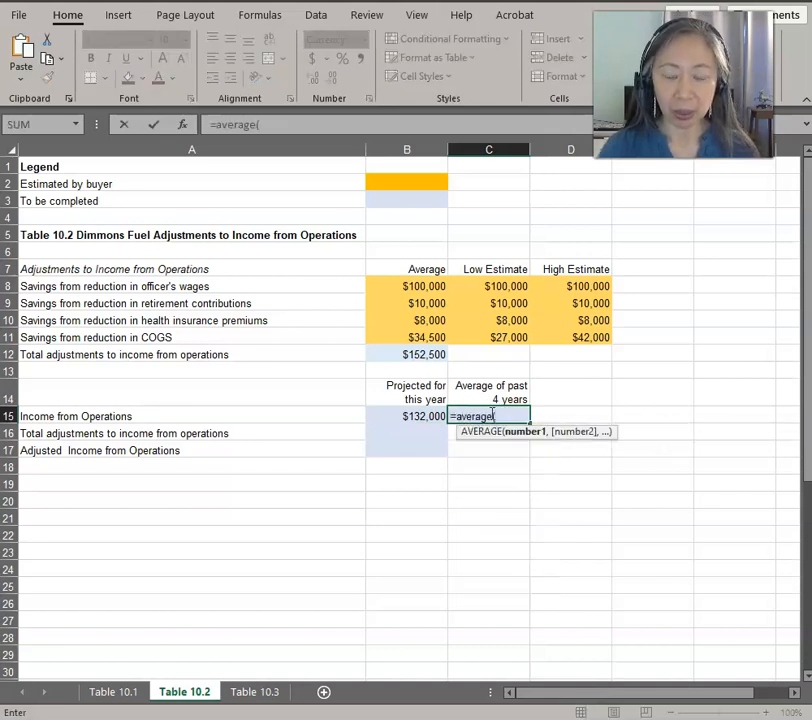
left_click(112, 691)
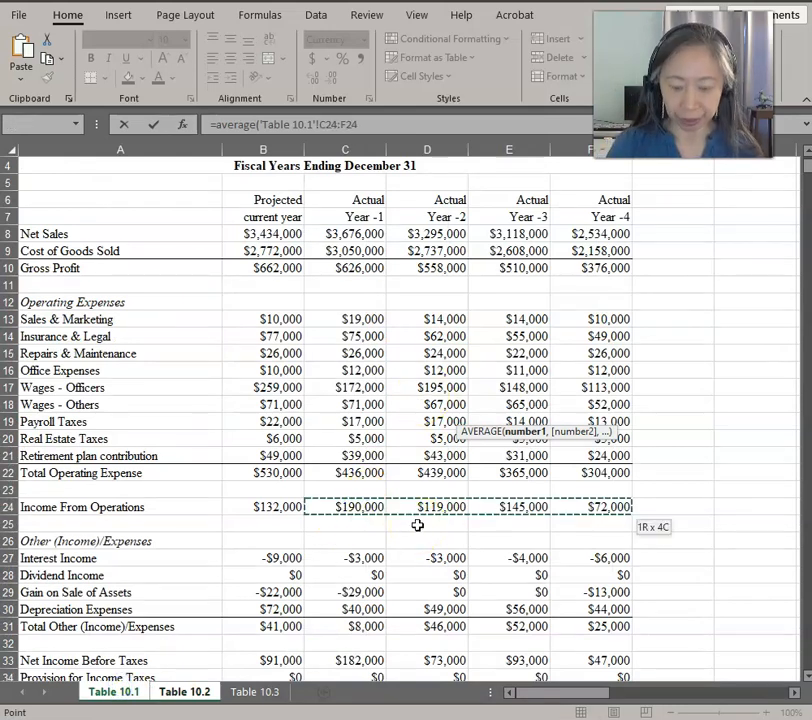
left_click(184, 691)
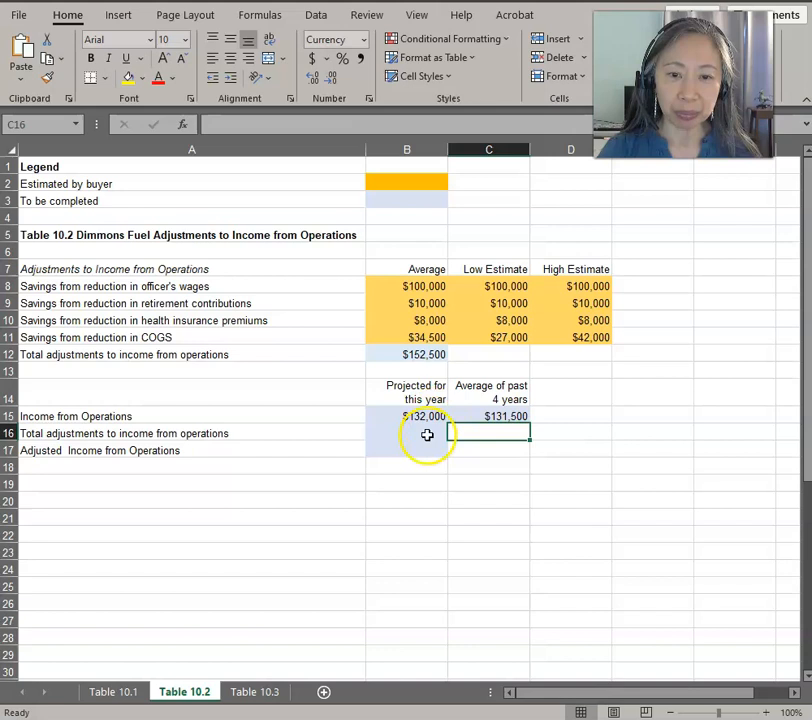
Begin the formula for this year's $152,500 total adjustments in B16
left_click(406, 433)
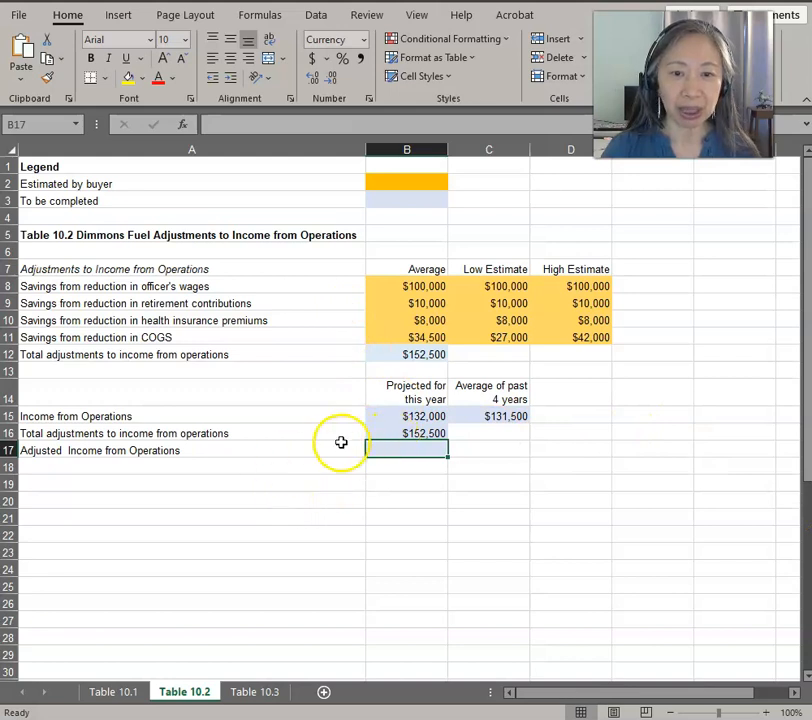
mouse_move(202, 346)
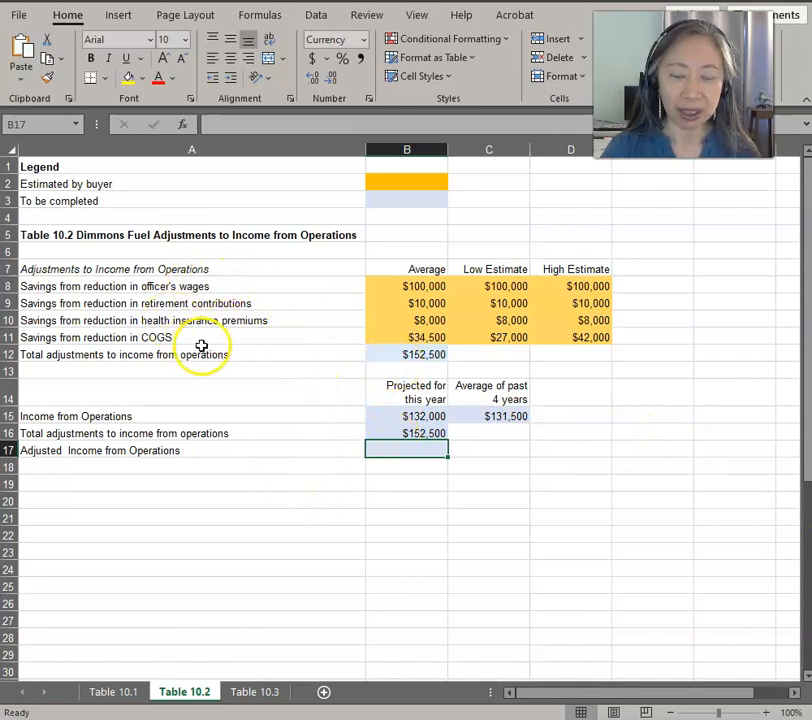
mouse_move(507, 509)
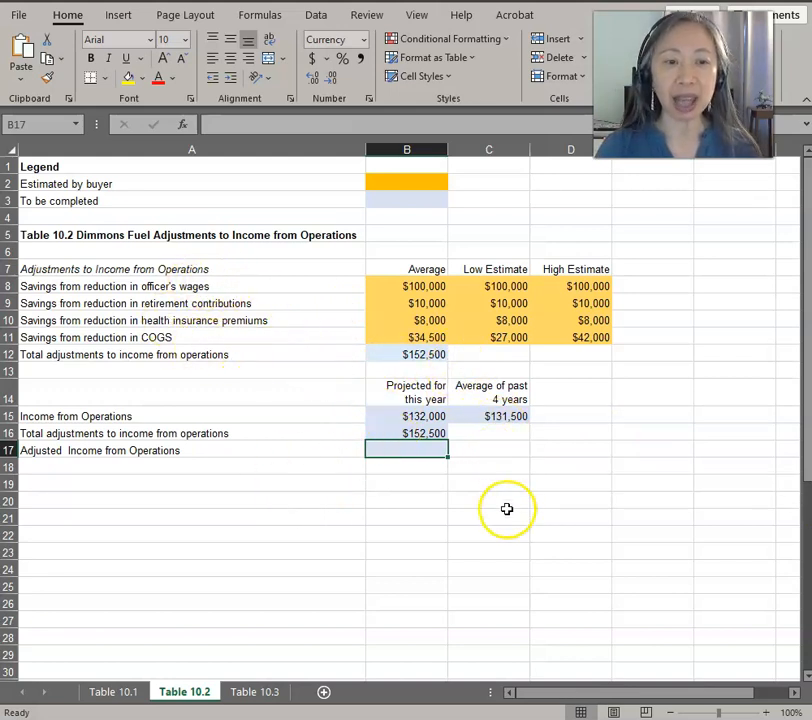
type("=")
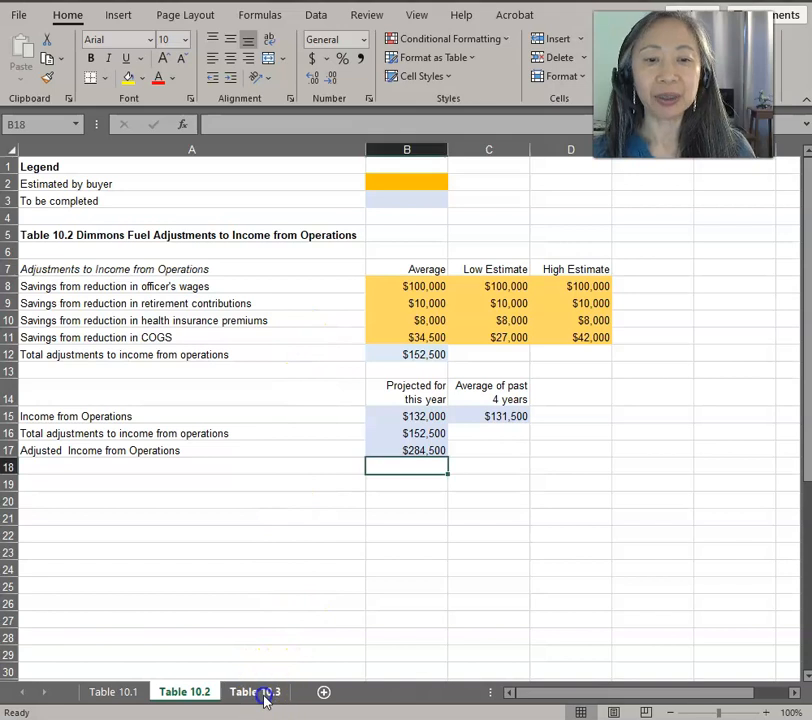
Switch to the Table 10.3 Dimmons Fuel valuation sheet, review return on assets, and select B7
left_click(254, 691)
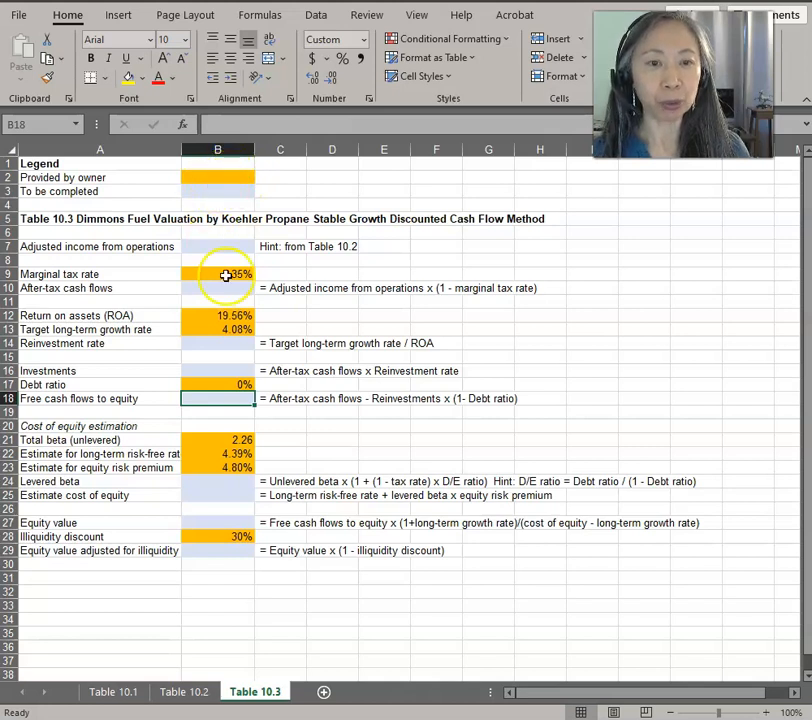
left_click(218, 315)
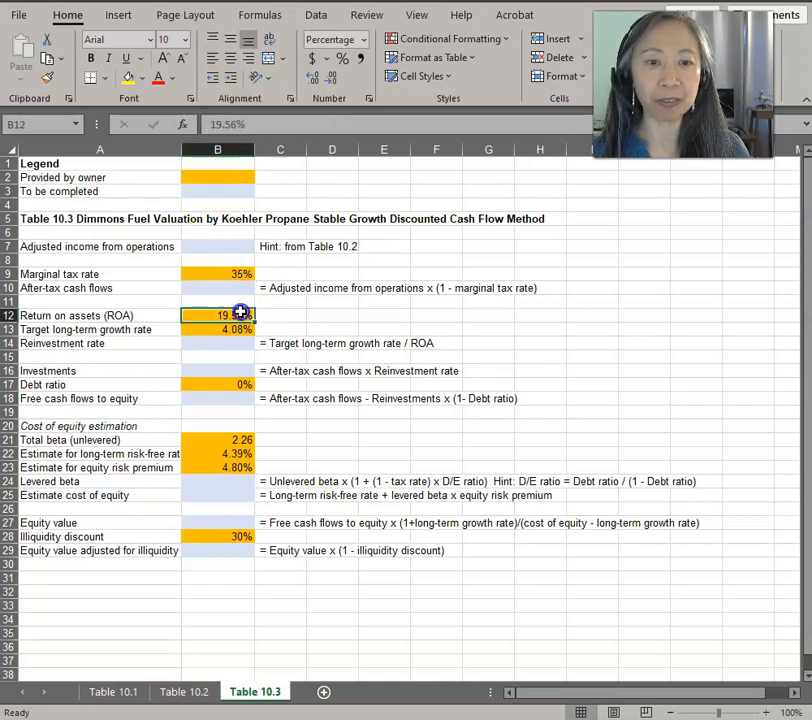
left_click(218, 384)
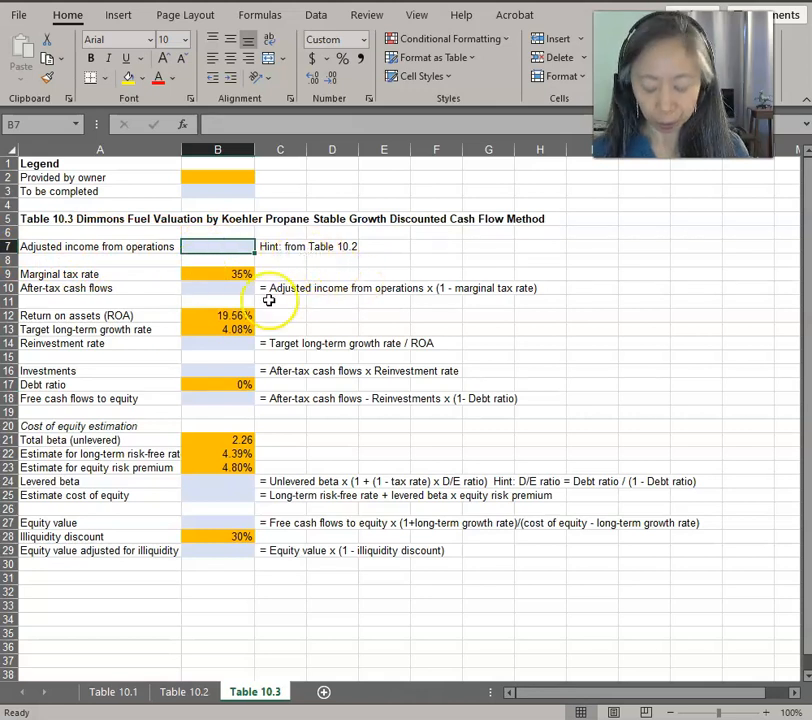
Link adjusted income from operations in B7 to Table 10.2's $284,500
type("=")
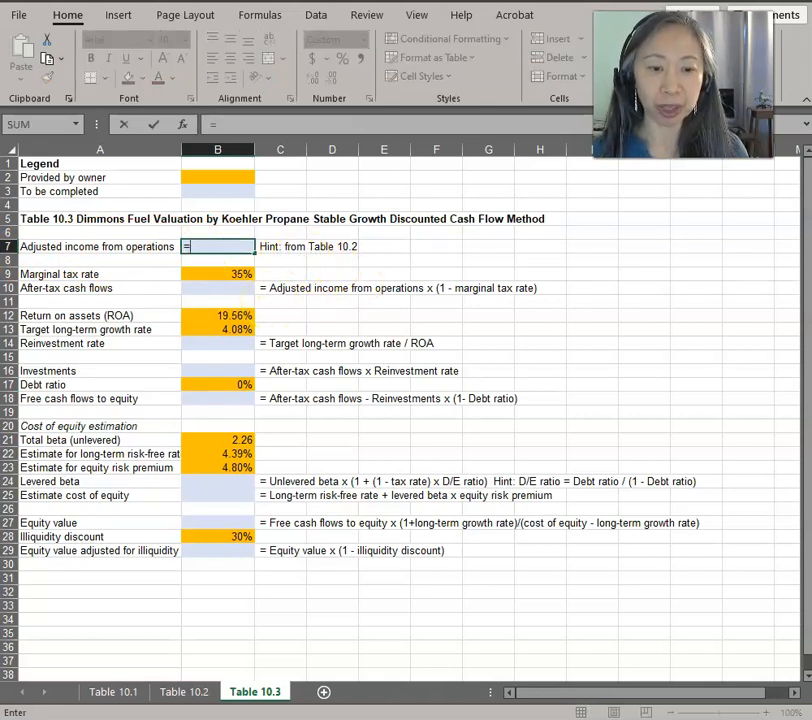
left_click(183, 691)
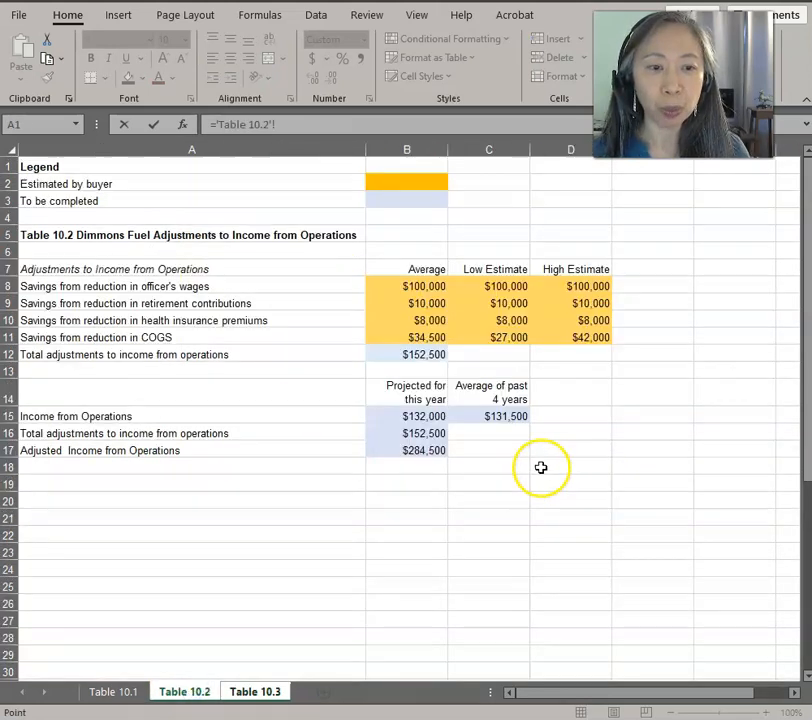
left_click(255, 691)
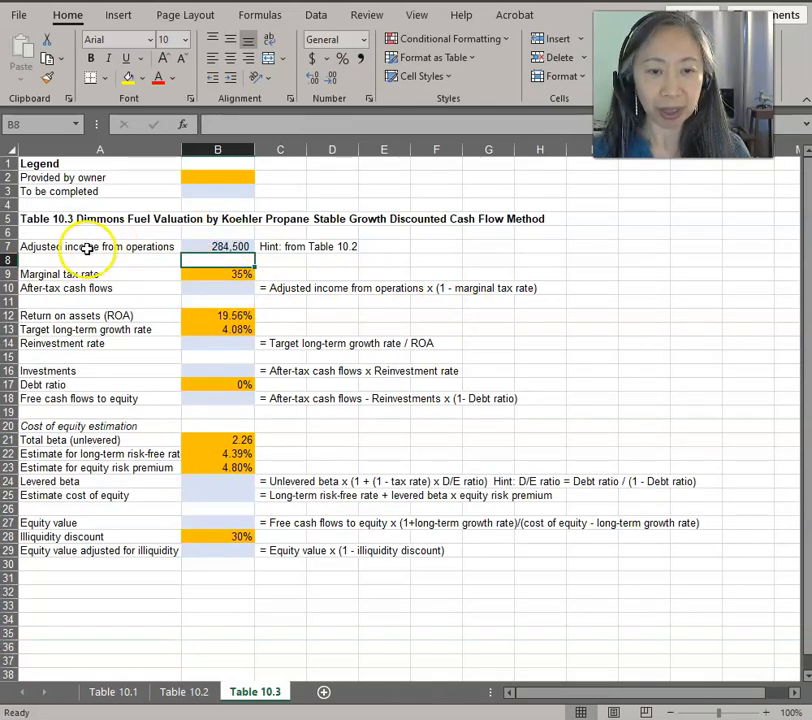
mouse_move(435, 298)
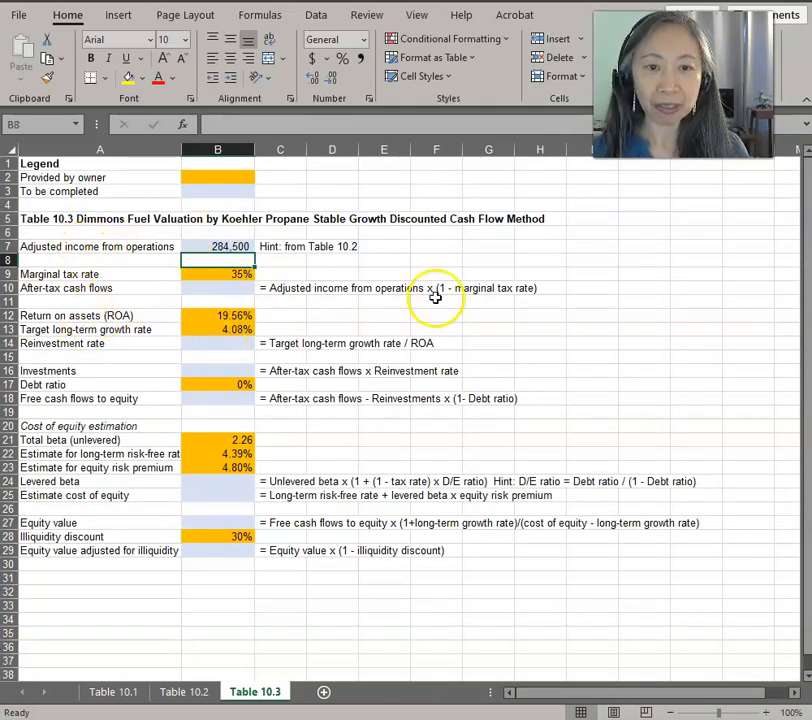
mouse_move(500, 303)
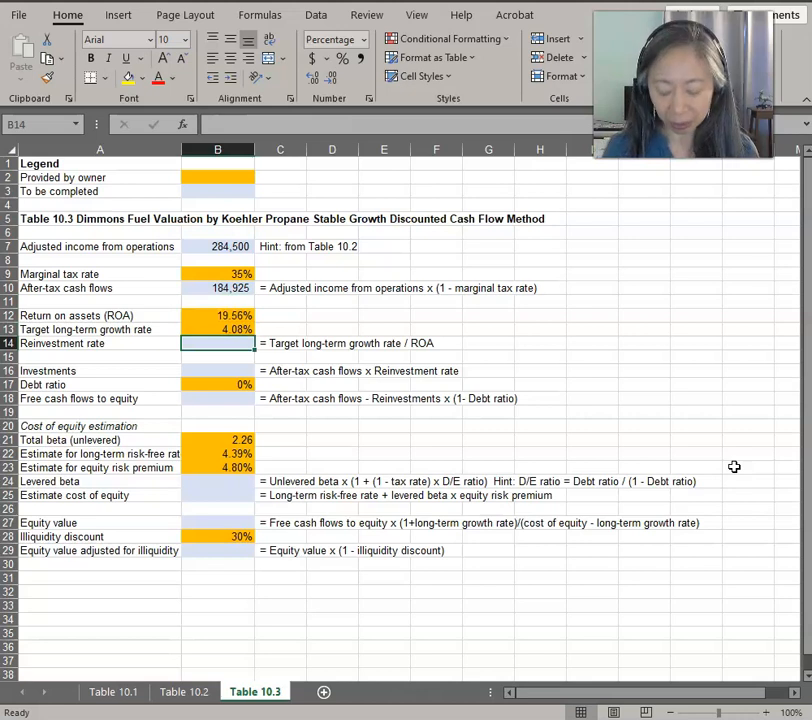
Compute the 20.86% reinvestment rate in B14 and start B16's investments formula with it
type("=B13/")
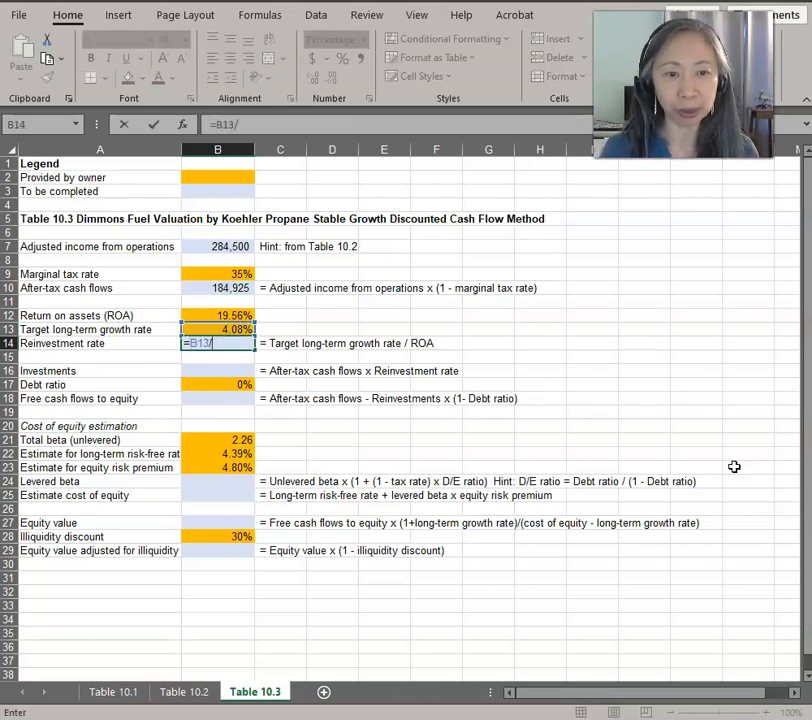
left_click(218, 315)
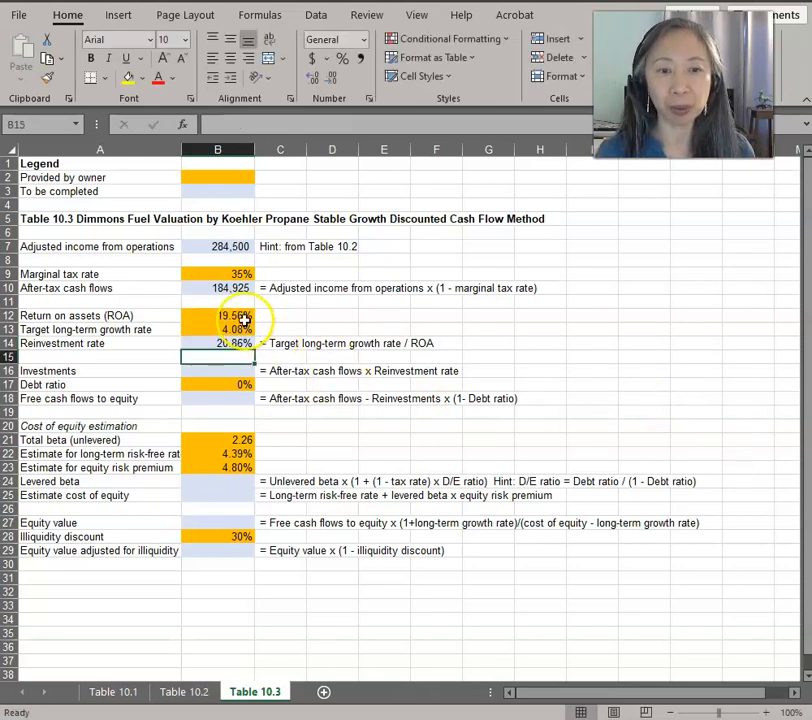
left_click(218, 315)
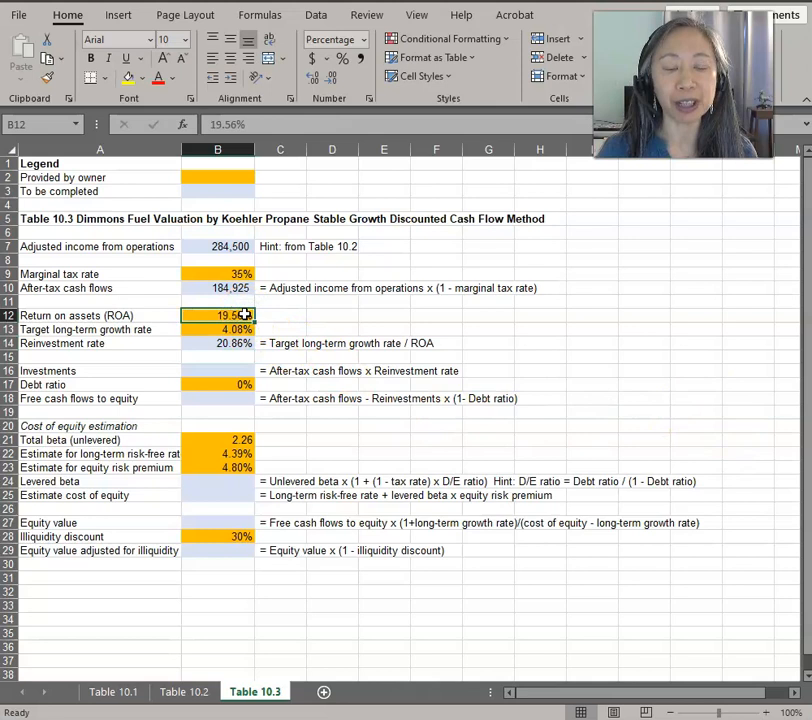
mouse_move(269, 595)
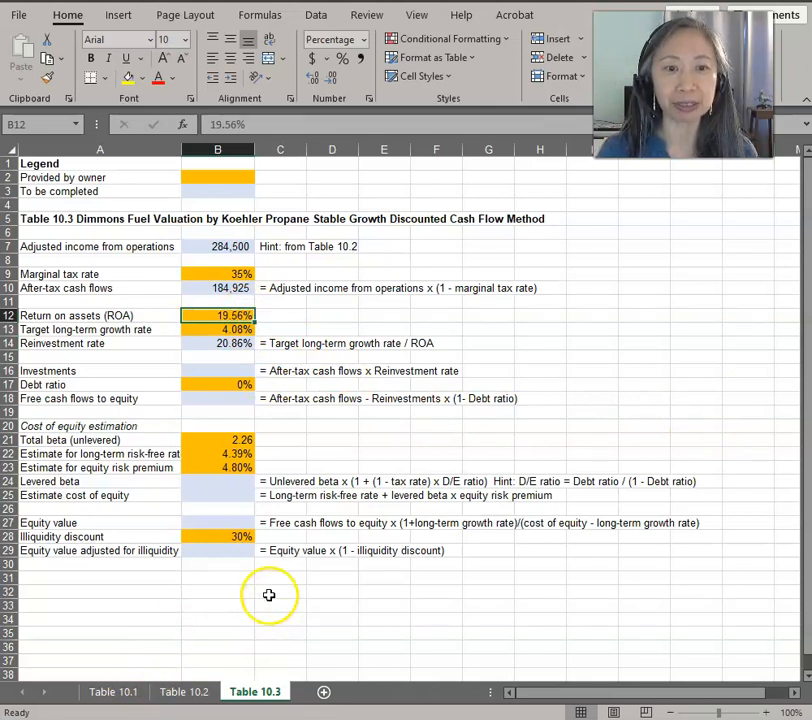
mouse_move(180, 373)
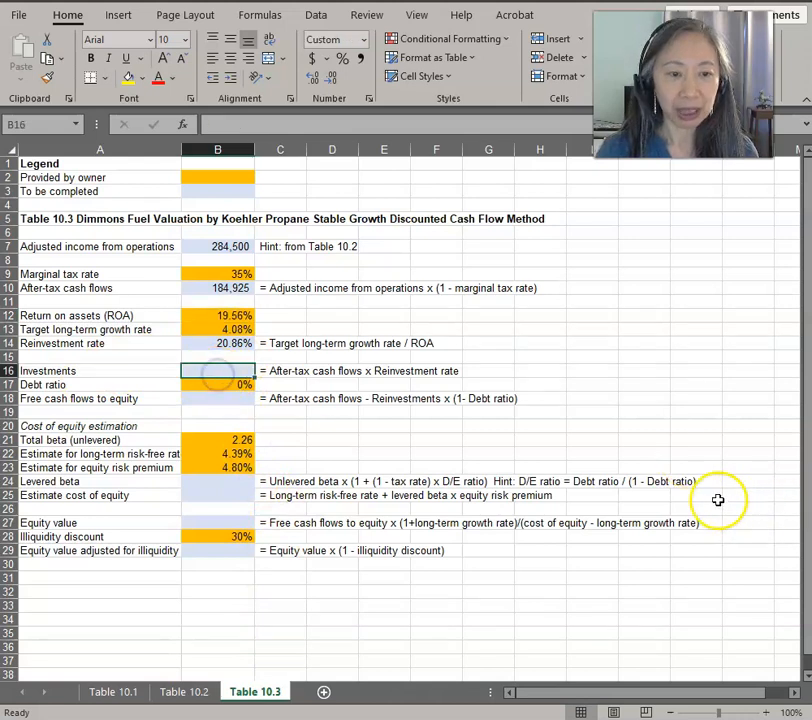
type("=B10")
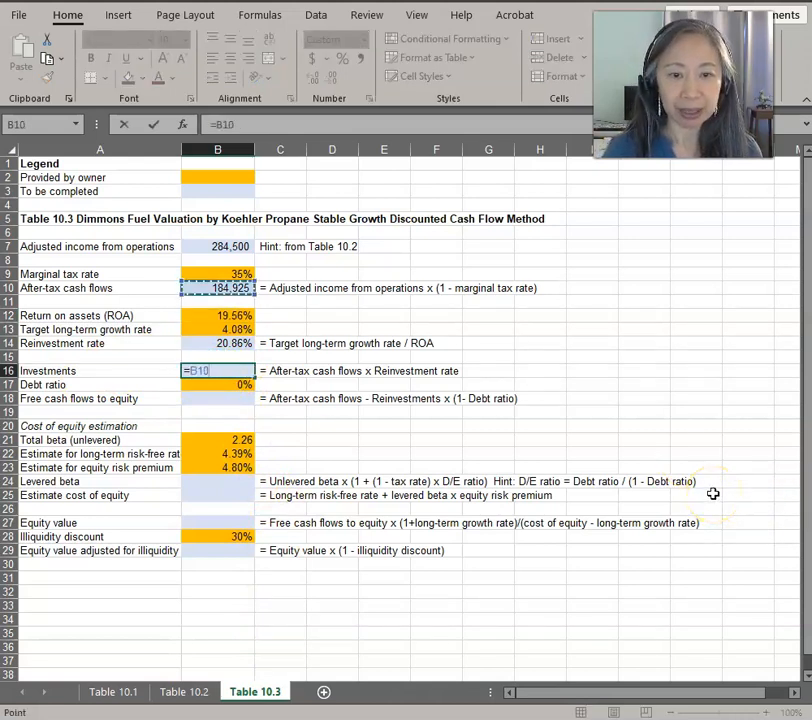
left_click(218, 343)
type("=")
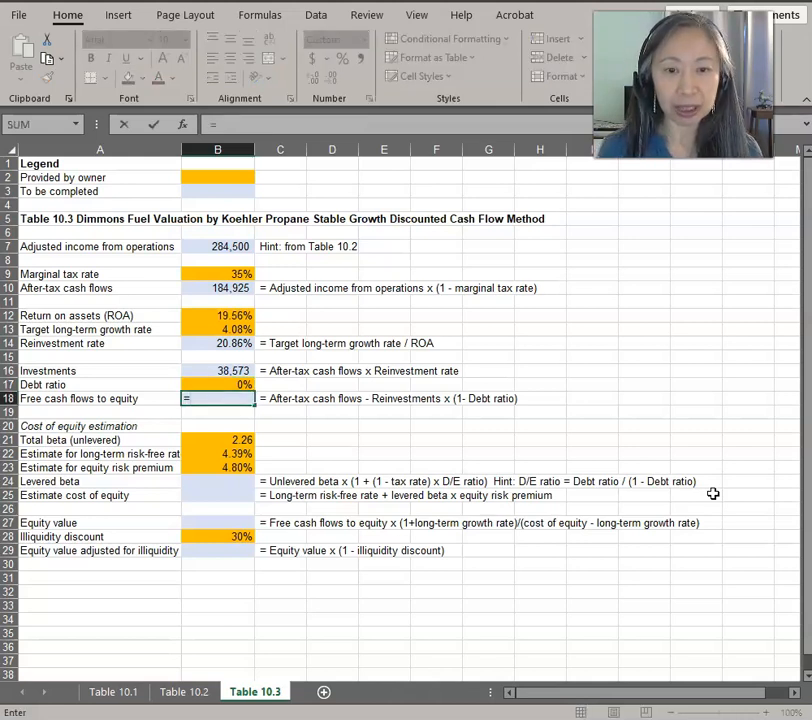
Build free cash flows to equity in B18 as =B10-B16*(1-B17), giving 146,352
left_click(218, 371)
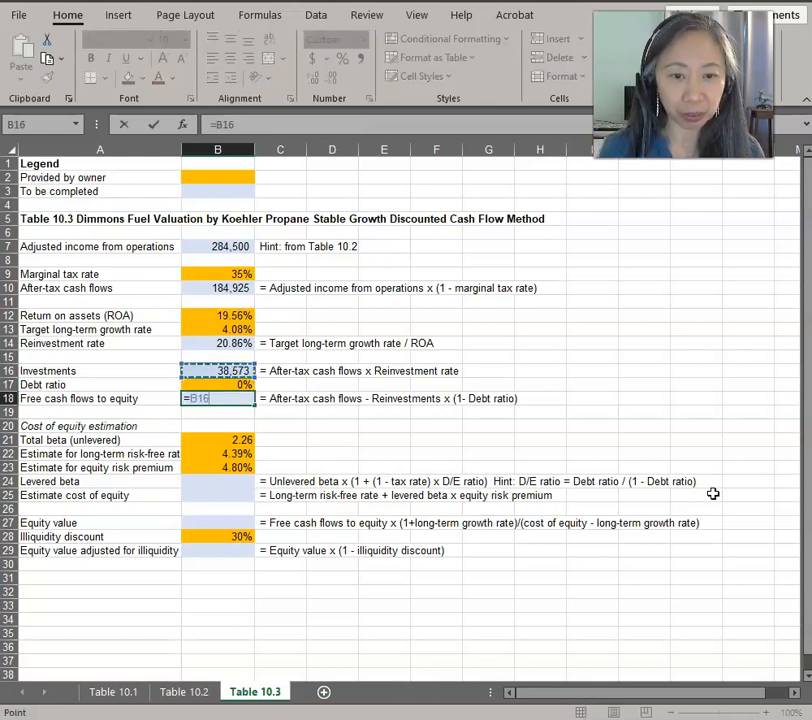
left_click(217, 288)
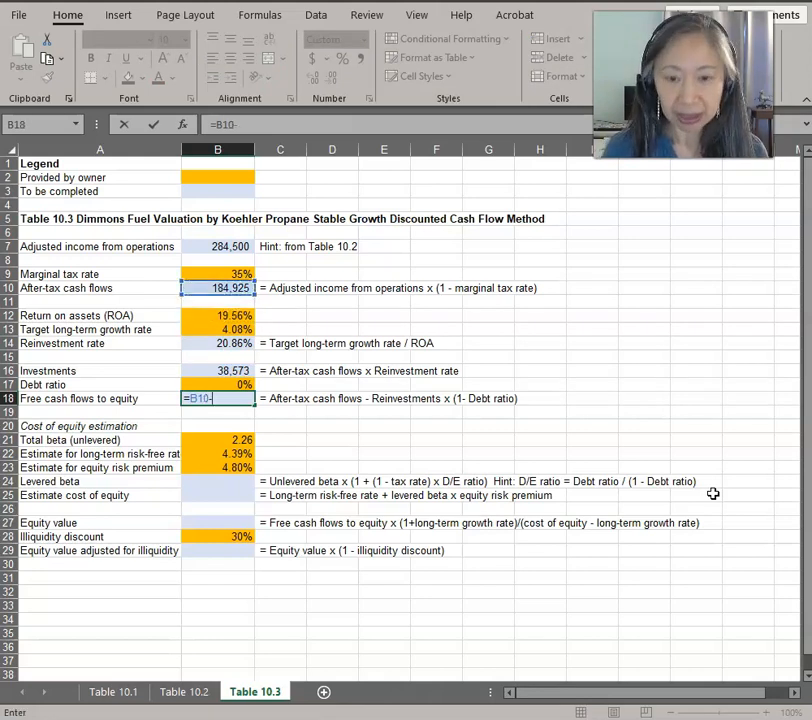
left_click(218, 384)
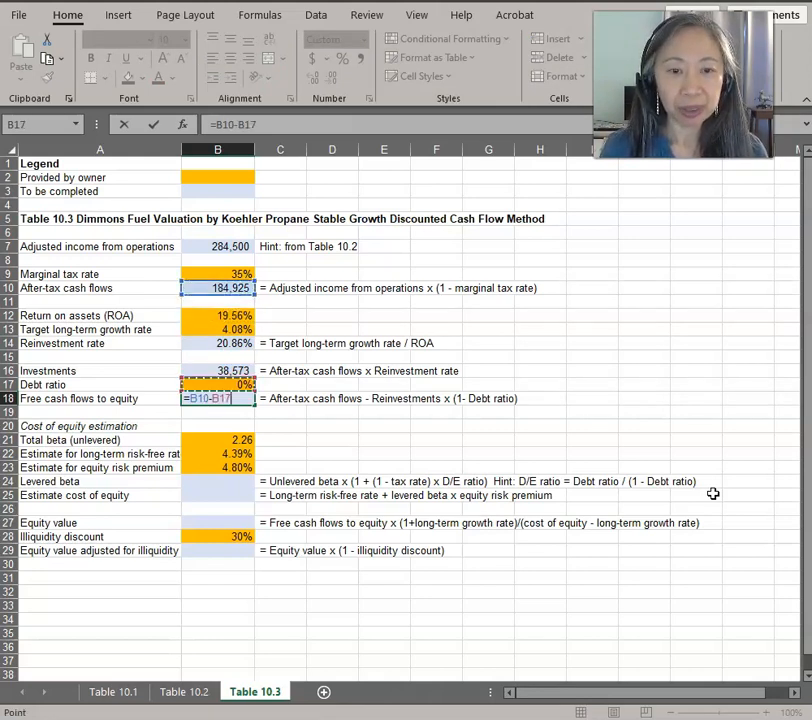
type("6*(1")
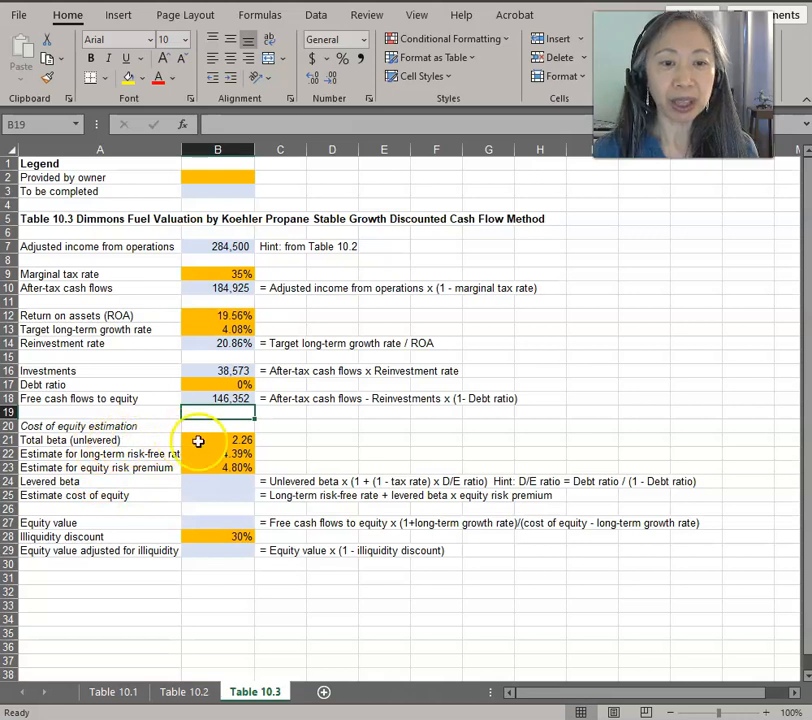
left_click(218, 440)
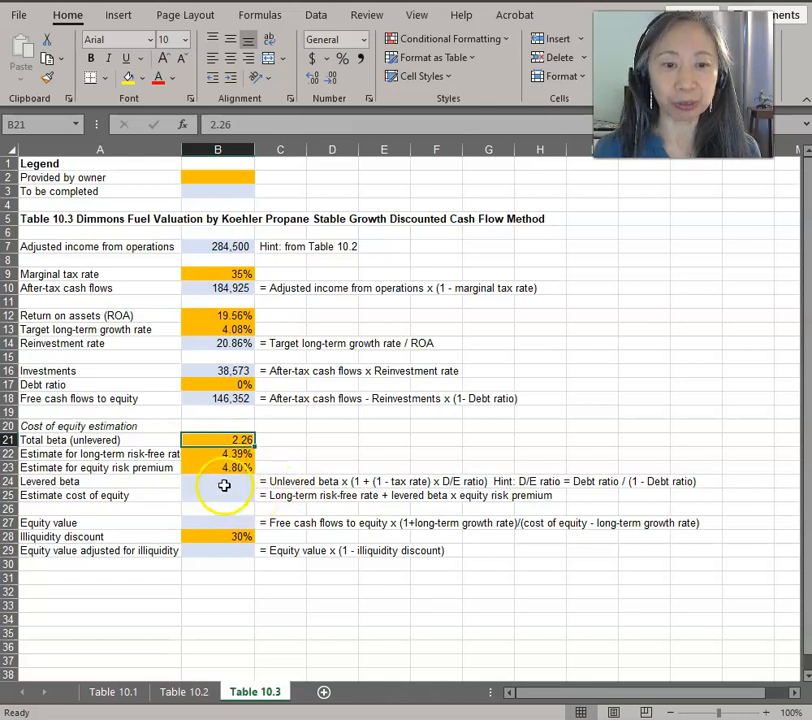
left_click(218, 481)
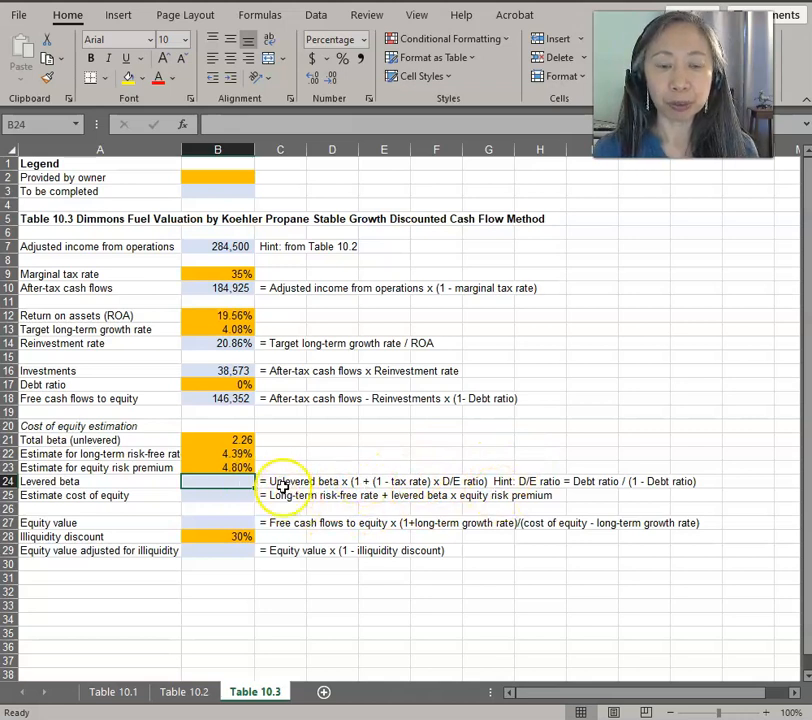
mouse_move(343, 461)
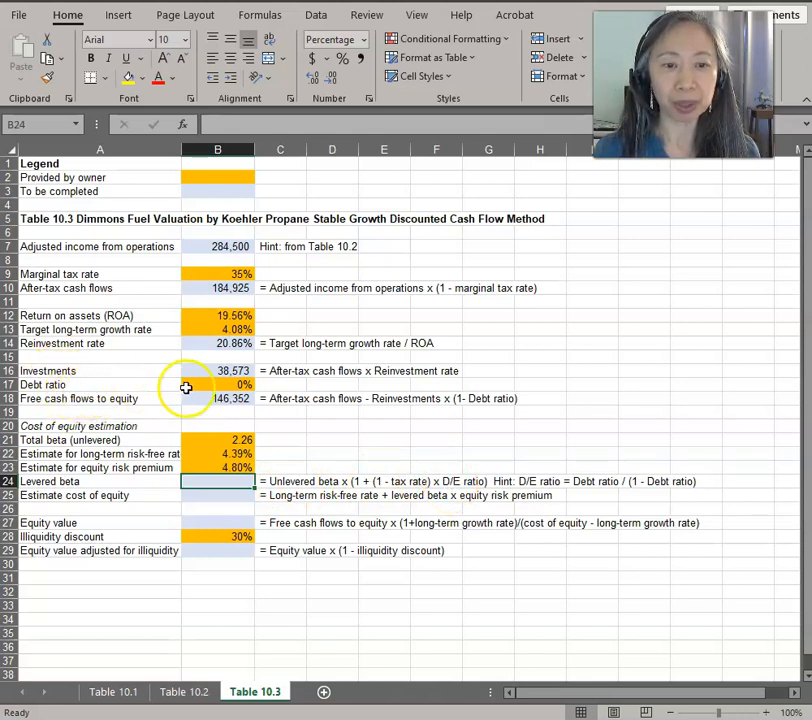
mouse_move(533, 487)
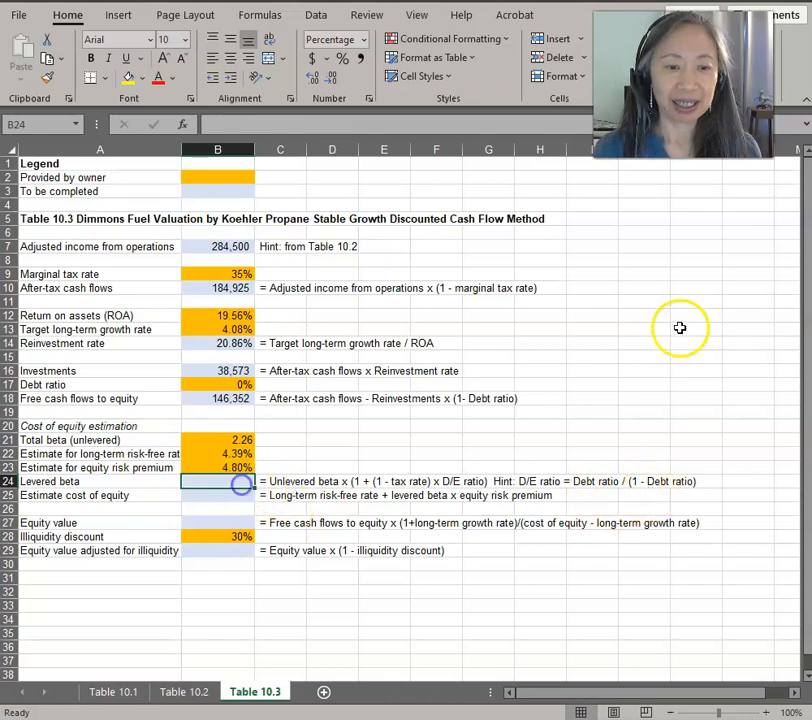
Enter levered beta =B21*(1+(1-B9)*(B17/(1-B17))) in B24, accepting Excel's correction, giving 2.26
type("=")
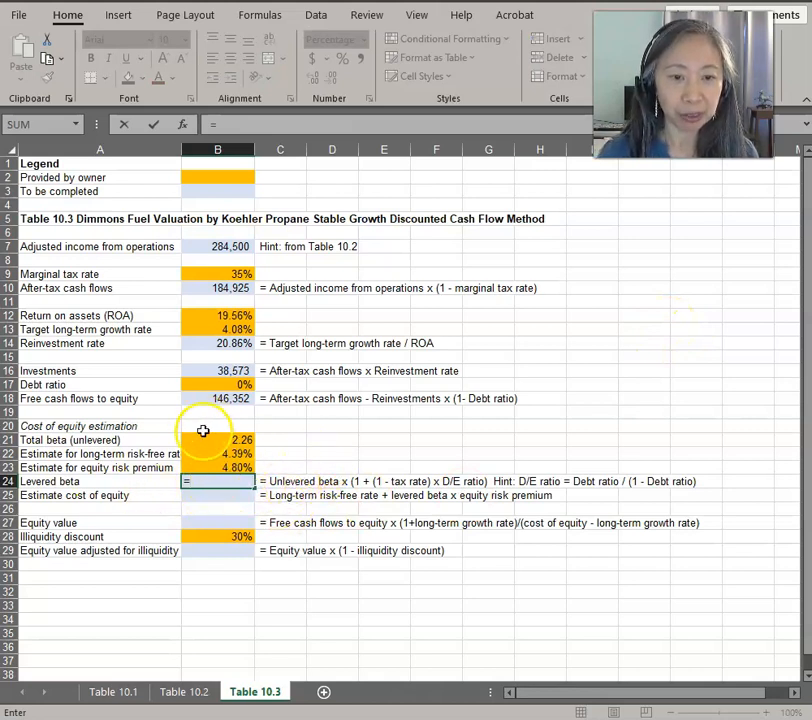
left_click(217, 440)
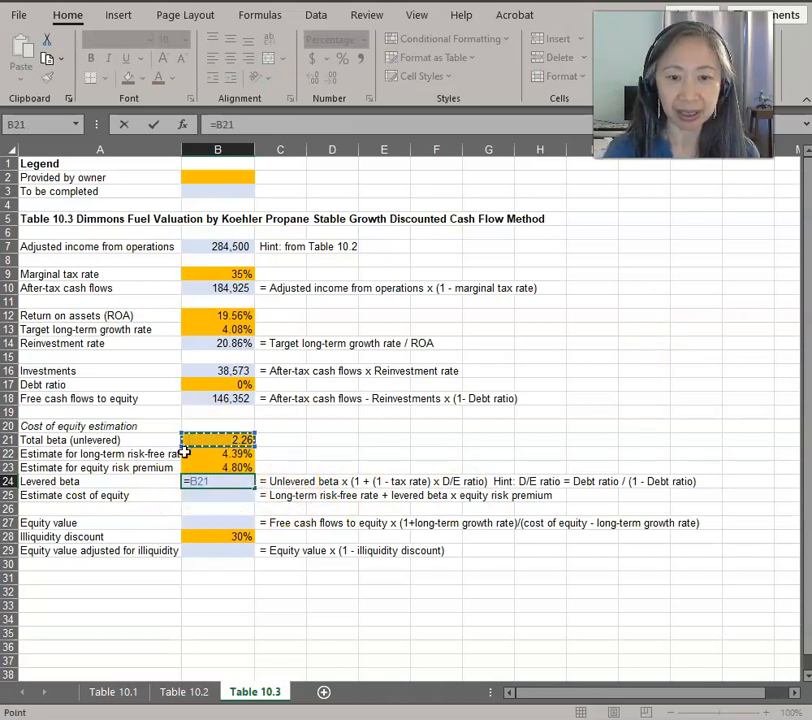
type("*(1+")
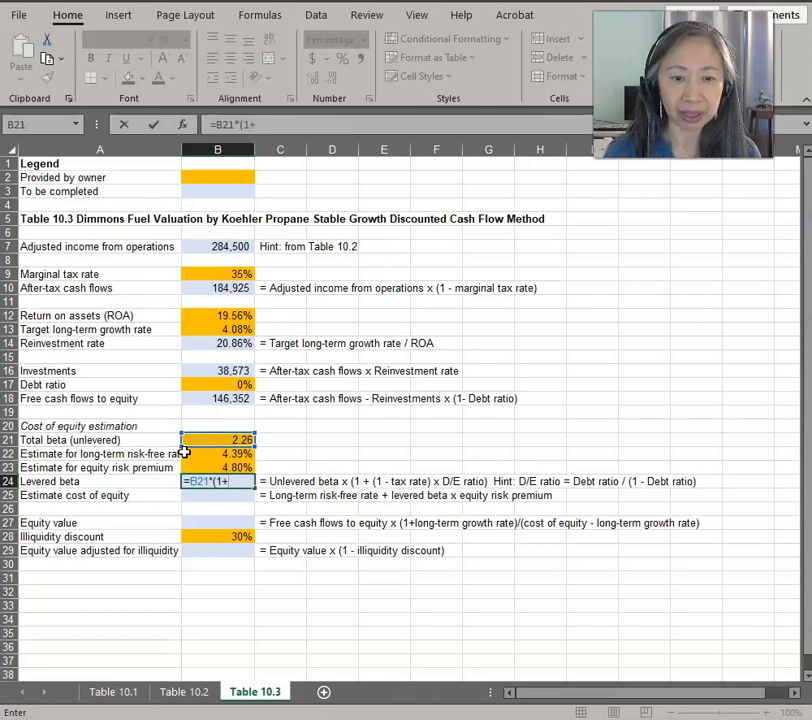
type("1-")
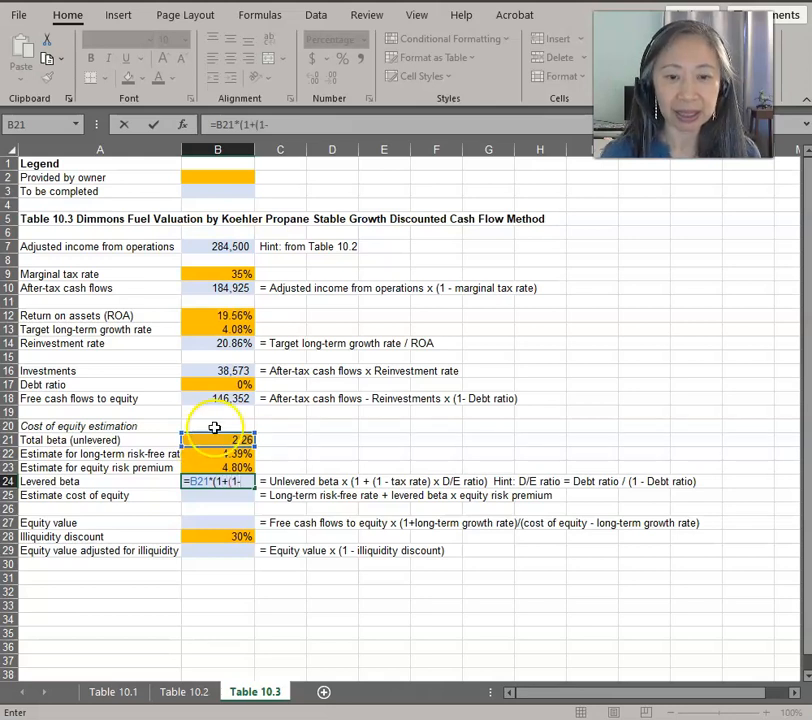
left_click(217, 274)
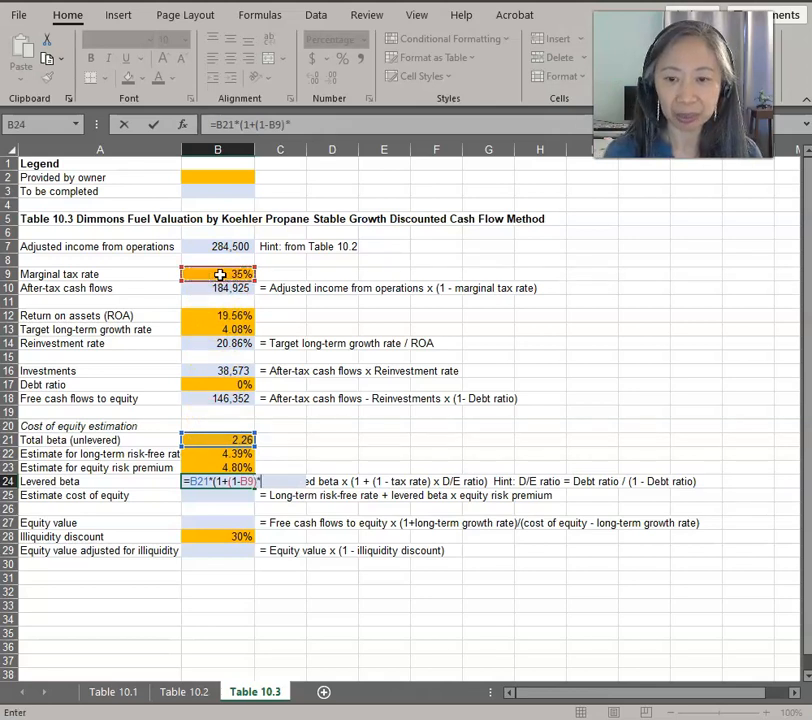
type("(B17/(1-")
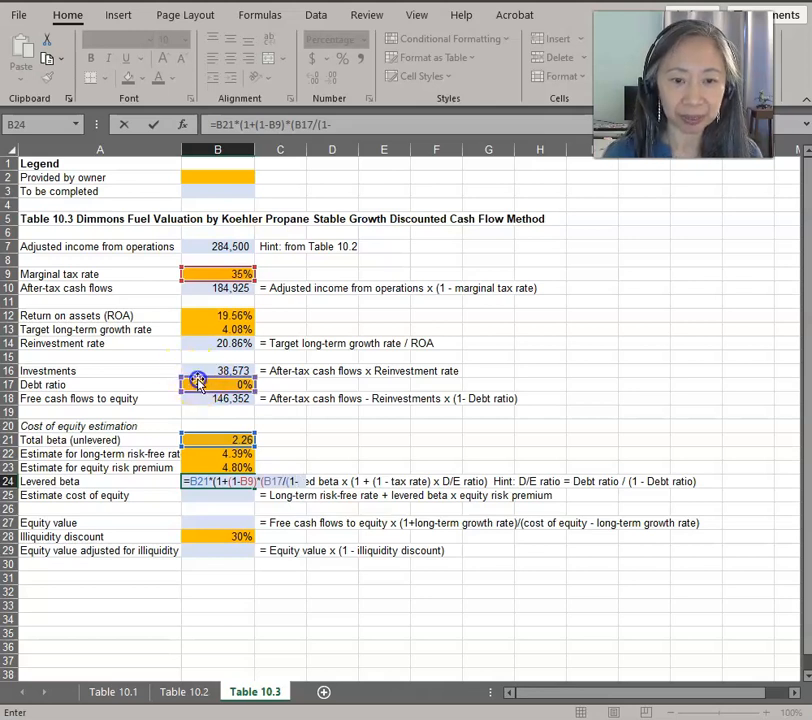
left_click(218, 384)
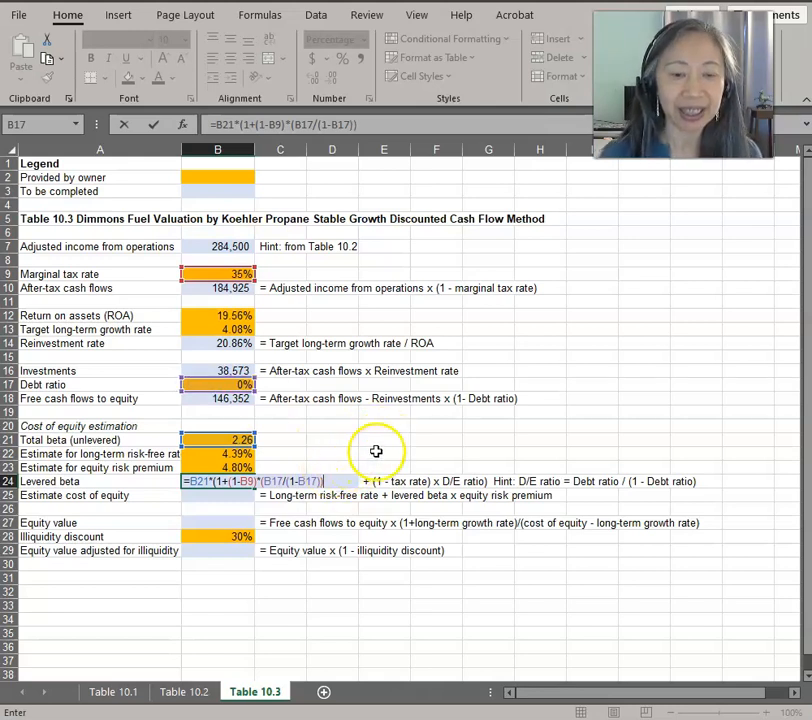
mouse_move(279, 510)
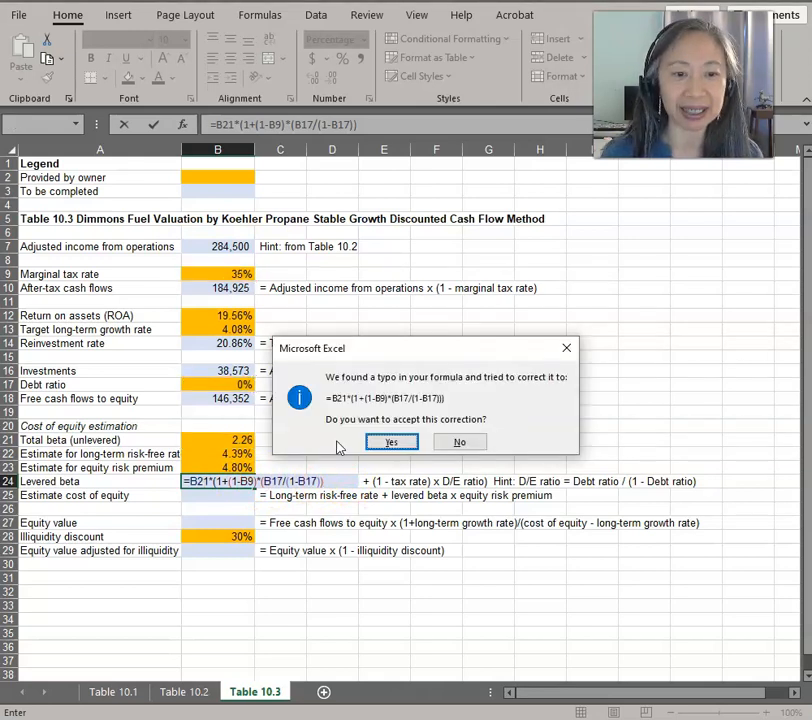
left_click(391, 441)
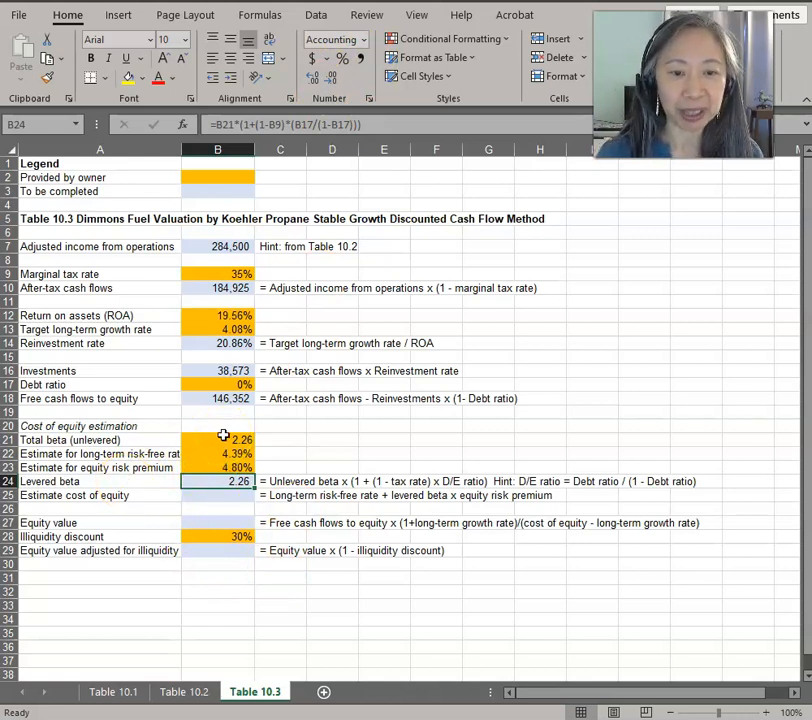
mouse_move(228, 385)
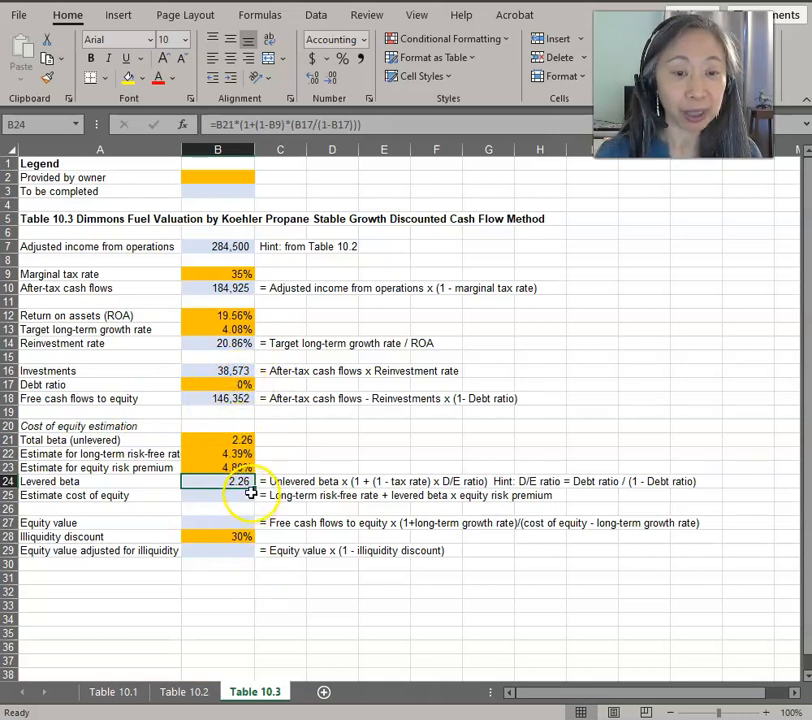
mouse_move(198, 404)
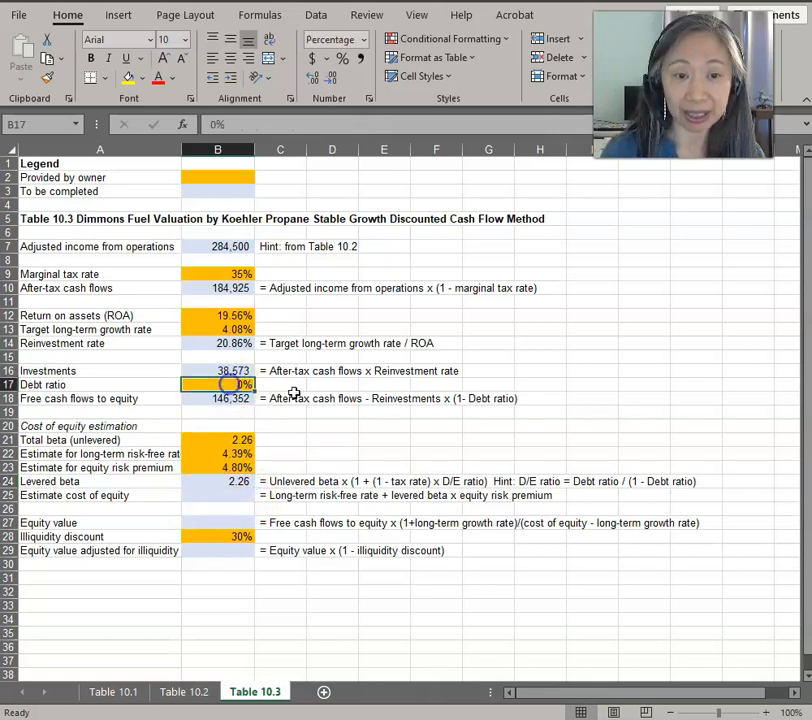
mouse_move(493, 441)
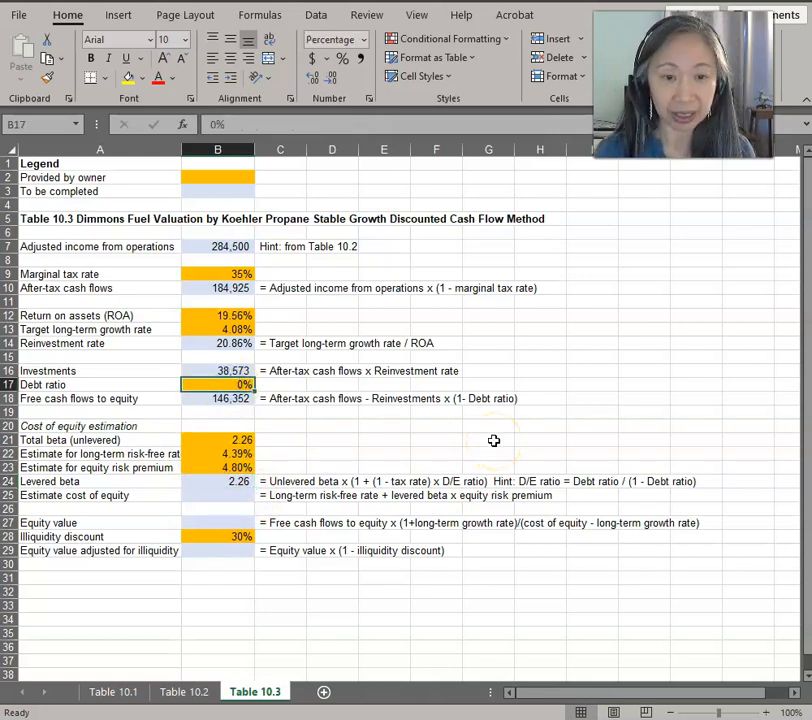
type("20%")
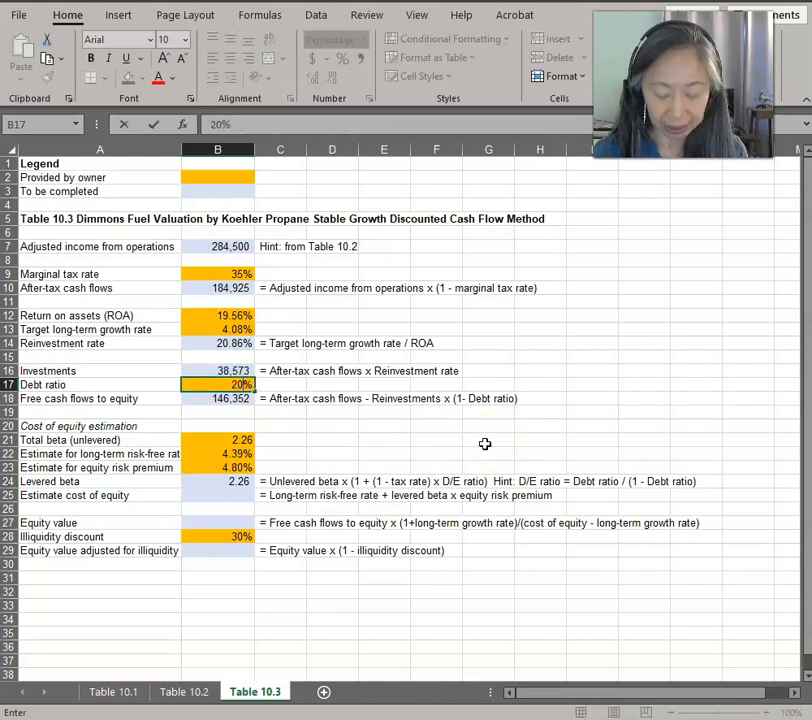
left_click(218, 398)
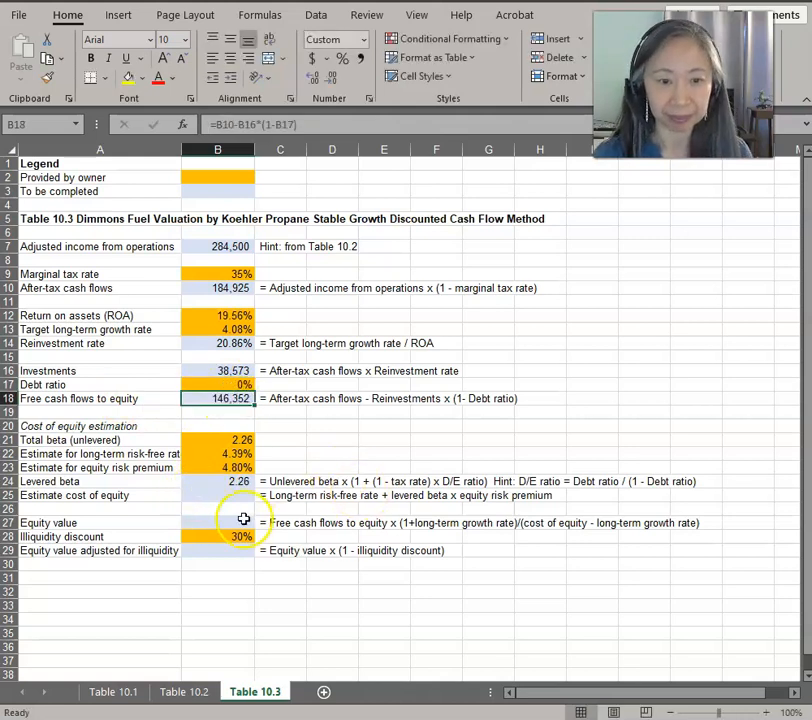
Compute cost of equity in B25 as =B22+B24*B23, giving 15.24%
left_click(218, 495)
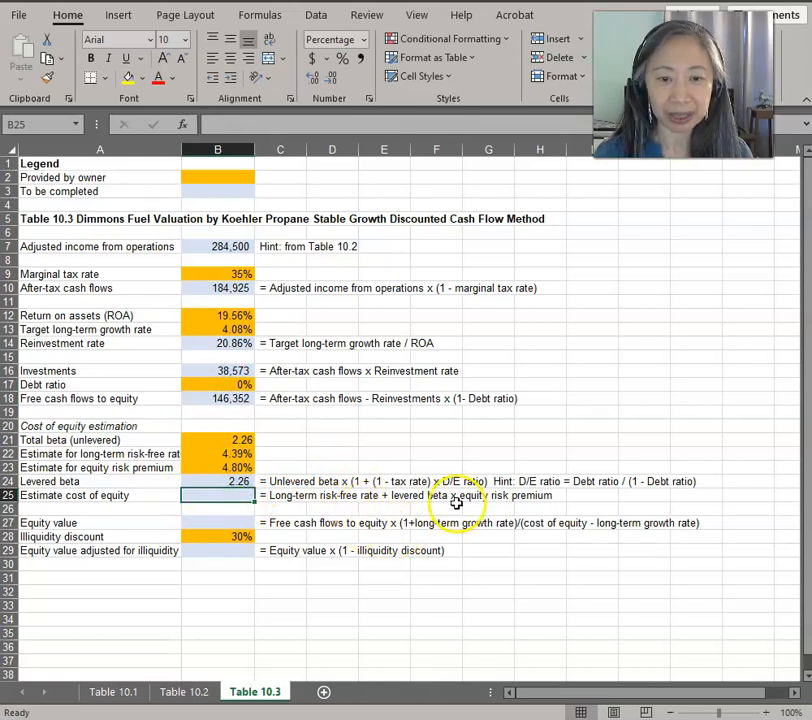
type("=")
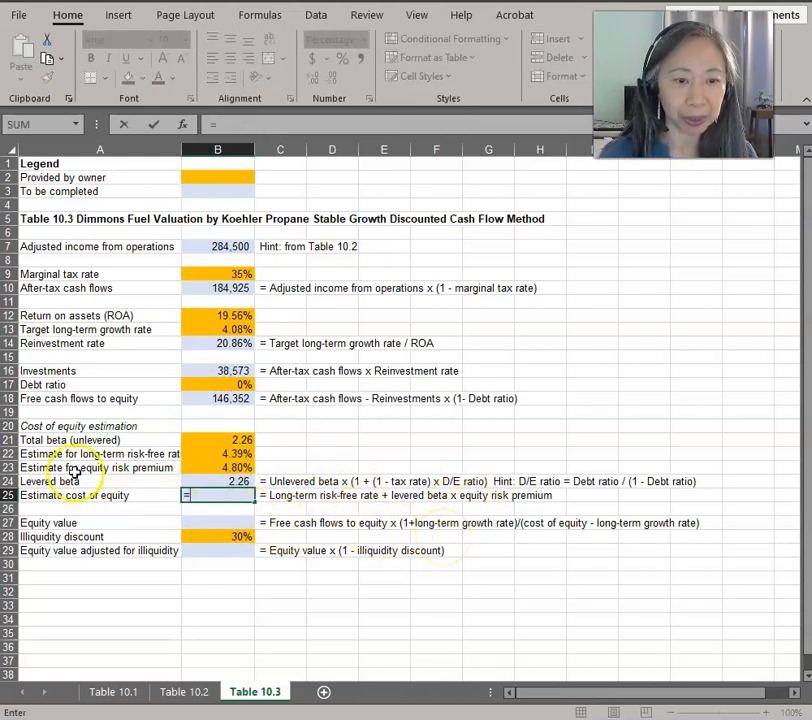
left_click(218, 439)
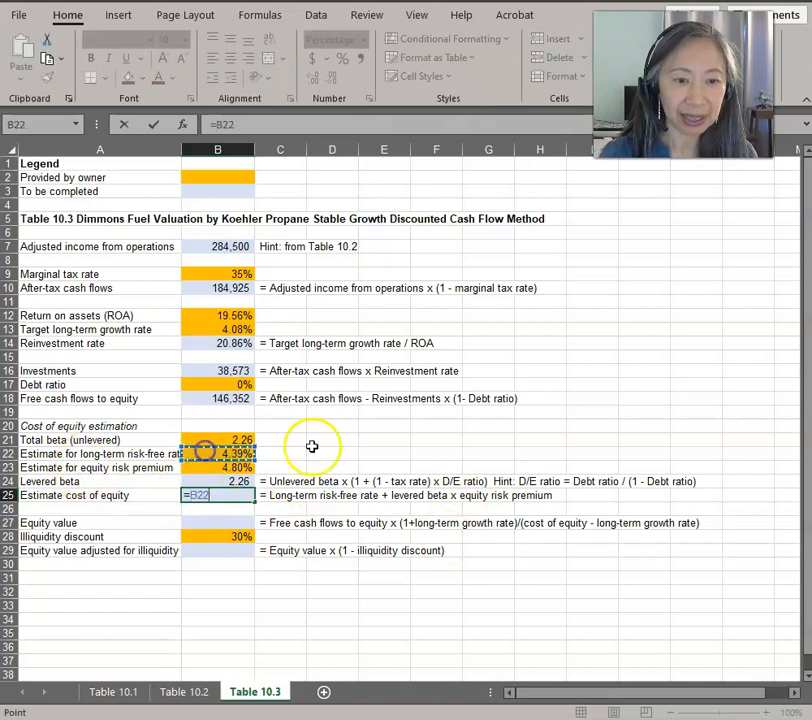
mouse_move(569, 430)
type("+")
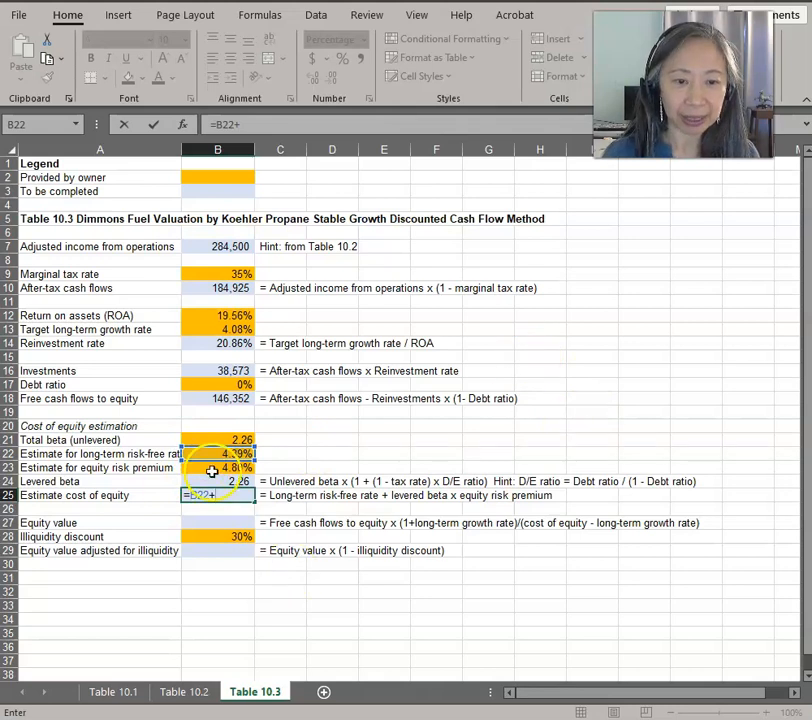
left_click(218, 481)
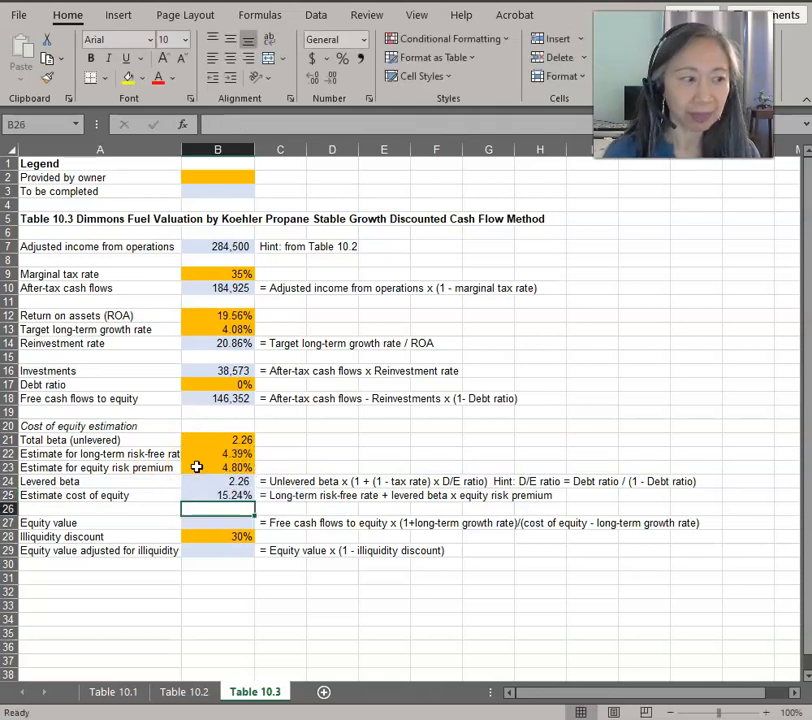
mouse_move(100, 540)
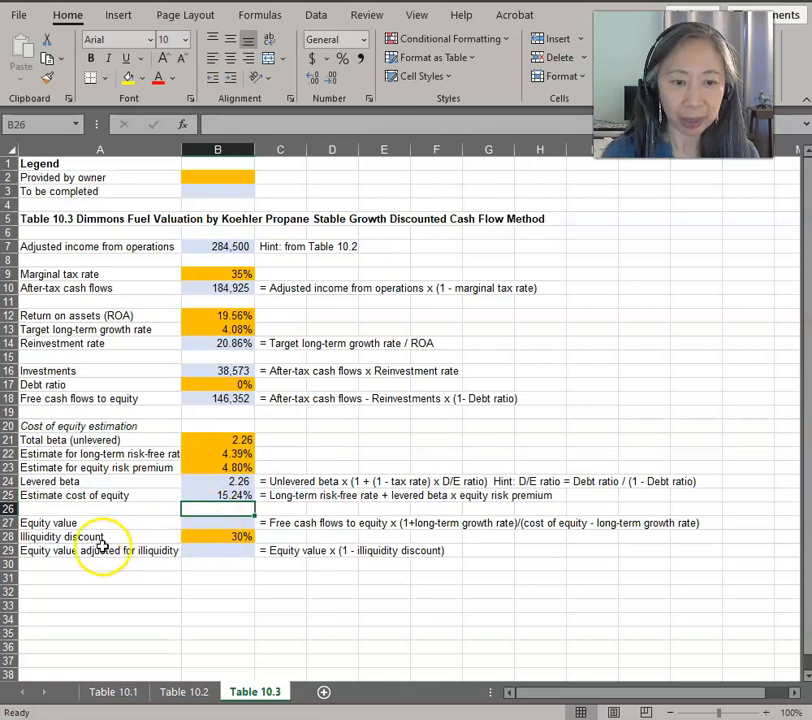
Compute equity value in B27 as =B18*(1+B13)/(B25-B13), about 1,365,145
left_click(217, 523)
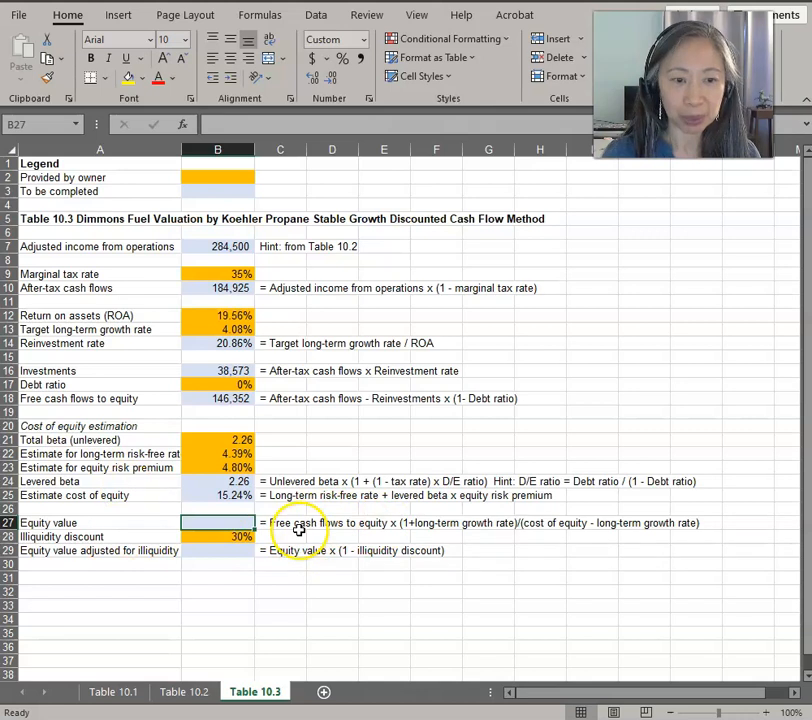
mouse_move(70, 525)
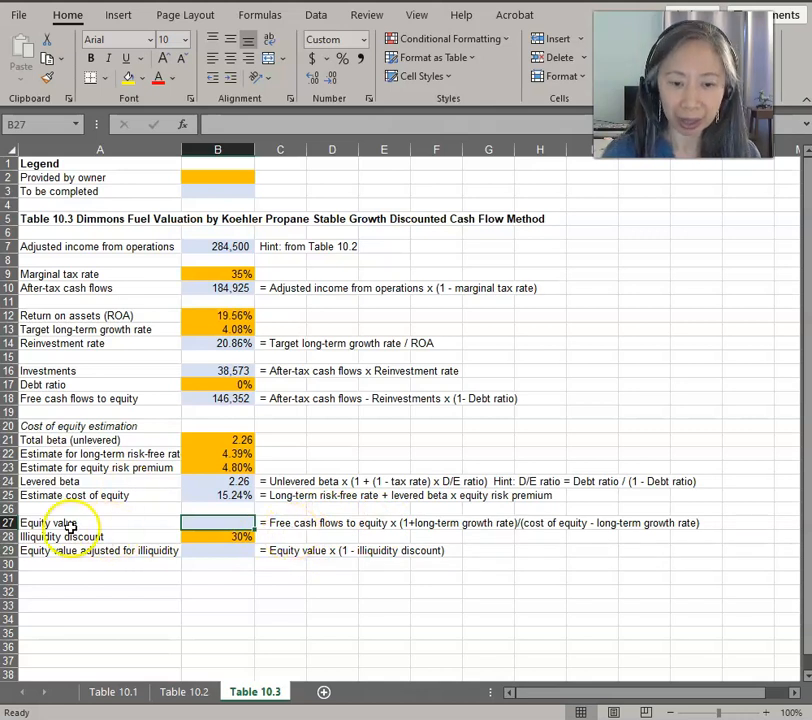
mouse_move(318, 548)
type("=B18(")
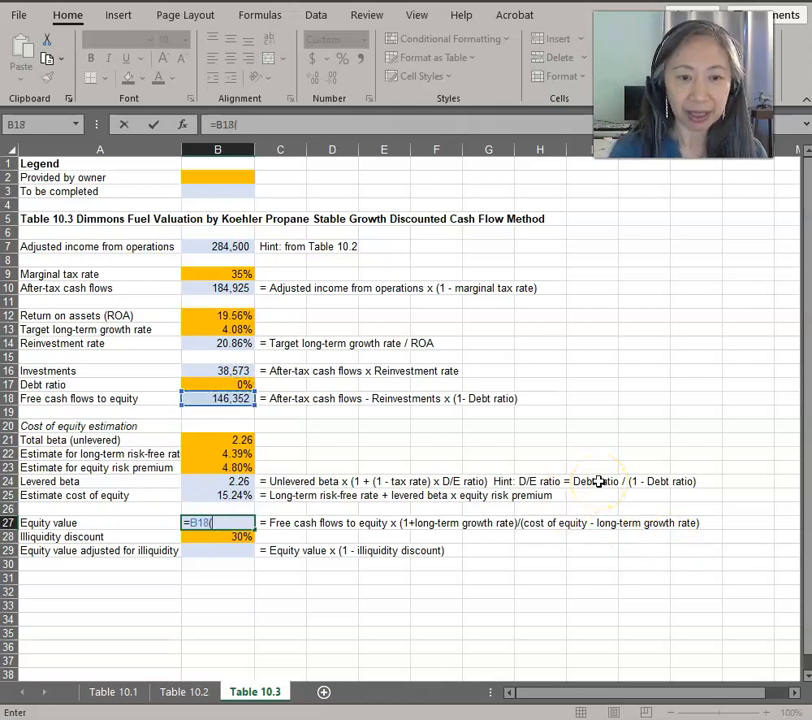
type("*")
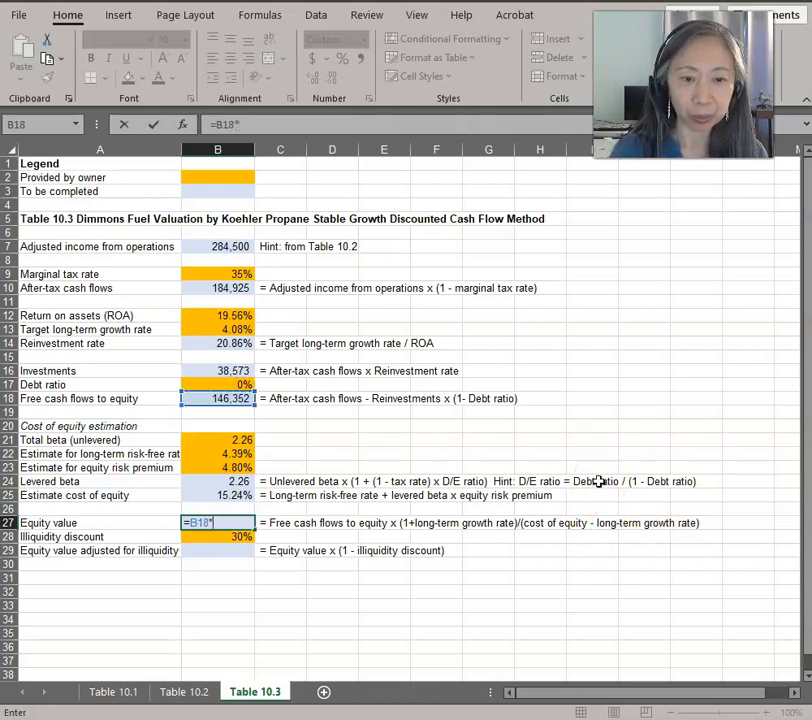
type("(1+")
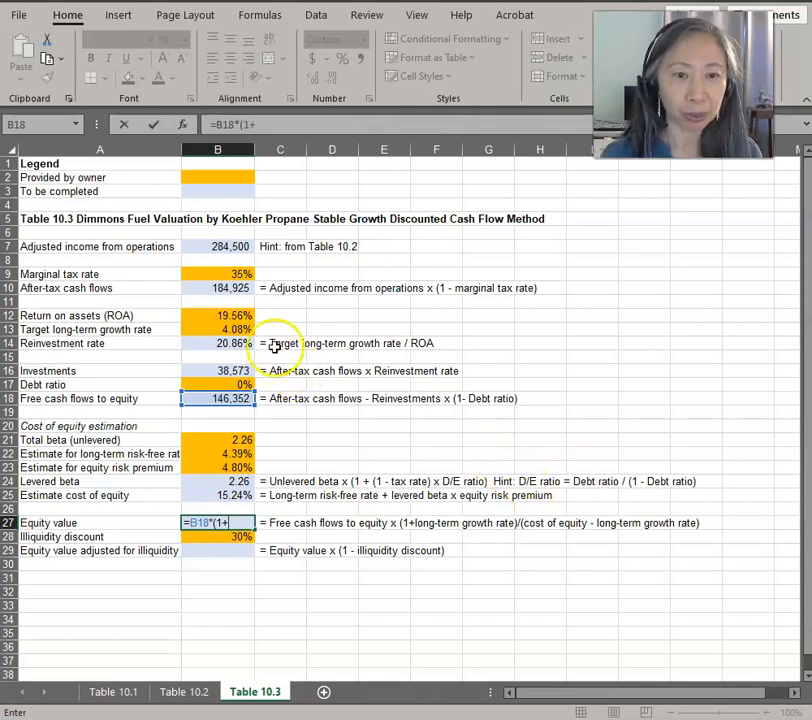
left_click(218, 329)
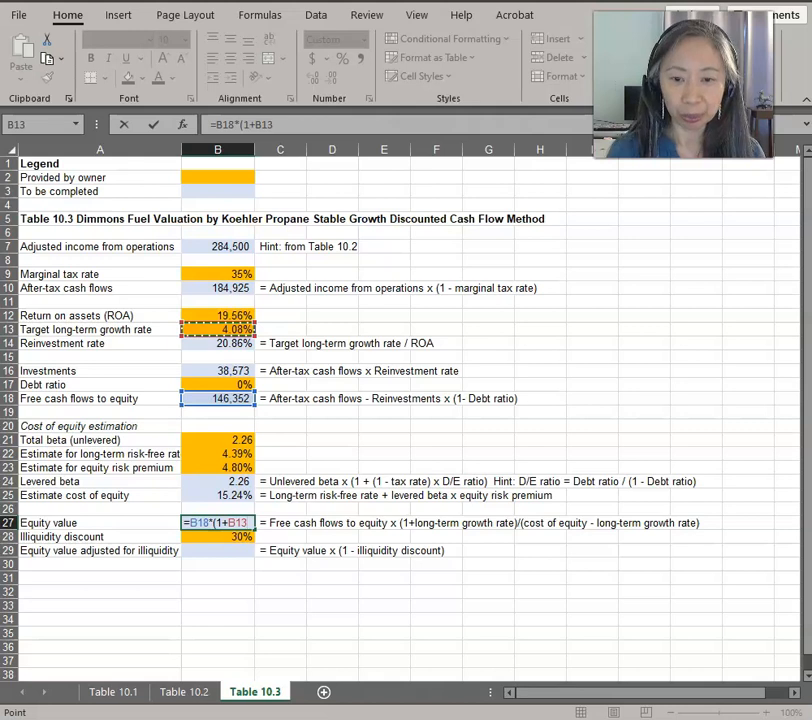
type(")/(")
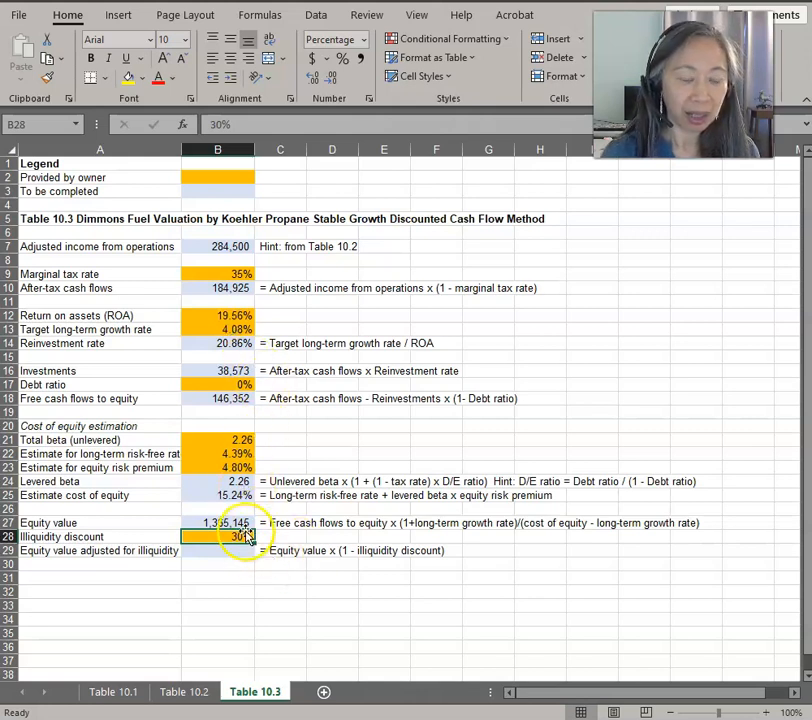
mouse_move(145, 525)
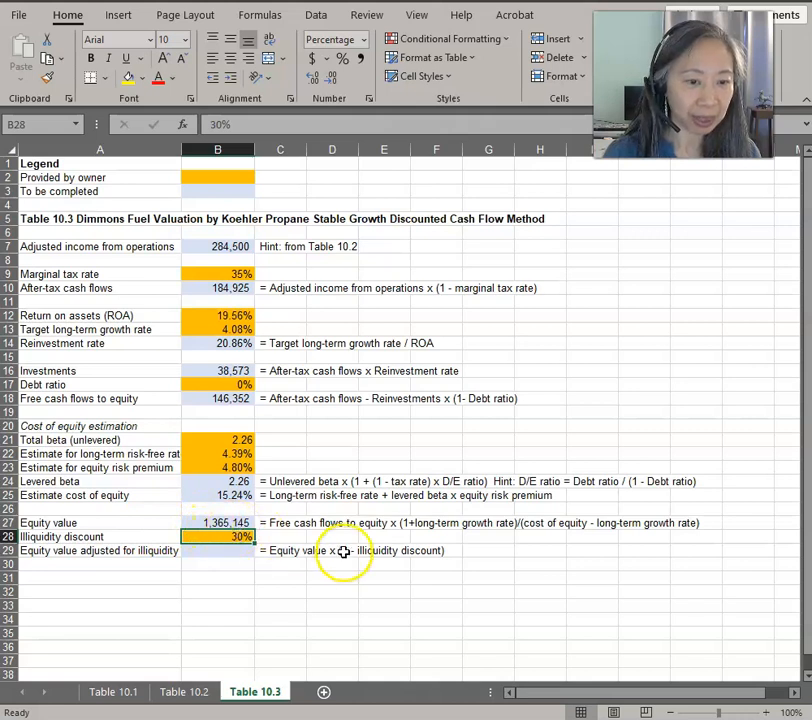
mouse_move(208, 563)
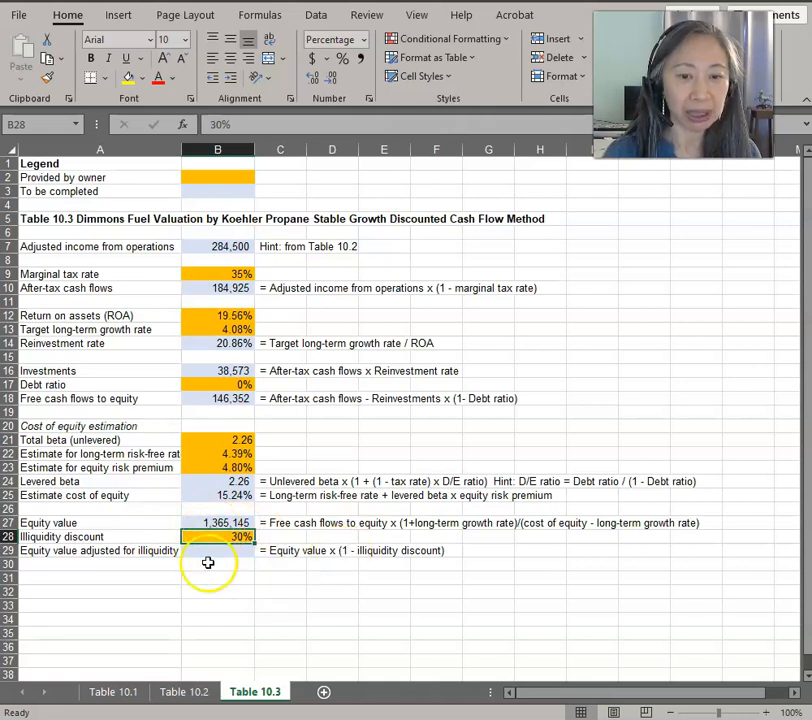
Enter =B27*(1-B28) in B29 to get the illiquidity-adjusted equity value of 955,601
left_click(218, 550)
type("=B27")
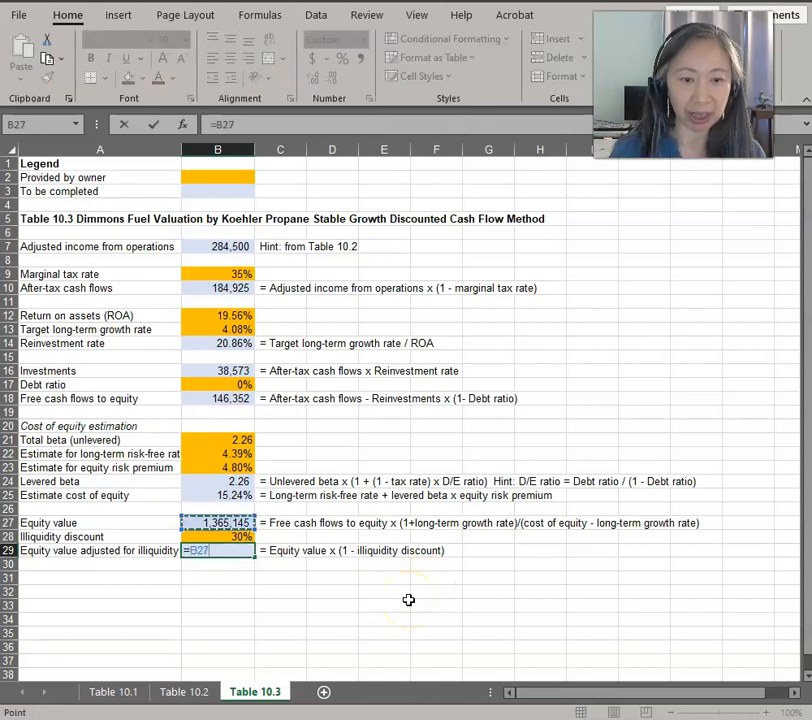
type("*(1-B28")
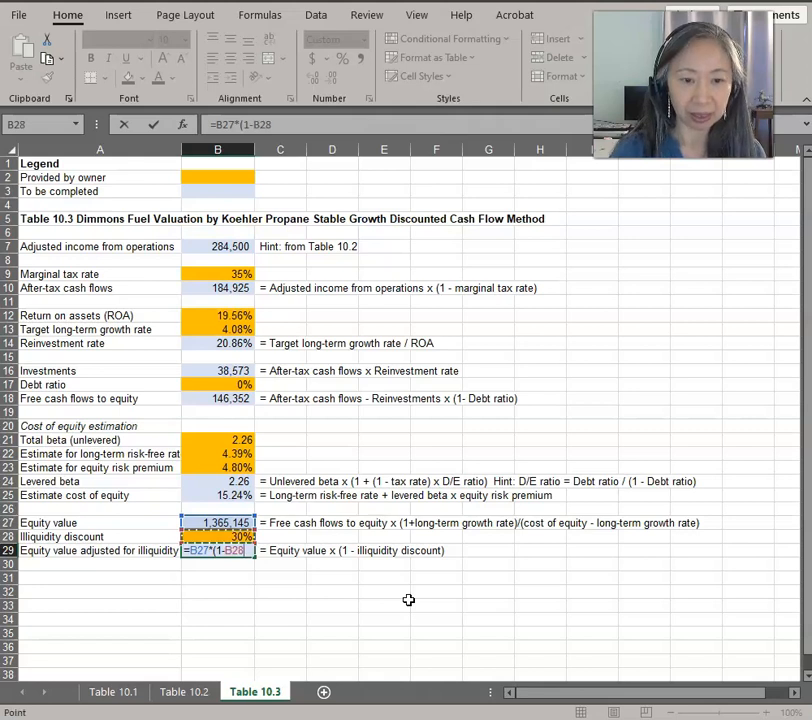
key("enter")
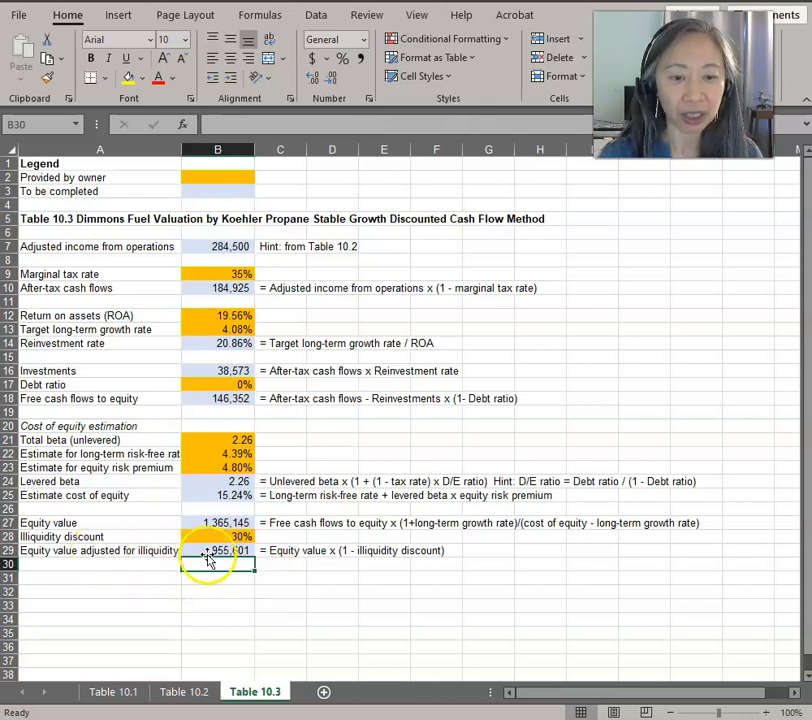
left_click(218, 550)
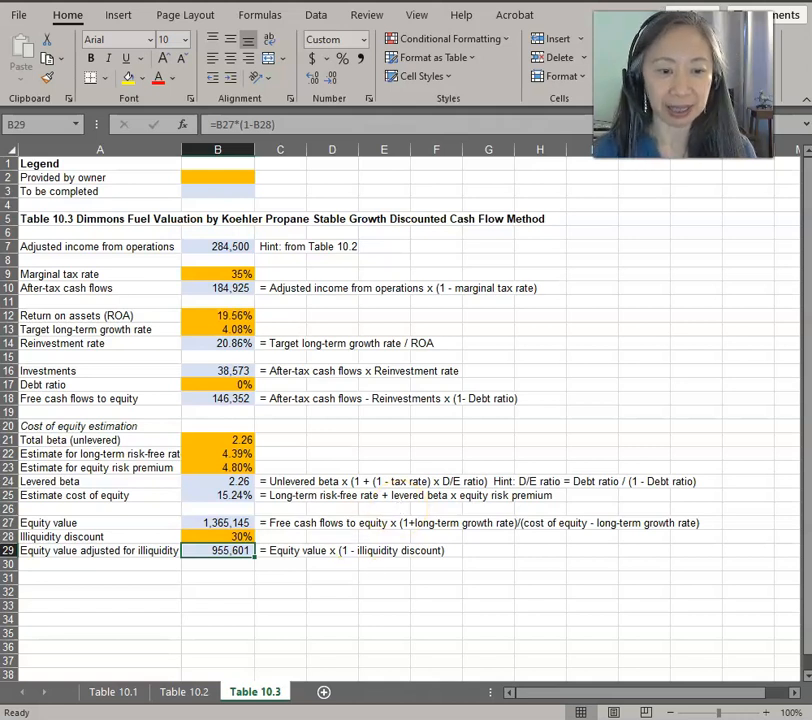
mouse_move(418, 580)
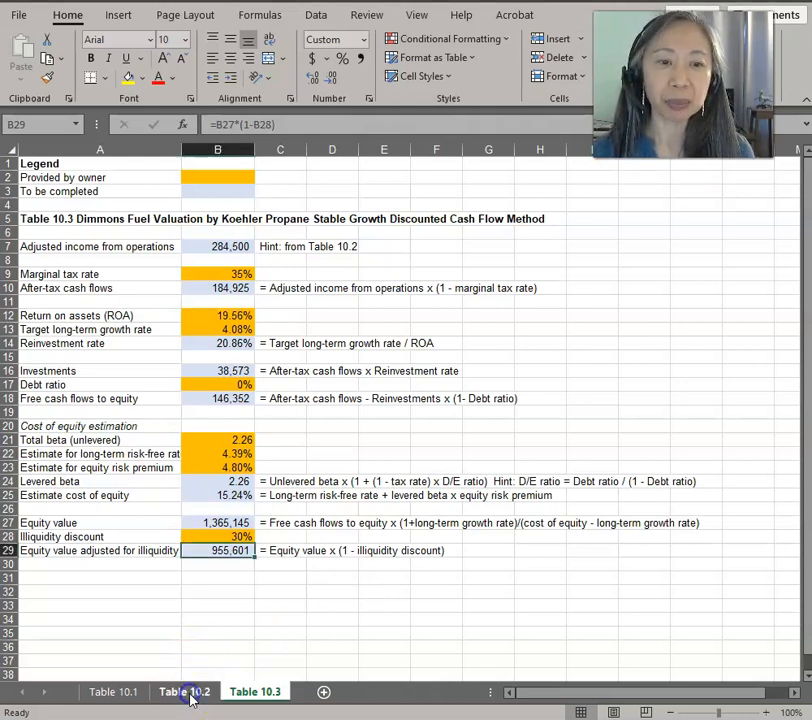
Compare the Table 10.2 and Table 10.3 sheets, ending on Table 10.2
left_click(184, 691)
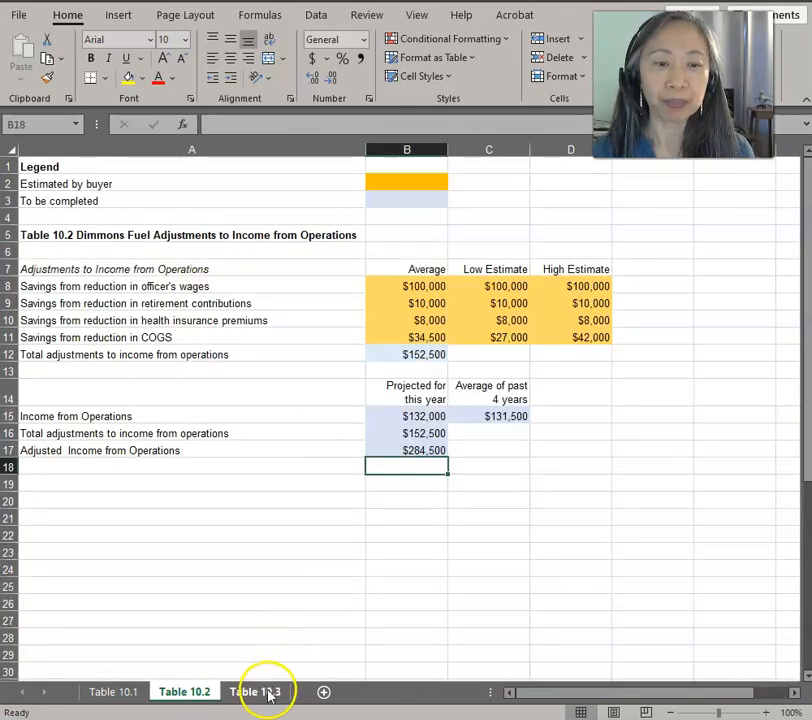
left_click(256, 691)
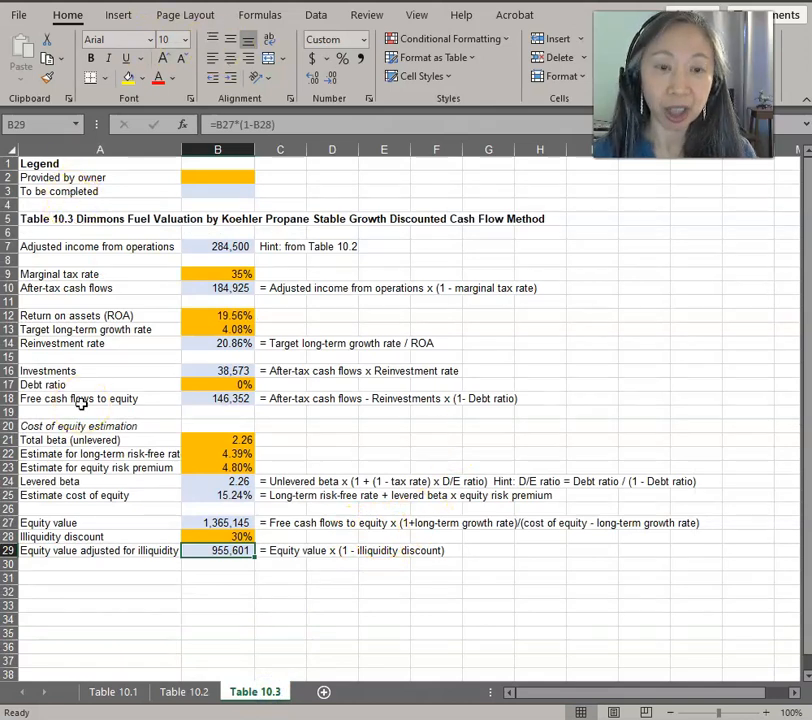
mouse_move(205, 477)
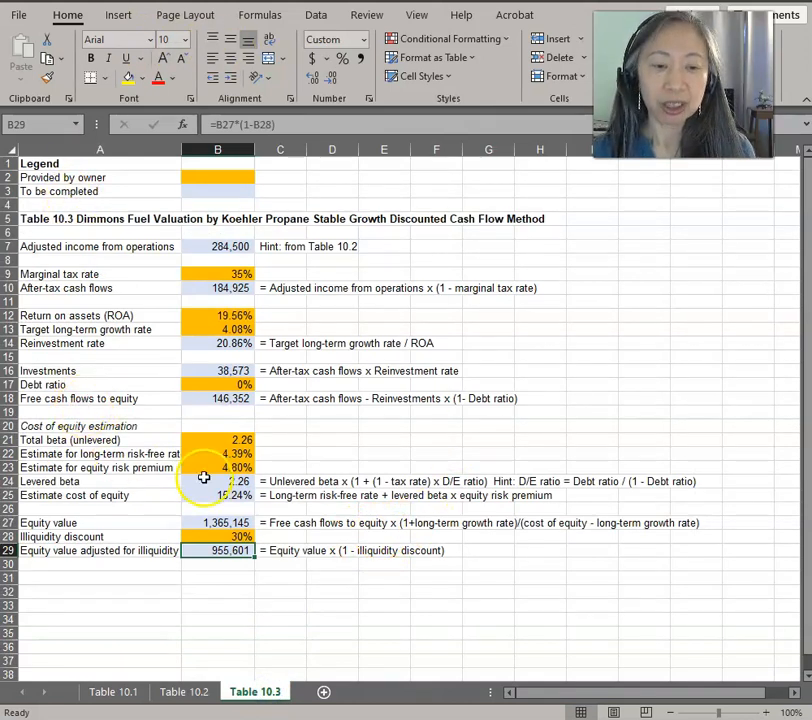
left_click(184, 691)
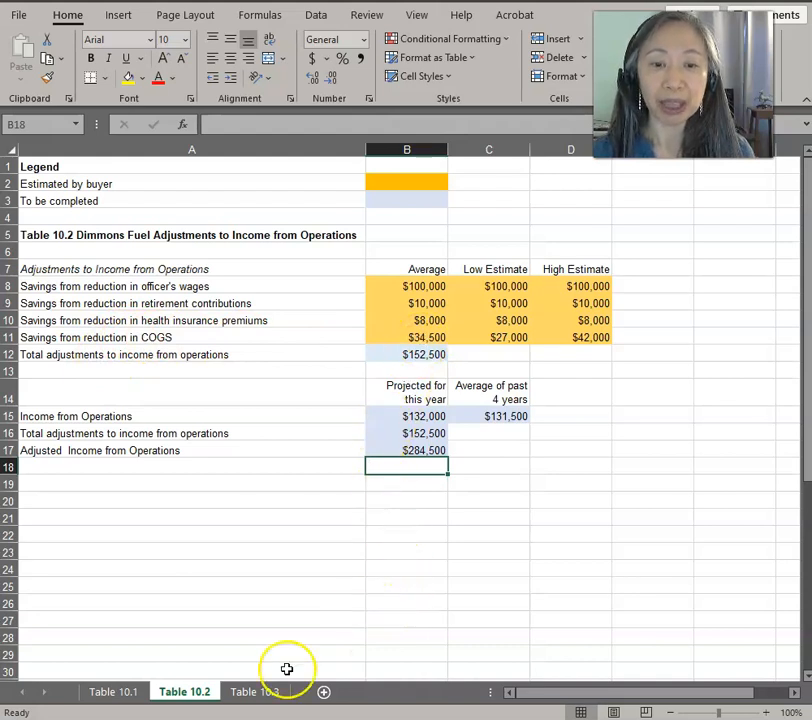
left_click(254, 691)
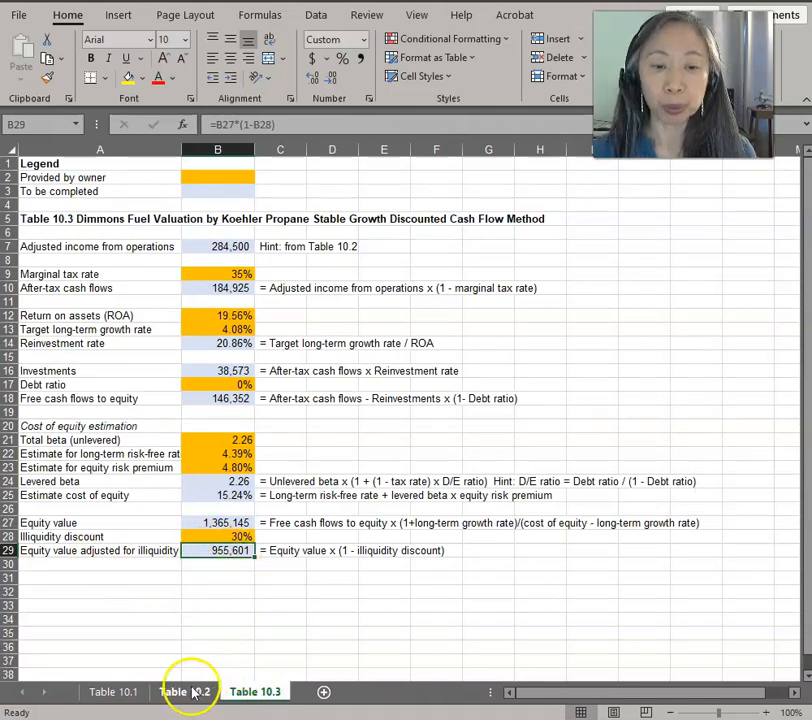
left_click(184, 691)
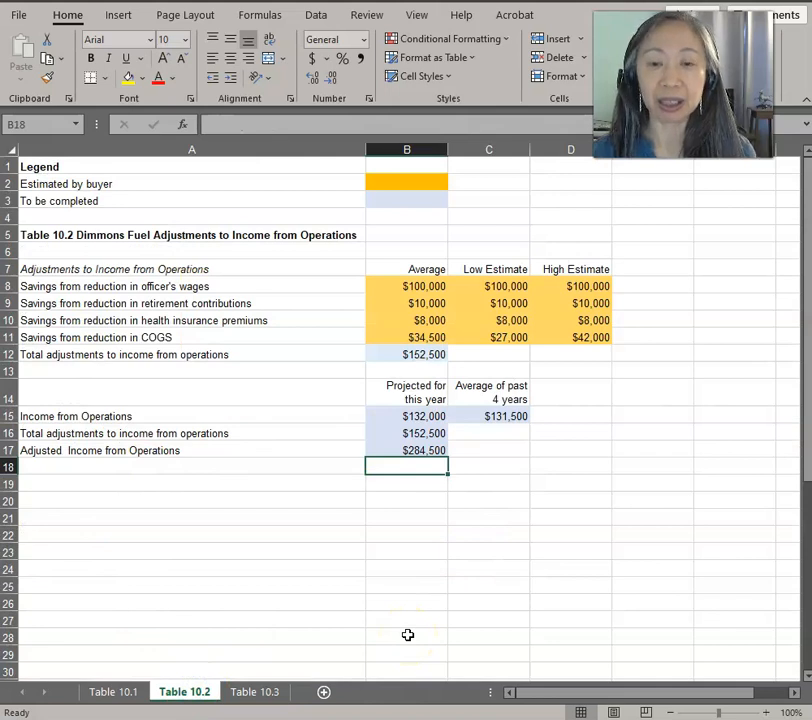
mouse_move(248, 527)
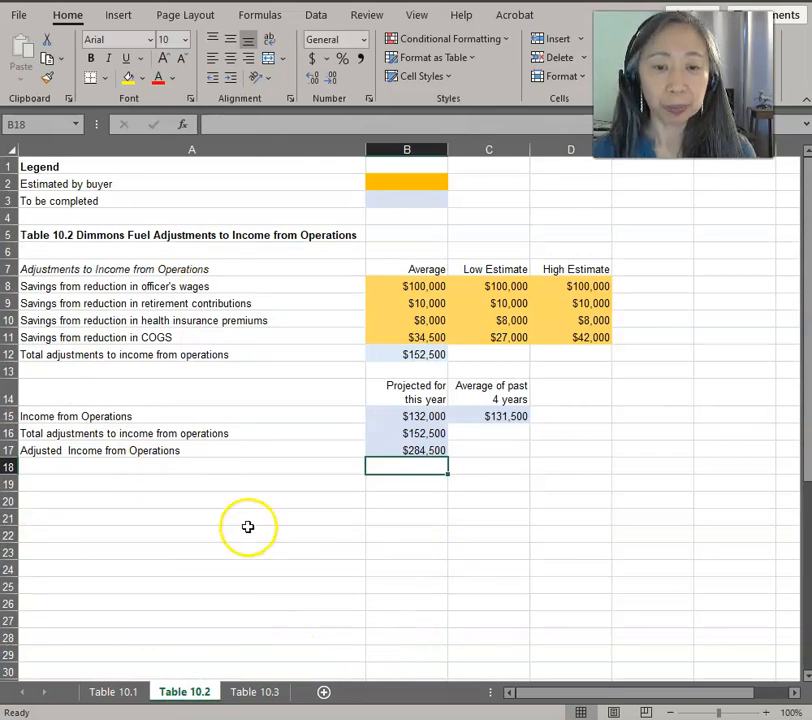
mouse_move(100, 485)
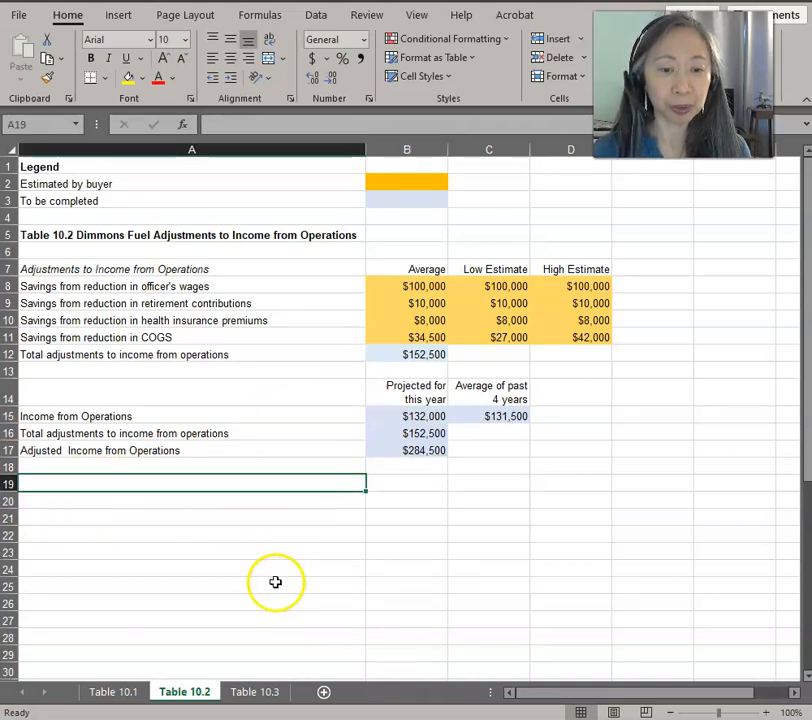
Link Table 10.2's B19 to B29 on Table 10.3, showing 955601.2293
left_click(254, 691)
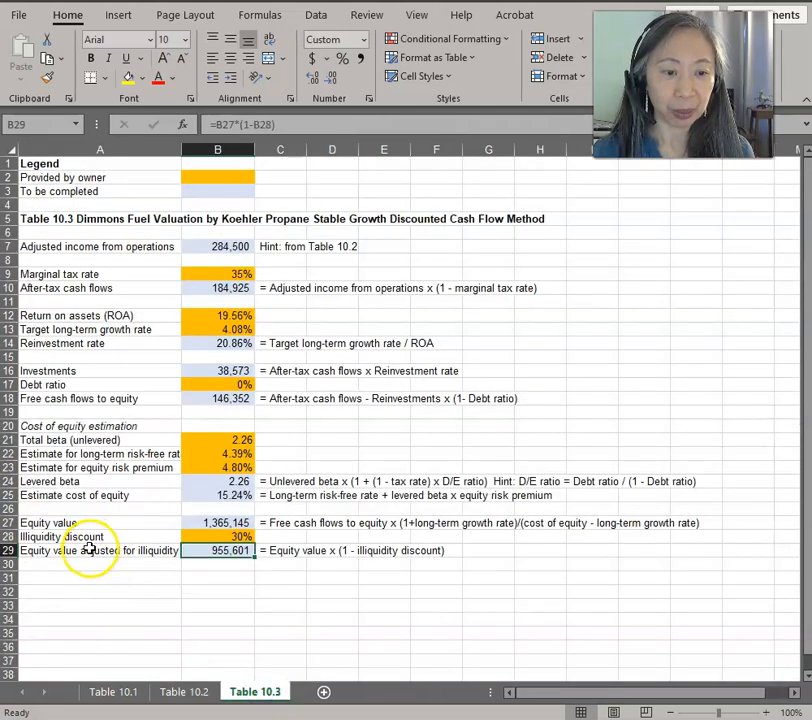
left_click(184, 692)
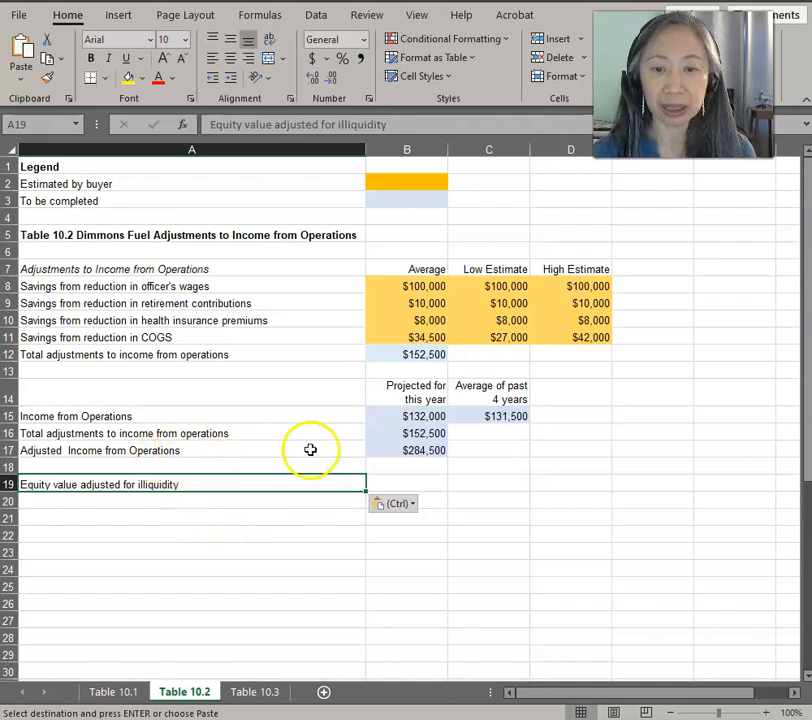
left_click(406, 484)
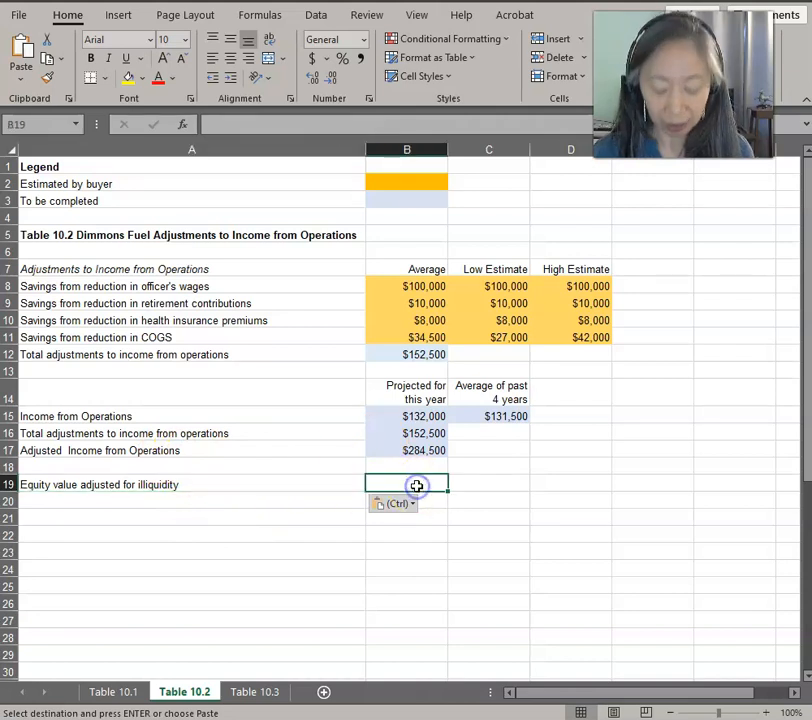
type("=")
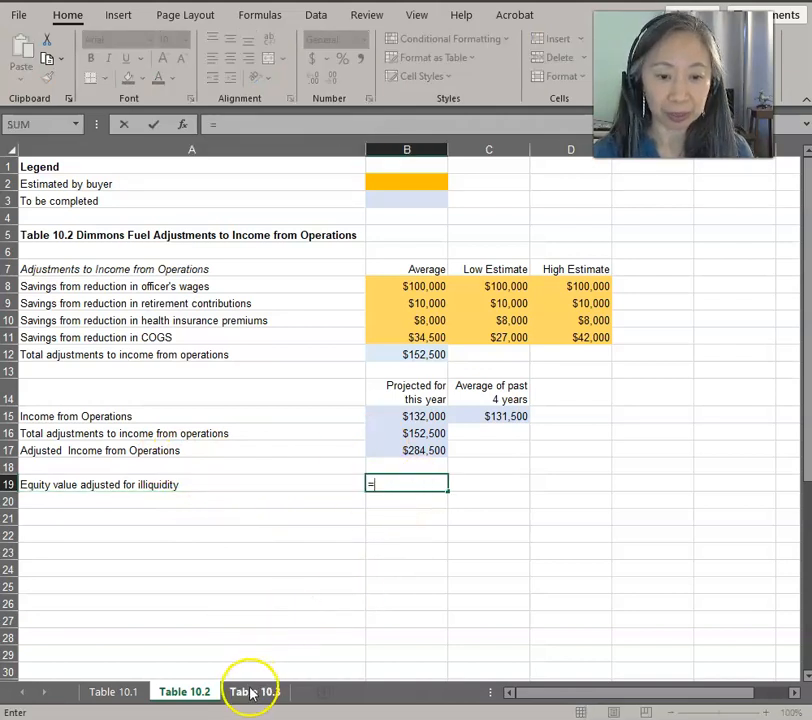
left_click(255, 691)
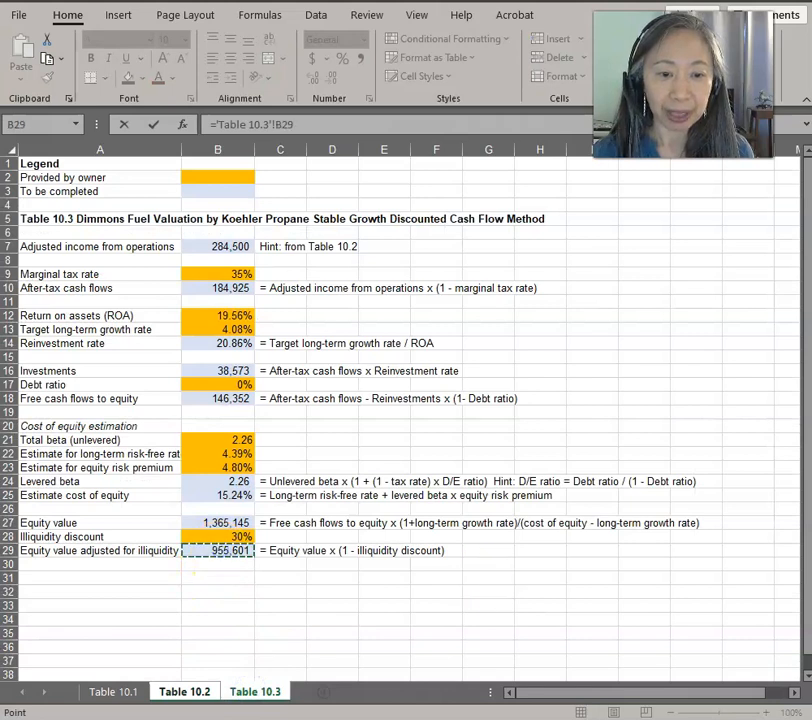
left_click(184, 691)
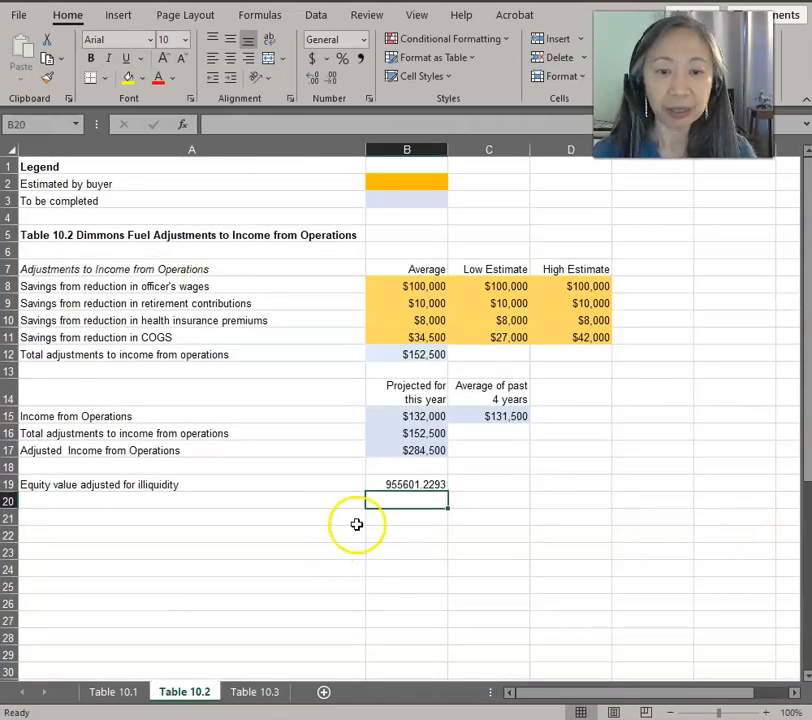
Format B19 as $955,601 with no decimals, matching B17's currency style and shading
left_click(406, 484)
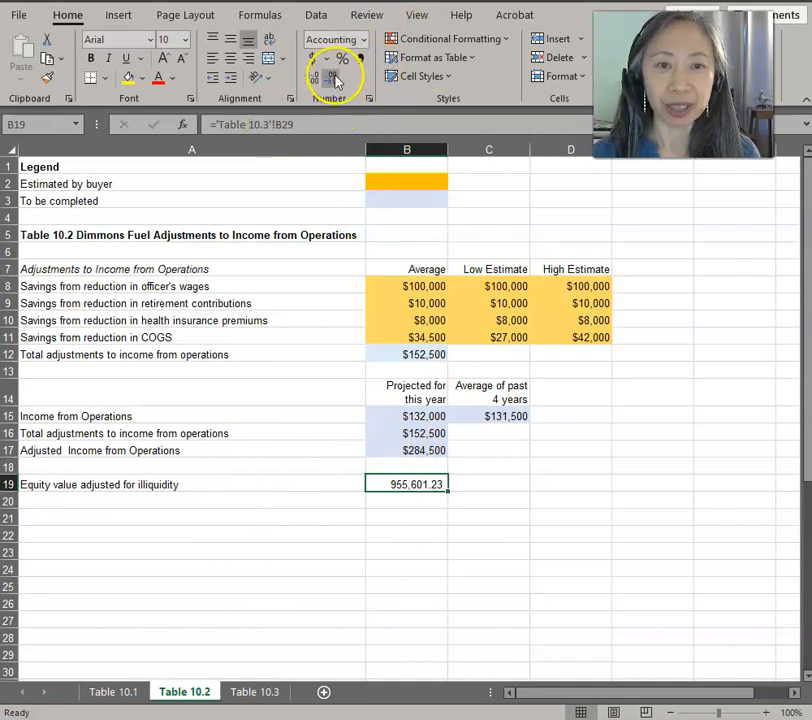
left_click(318, 77)
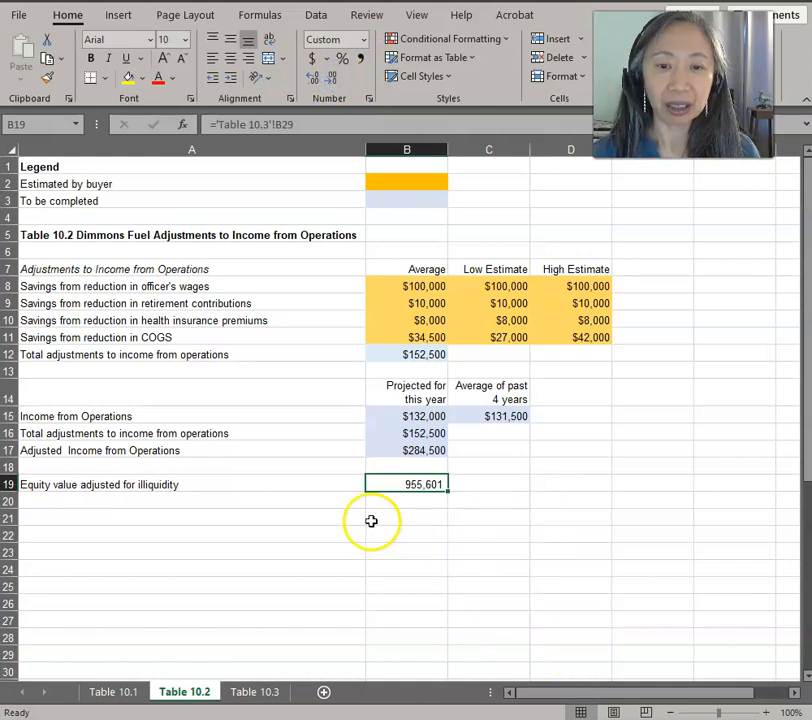
left_click(406, 450)
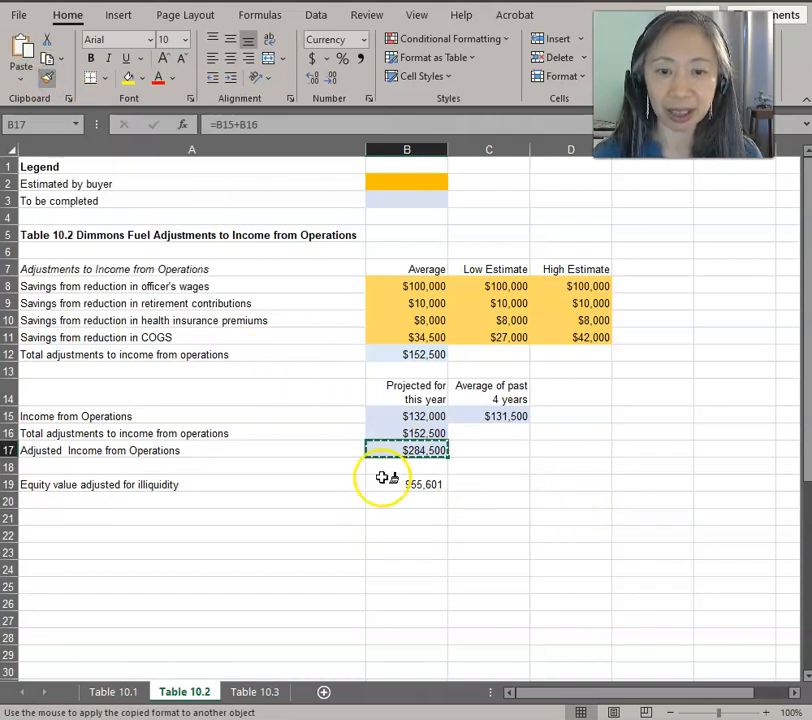
left_click(406, 484)
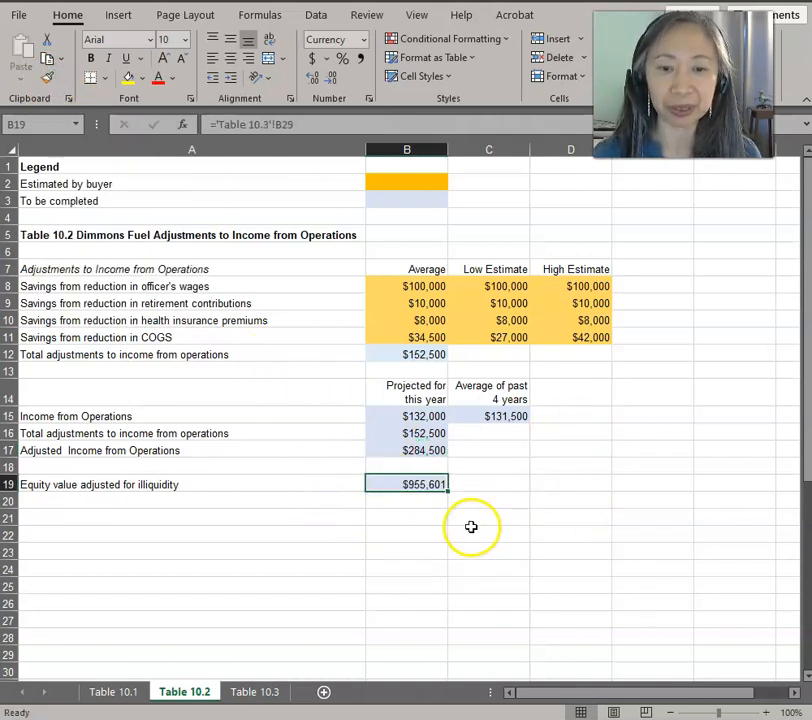
left_click(406, 517)
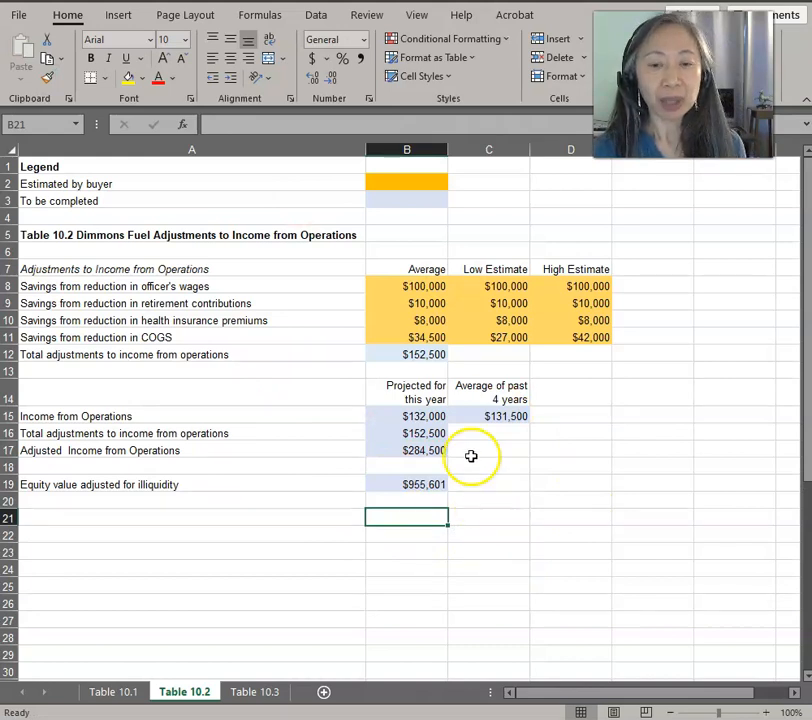
mouse_move(383, 484)
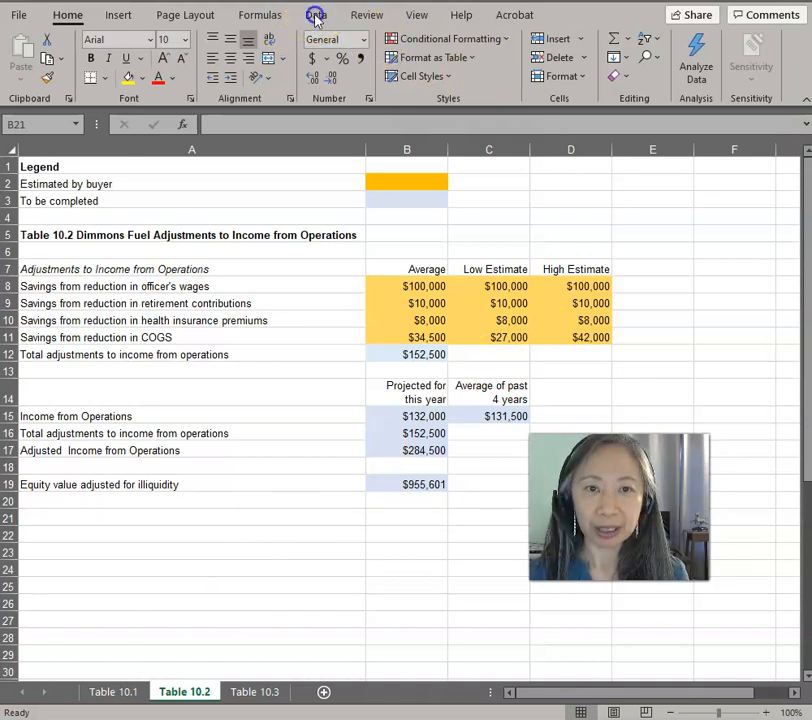
Open Scenario Manager from Data > What-If Analysis
left_click(316, 14)
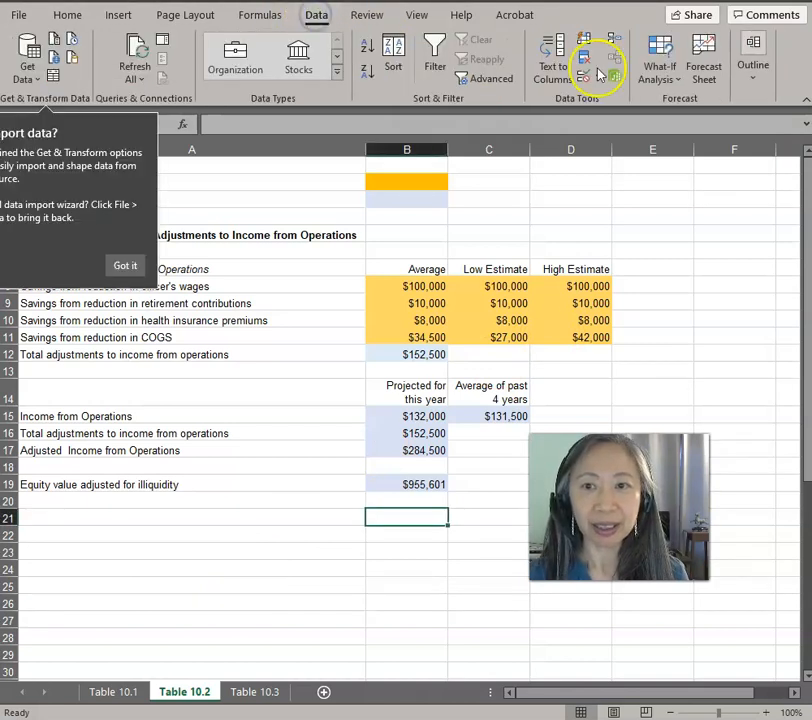
left_click(659, 66)
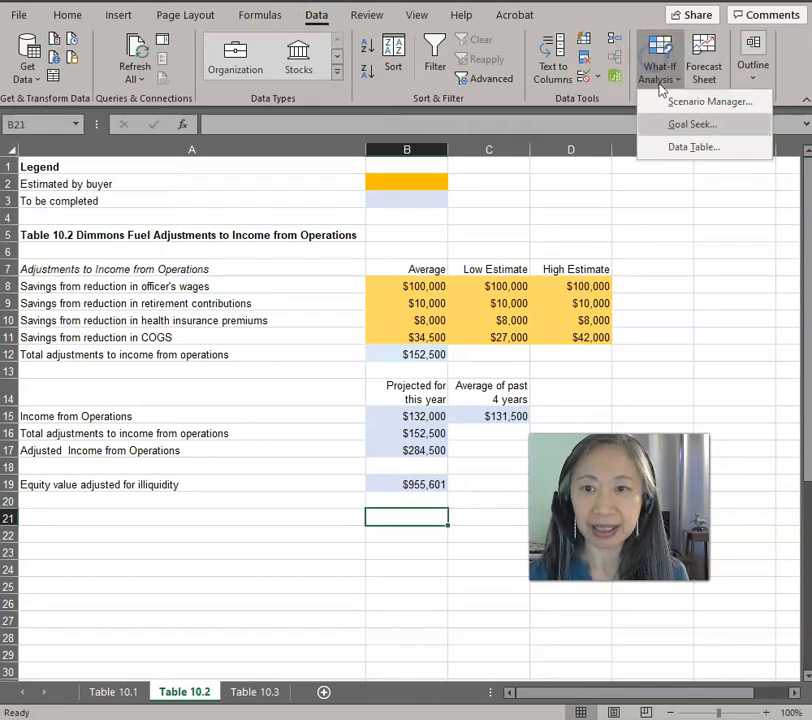
left_click(710, 101)
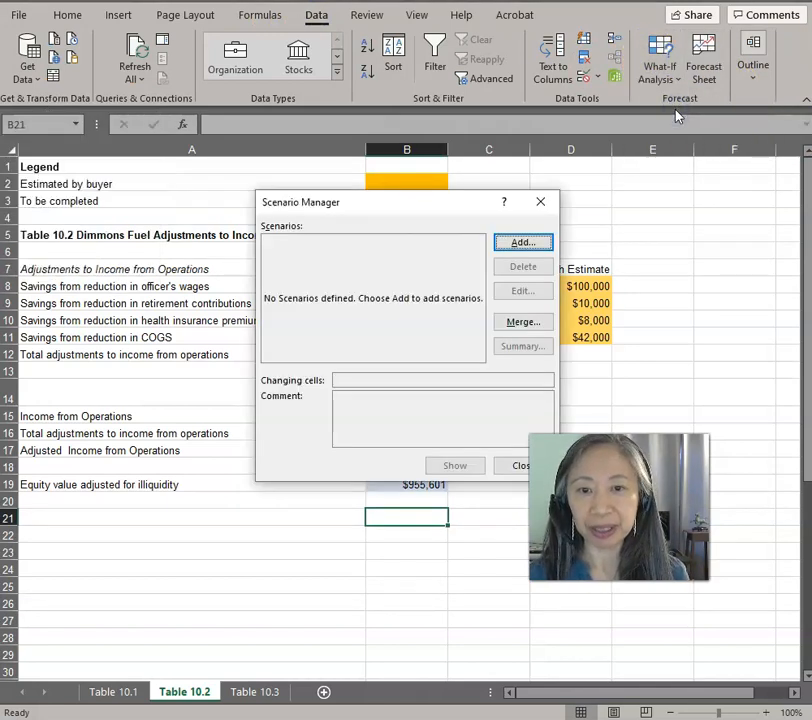
Add a 'Base Case' scenario with changing cell B11, keeping its value 34500
left_click(522, 242)
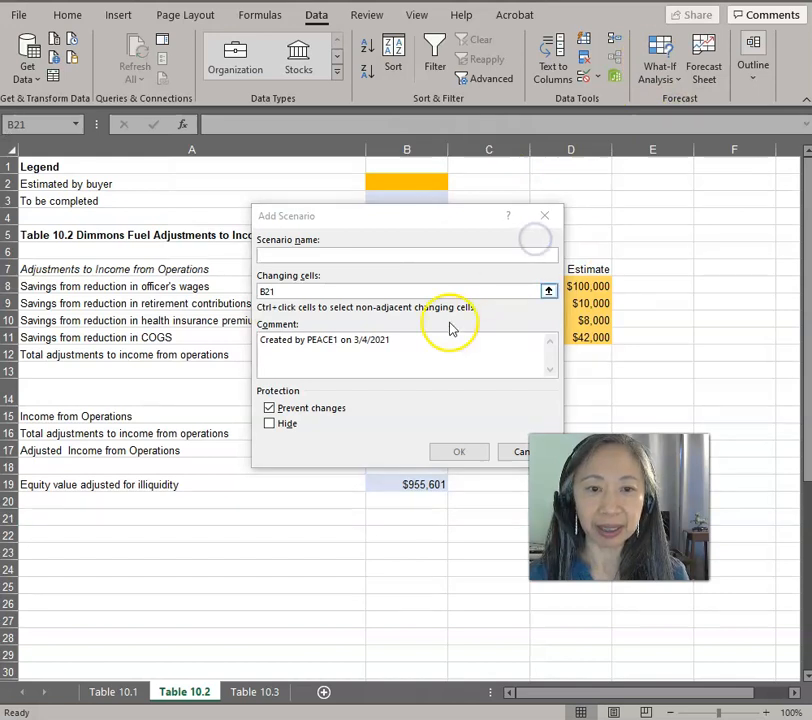
type("Bad")
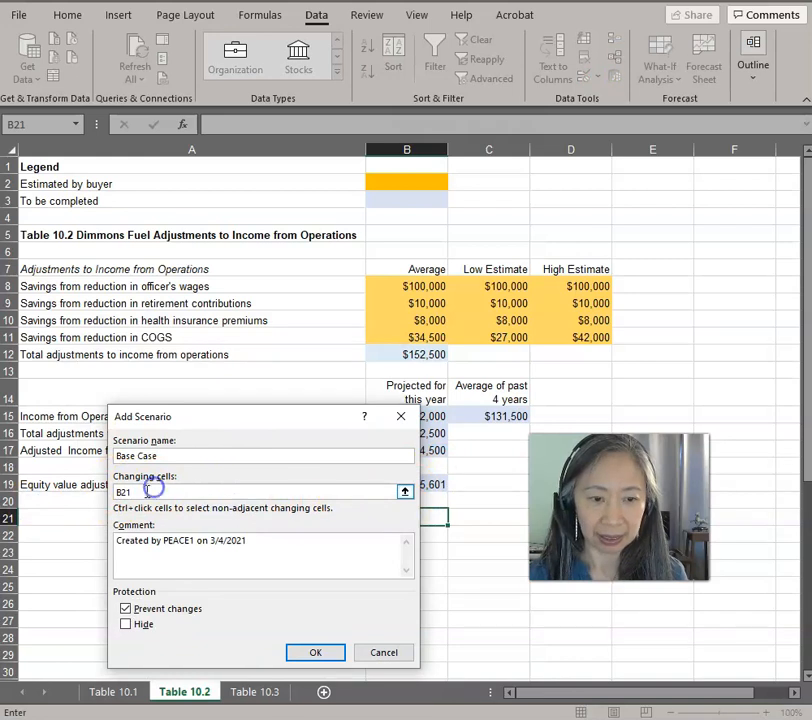
left_click(260, 491)
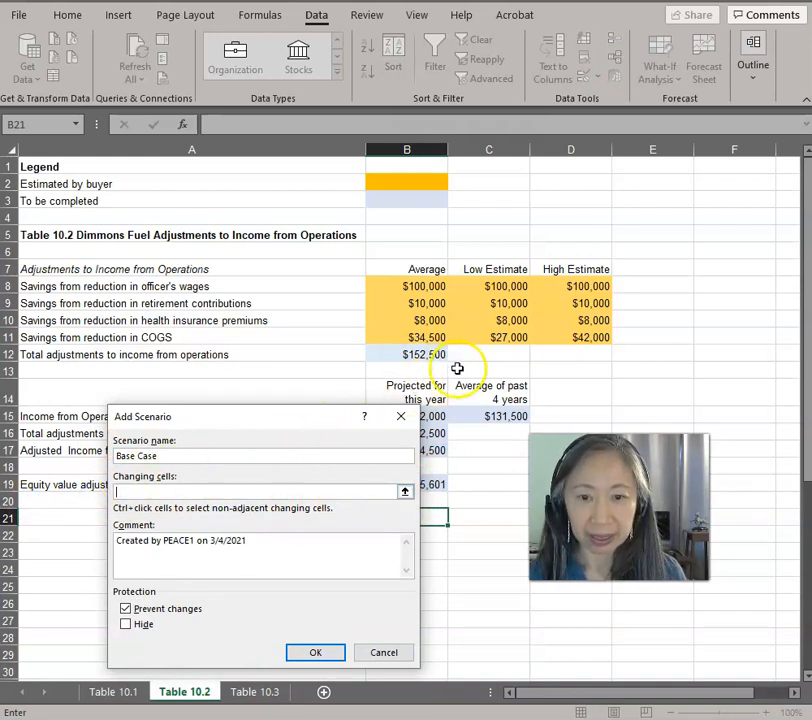
left_click(422, 337)
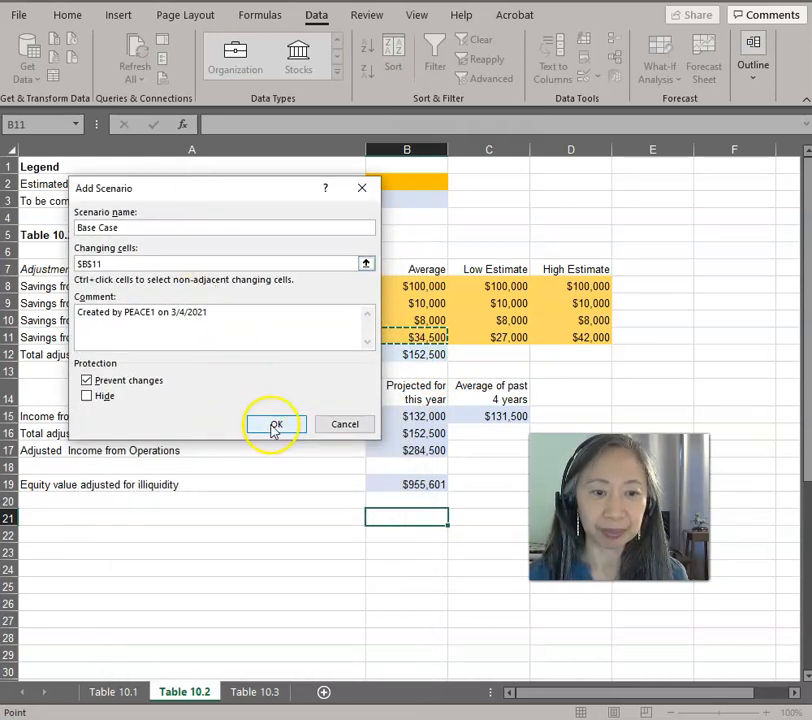
left_click(276, 424)
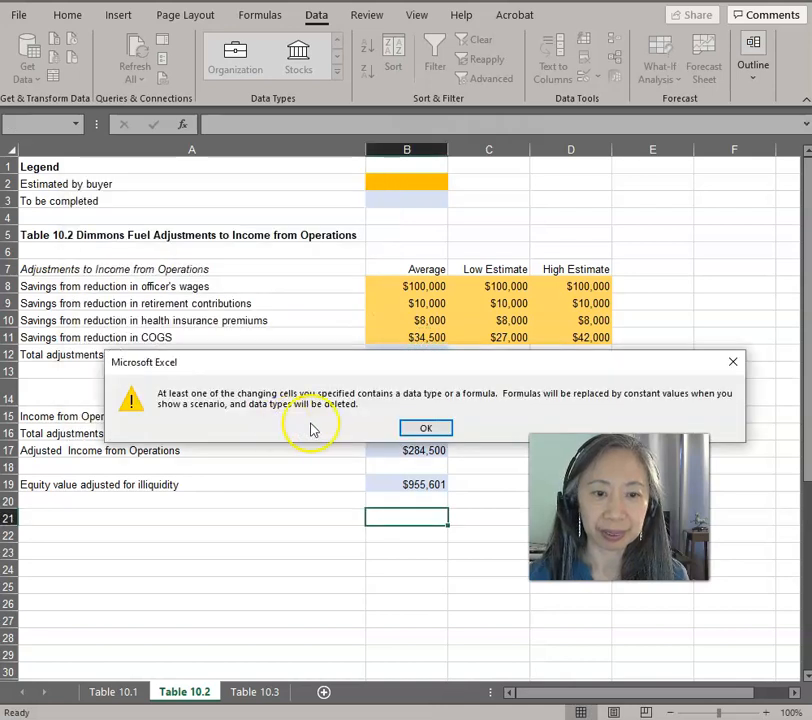
left_click(425, 427)
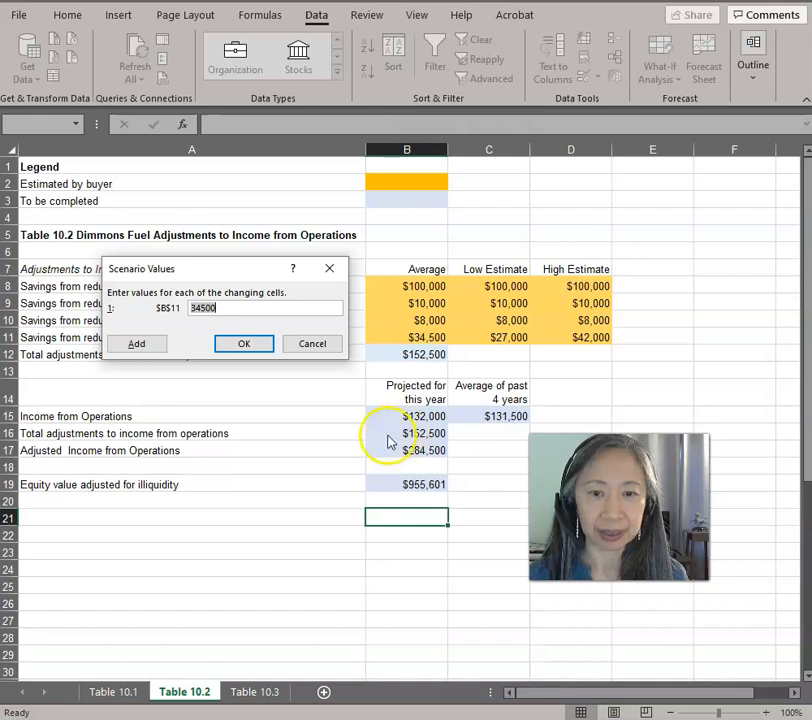
left_click(244, 343)
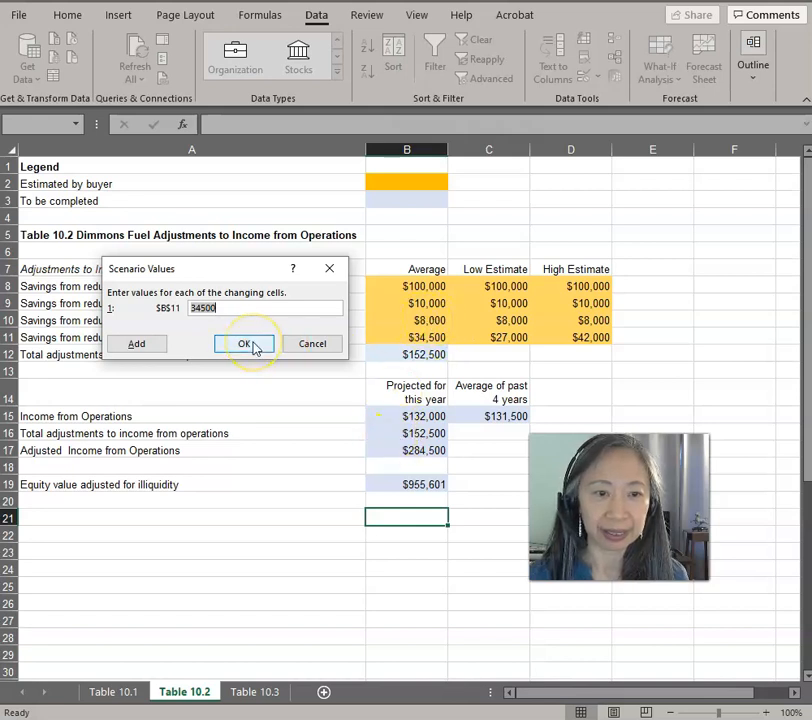
left_click(245, 343)
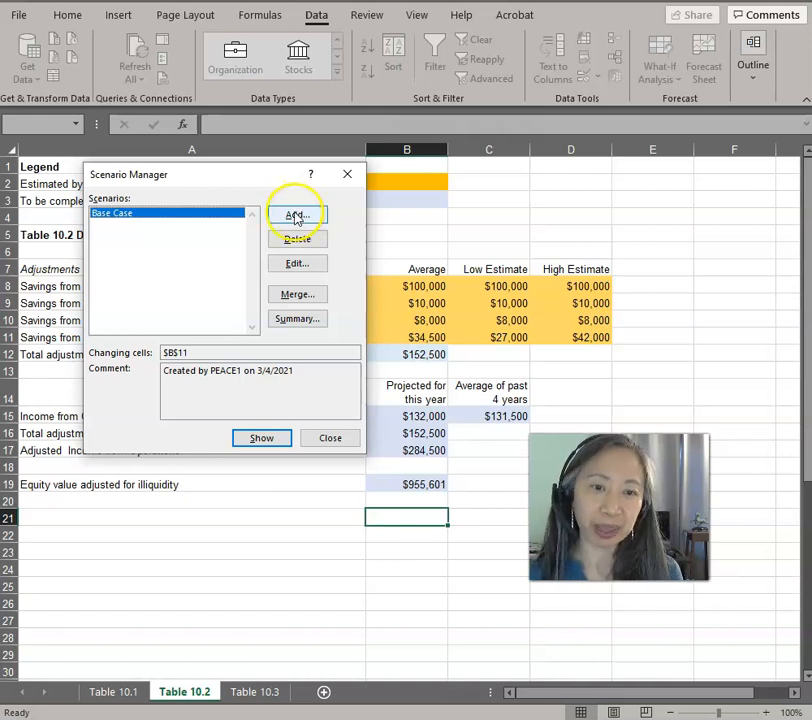
Add a 'Worst Case' scenario setting COGS savings in B11 to 27000
left_click(296, 215)
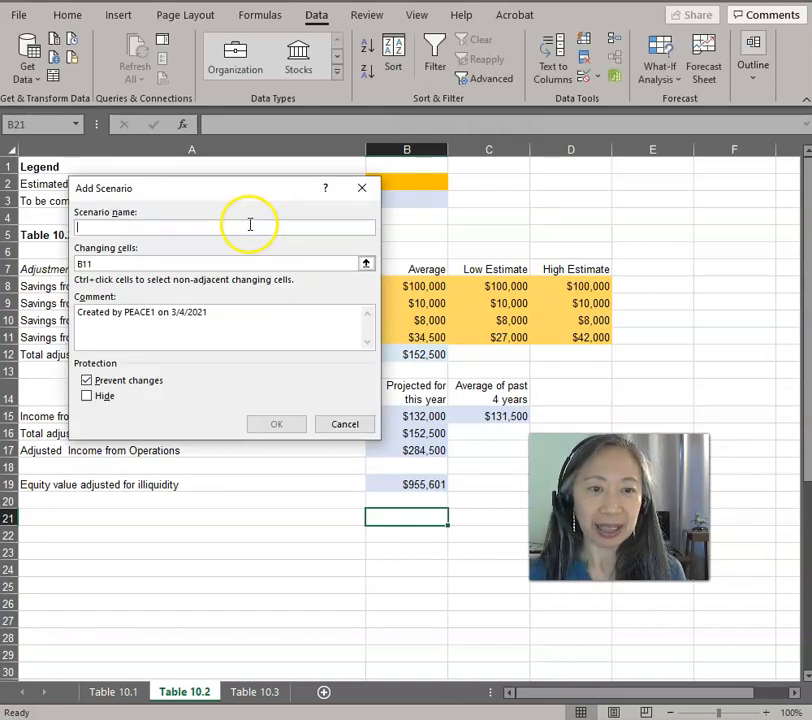
mouse_move(257, 216)
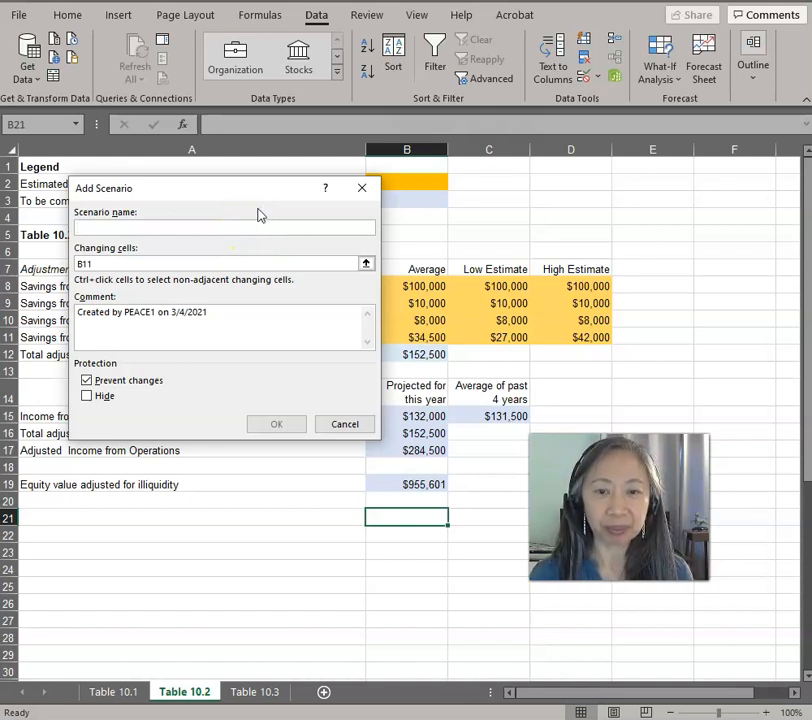
type("Worst Case")
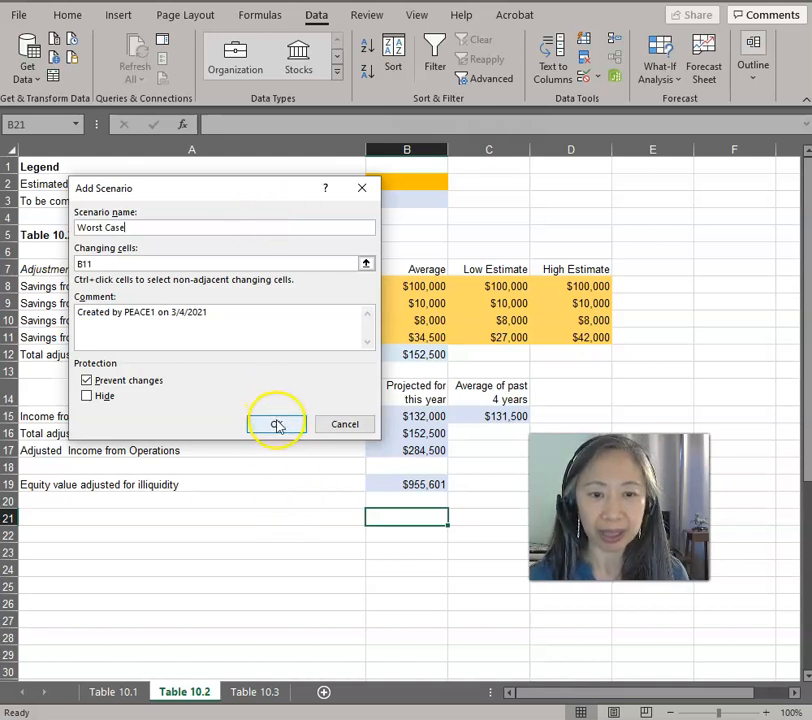
left_click(277, 424)
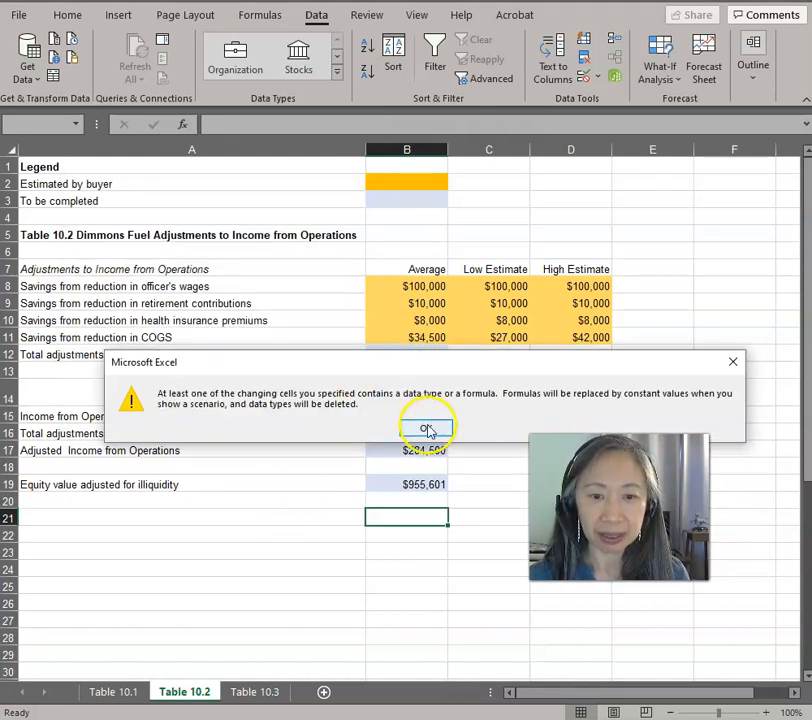
left_click(426, 427)
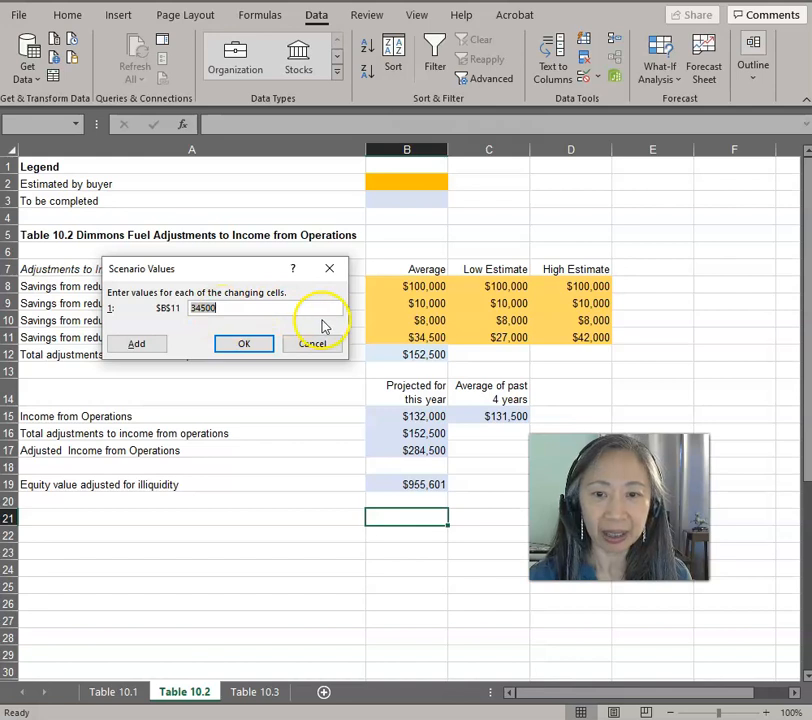
mouse_move(538, 268)
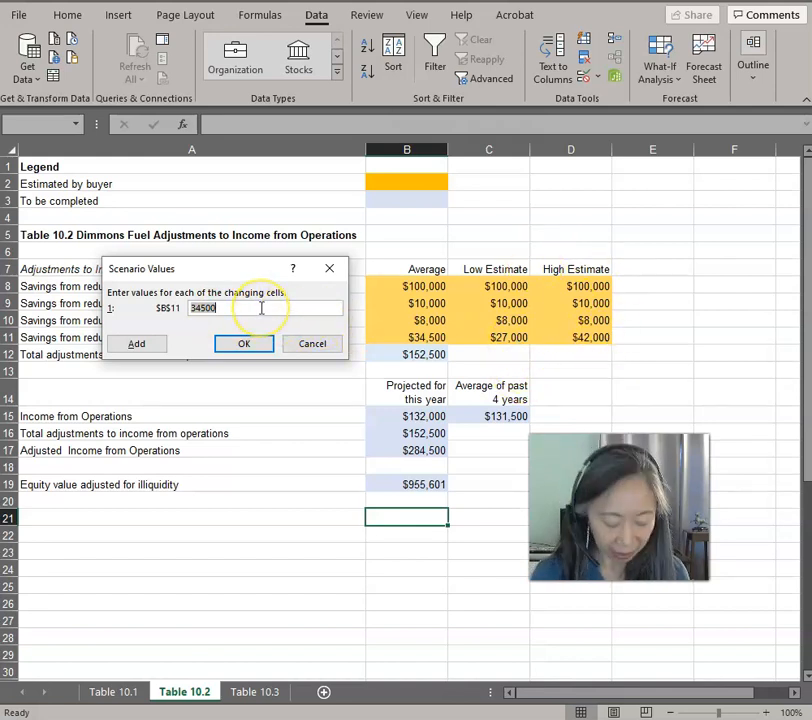
type("27000")
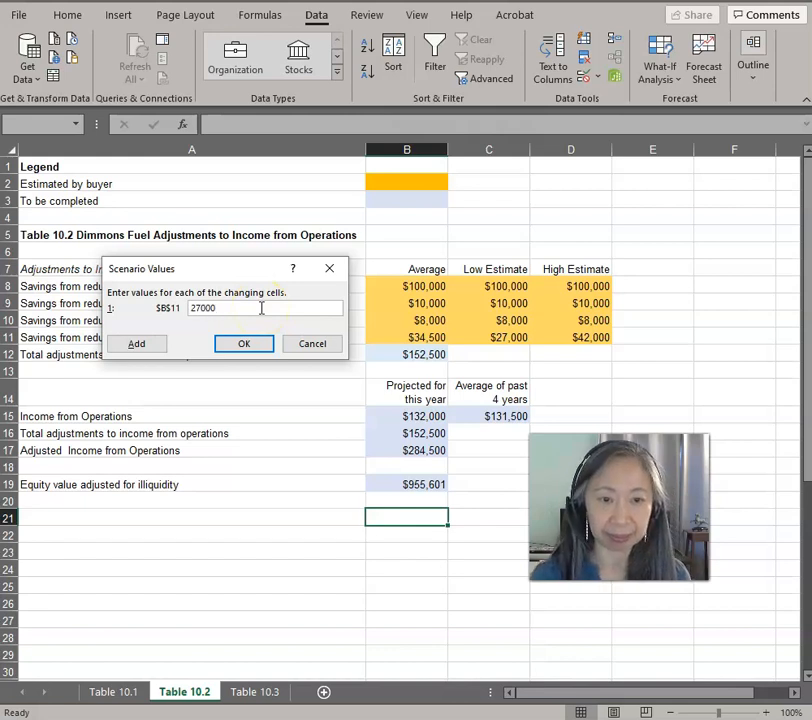
left_click(243, 343)
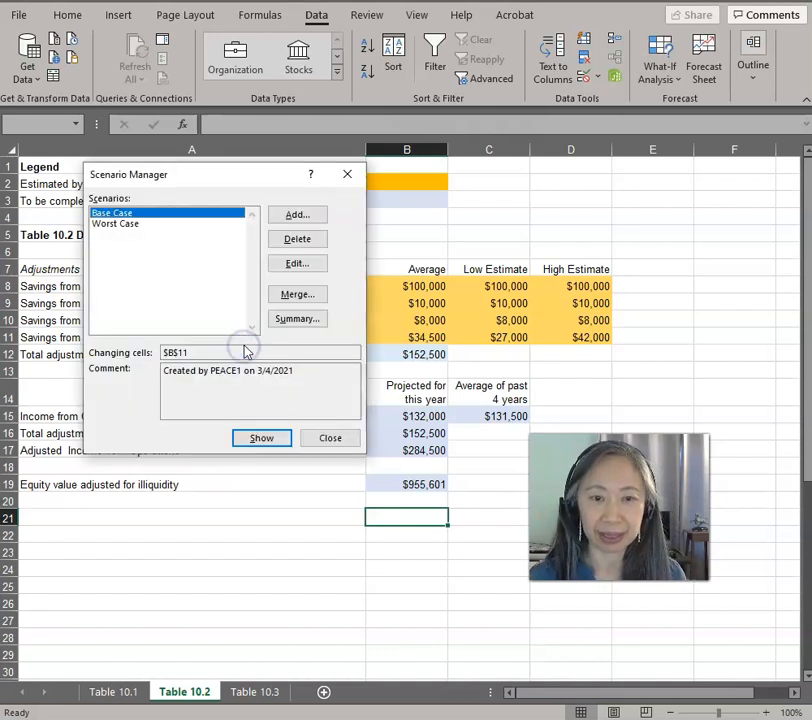
Add a 'Best Case' scenario setting COGS savings in B11 to 42000
left_click(296, 214)
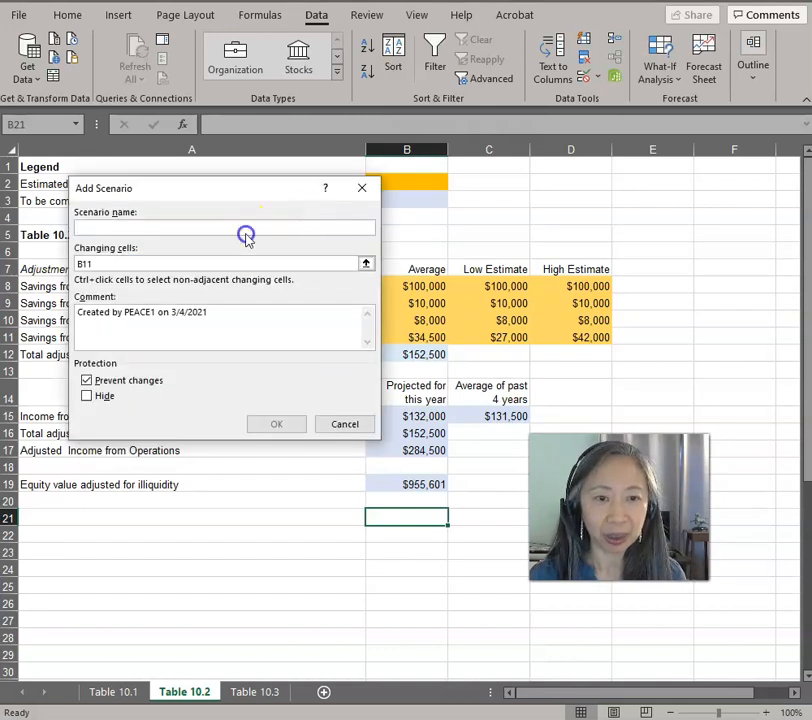
type("B")
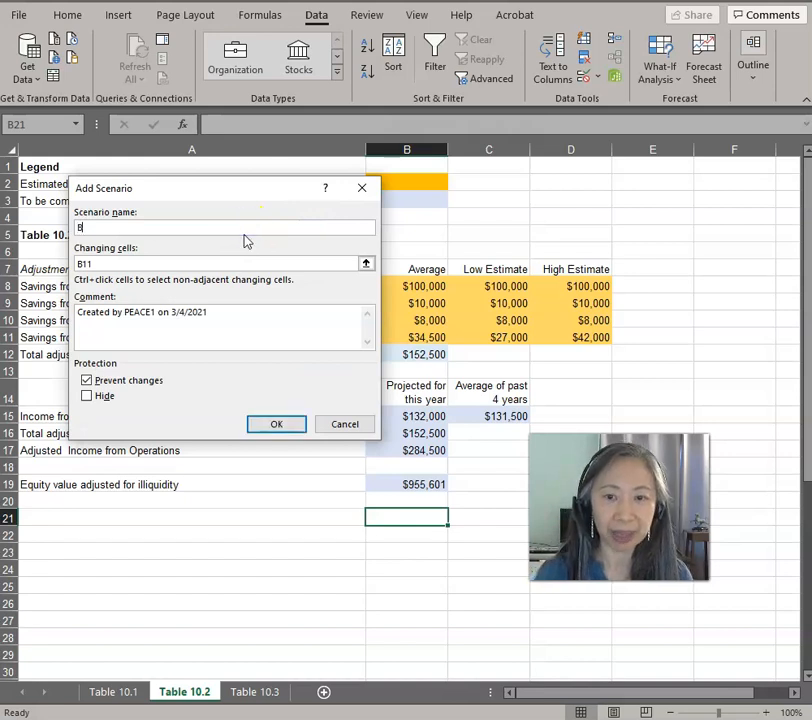
type("est Case")
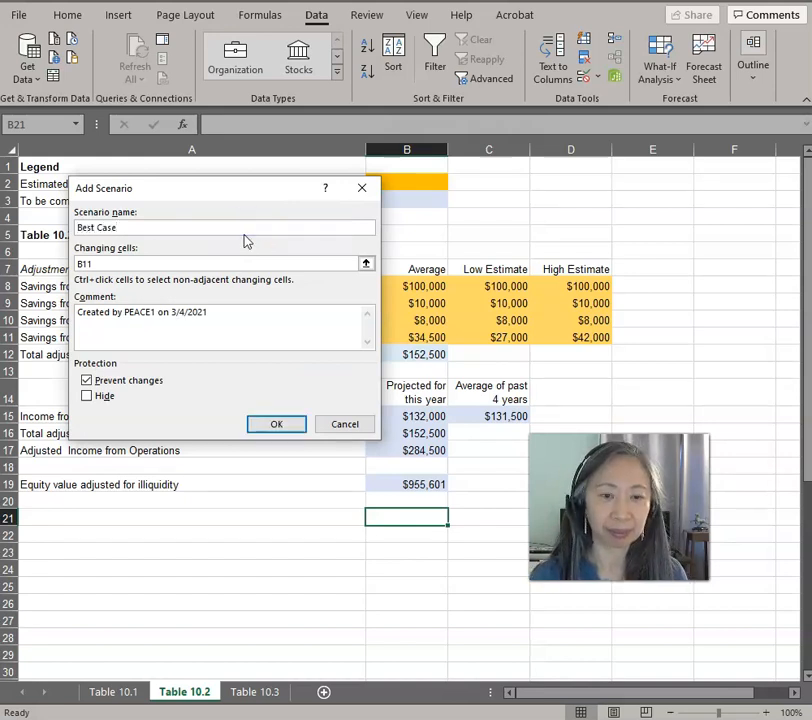
left_click(277, 424)
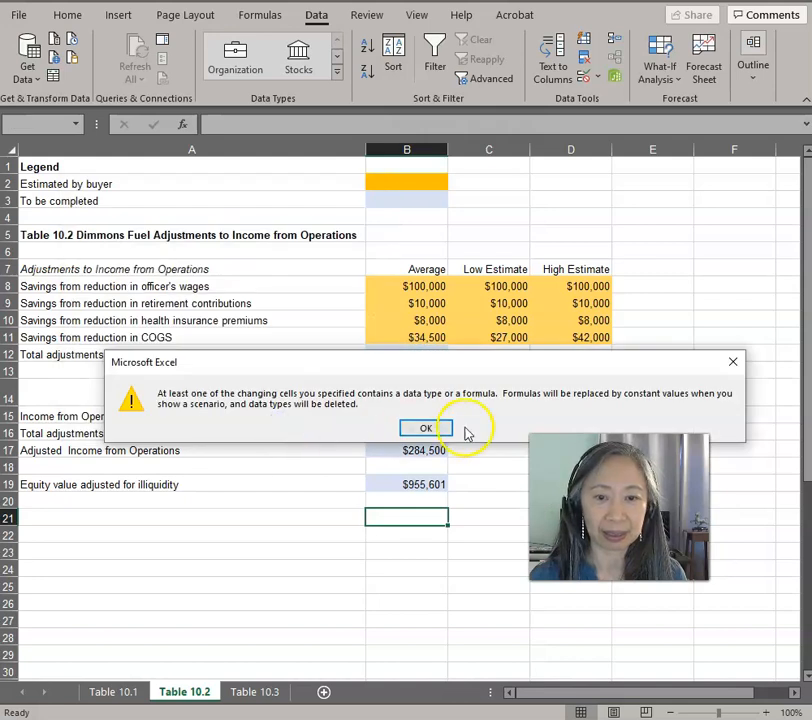
left_click(426, 428)
type("42000")
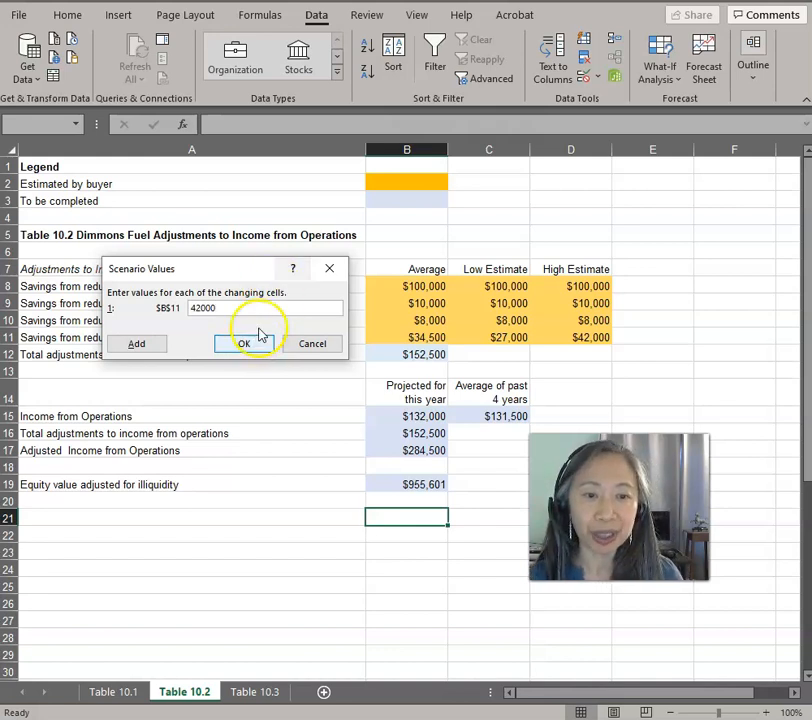
left_click(244, 343)
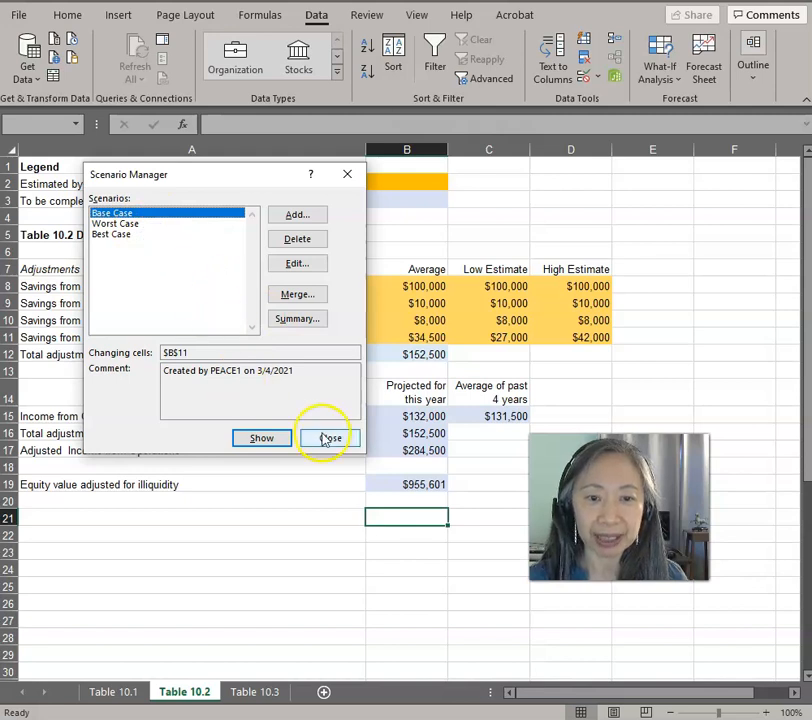
left_click(328, 438)
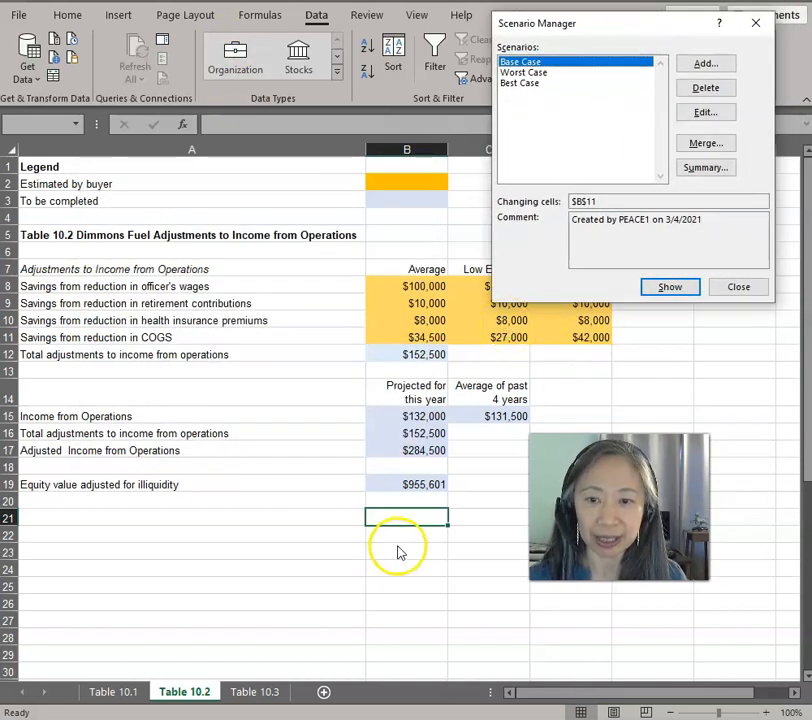
left_click(525, 72)
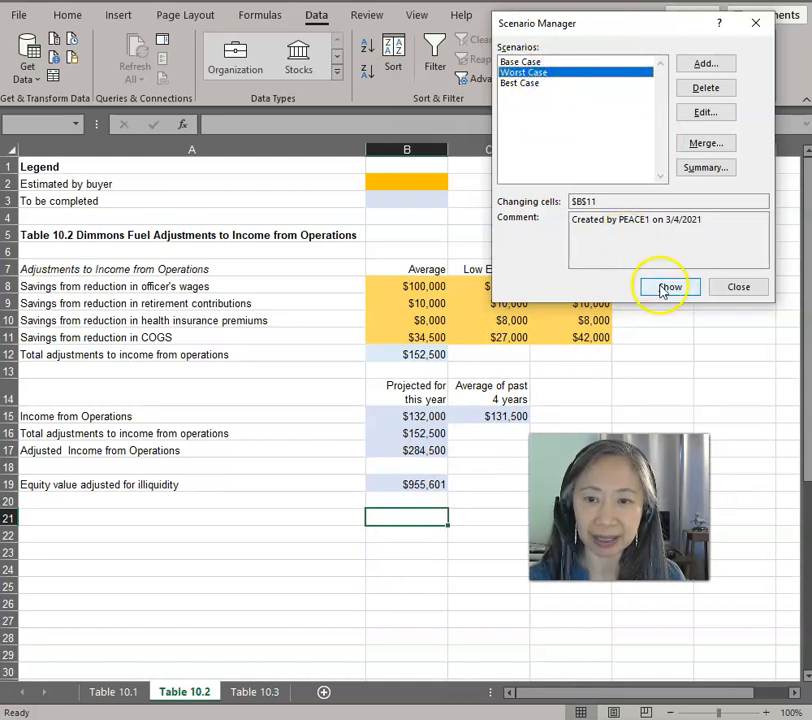
left_click(670, 287)
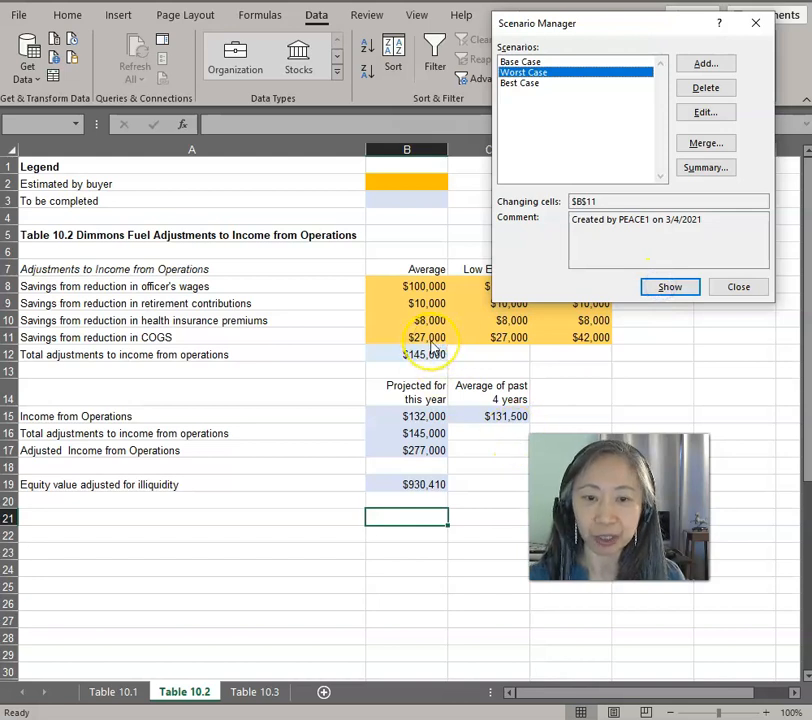
mouse_move(398, 490)
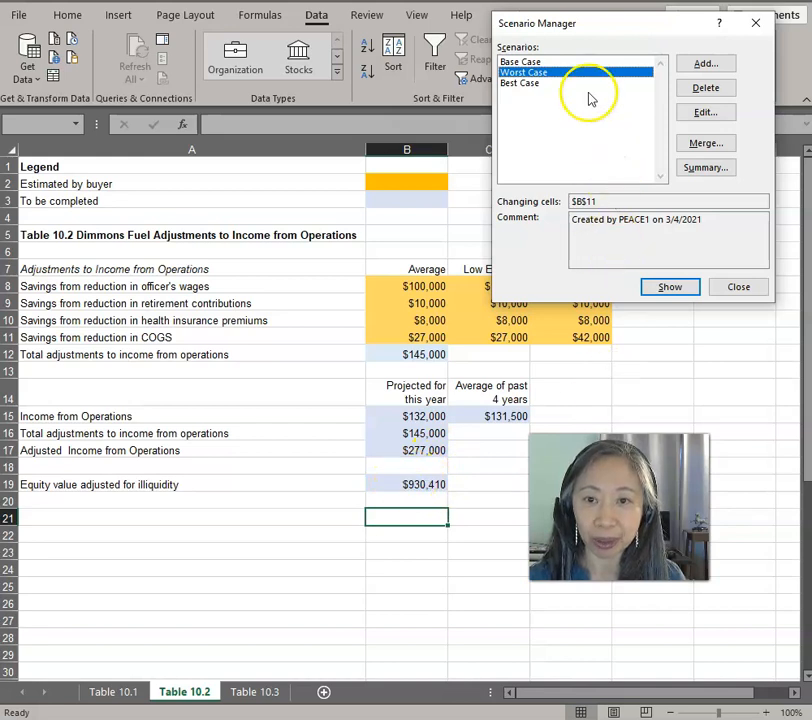
left_click(520, 82)
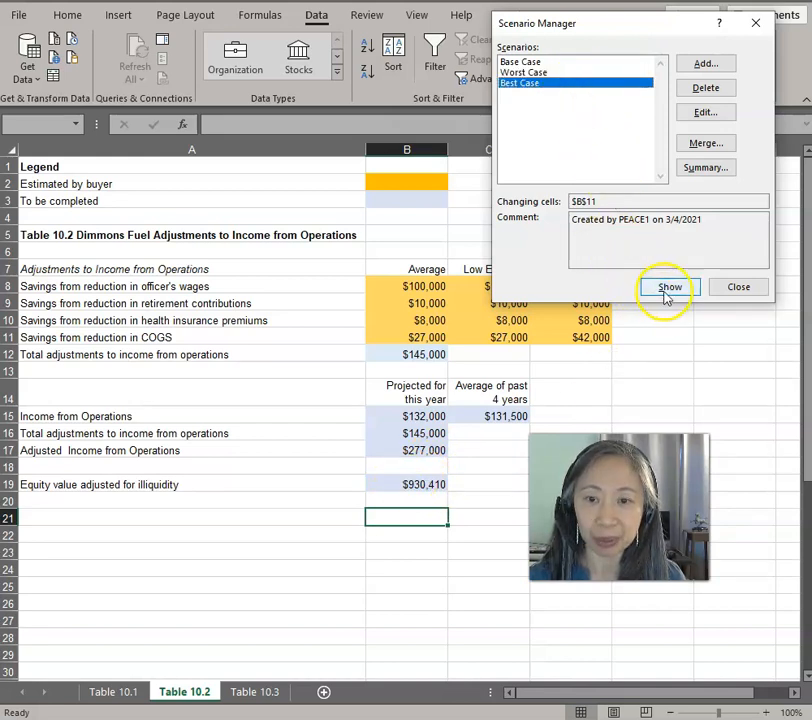
left_click(670, 287)
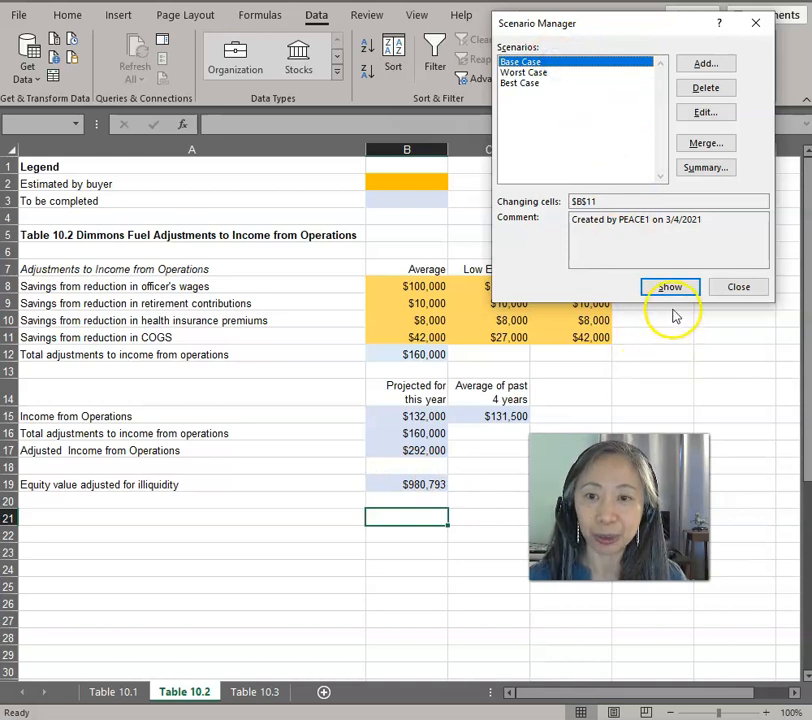
left_click(670, 287)
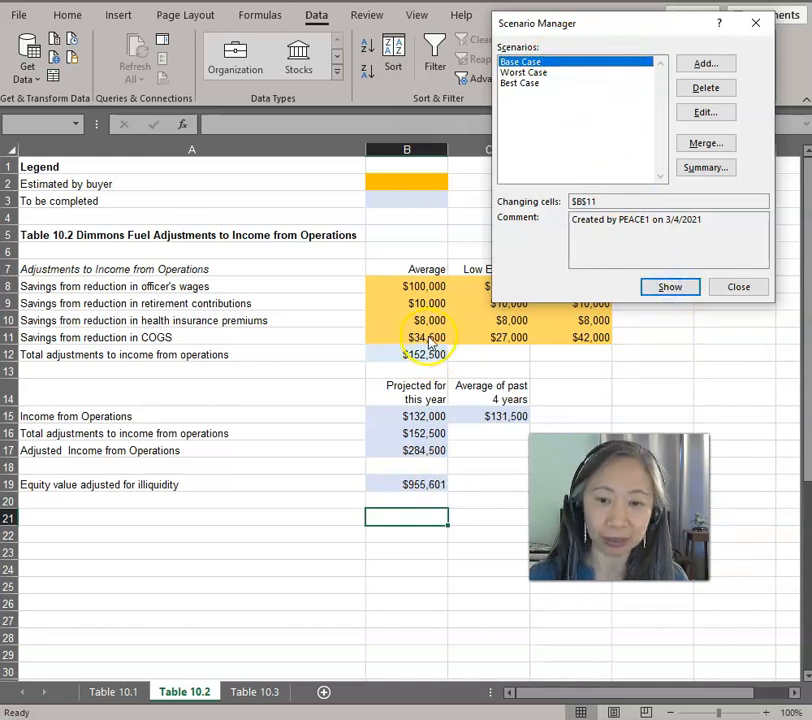
mouse_move(630, 137)
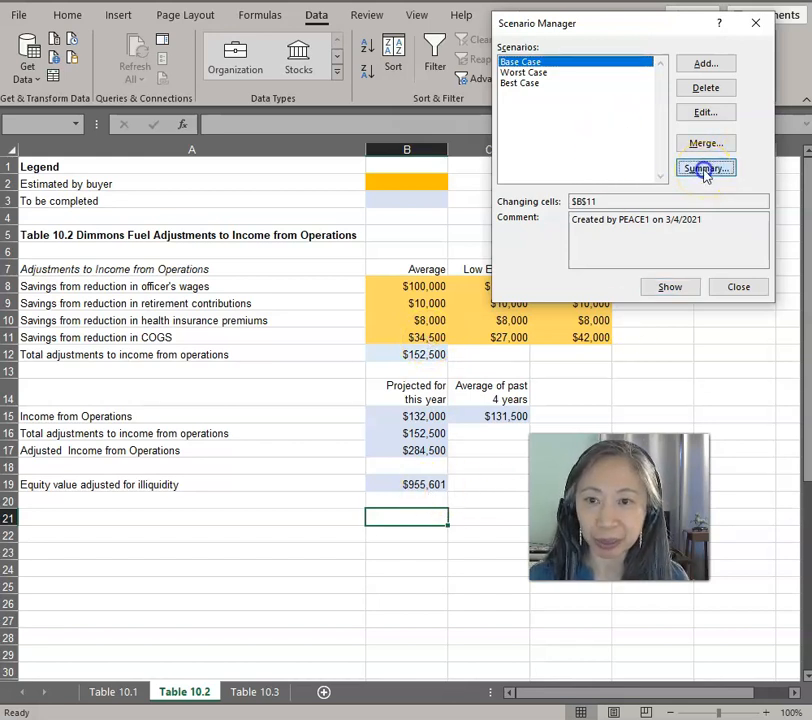
Generate a scenario summary report with result cells B17 and B19
left_click(705, 168)
type("B17")
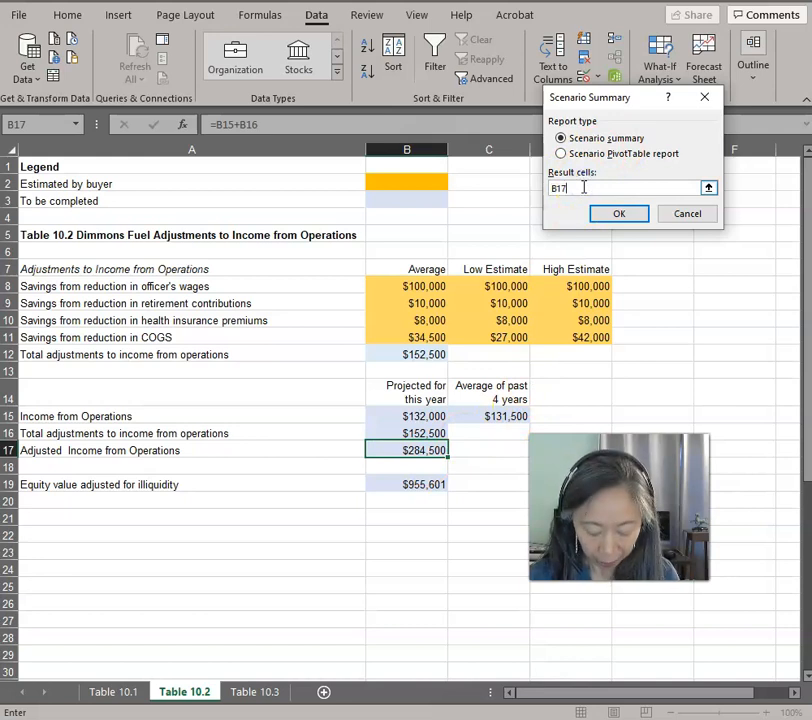
left_click(406, 484)
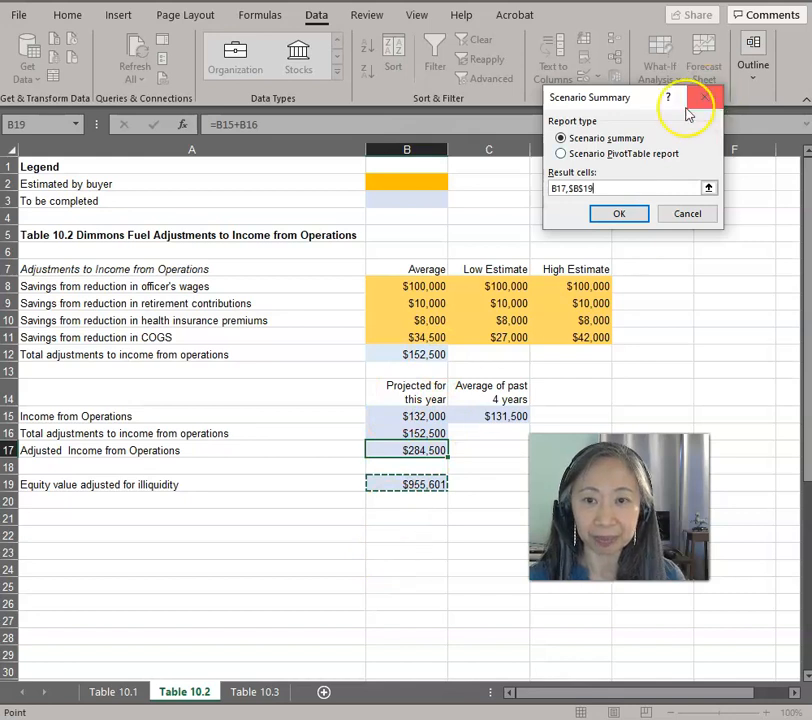
left_click(618, 213)
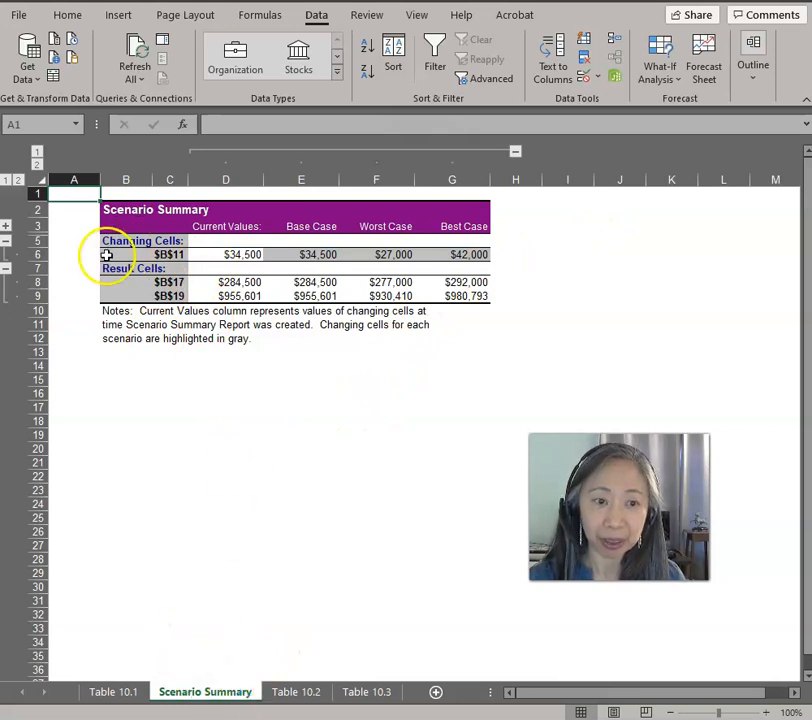
Copy the COGS savings, adjusted income and equity value labels from Table 10.2 into the summary rows
left_click(126, 254)
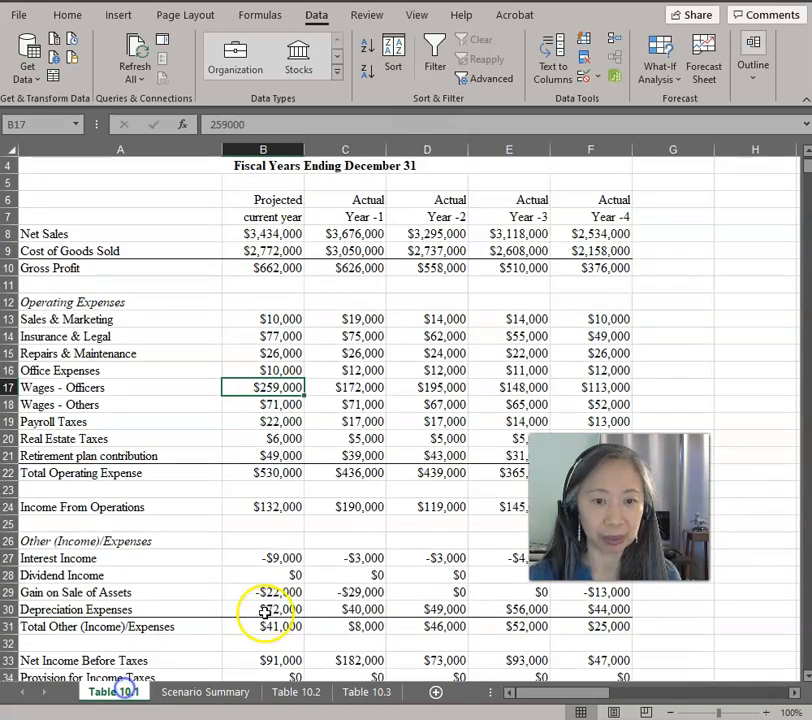
left_click(295, 692)
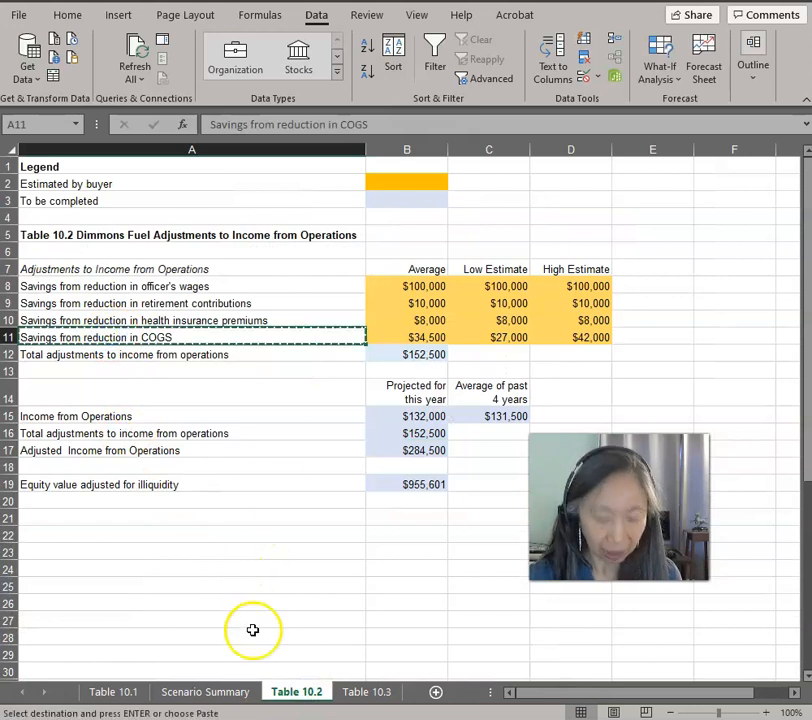
left_click(204, 691)
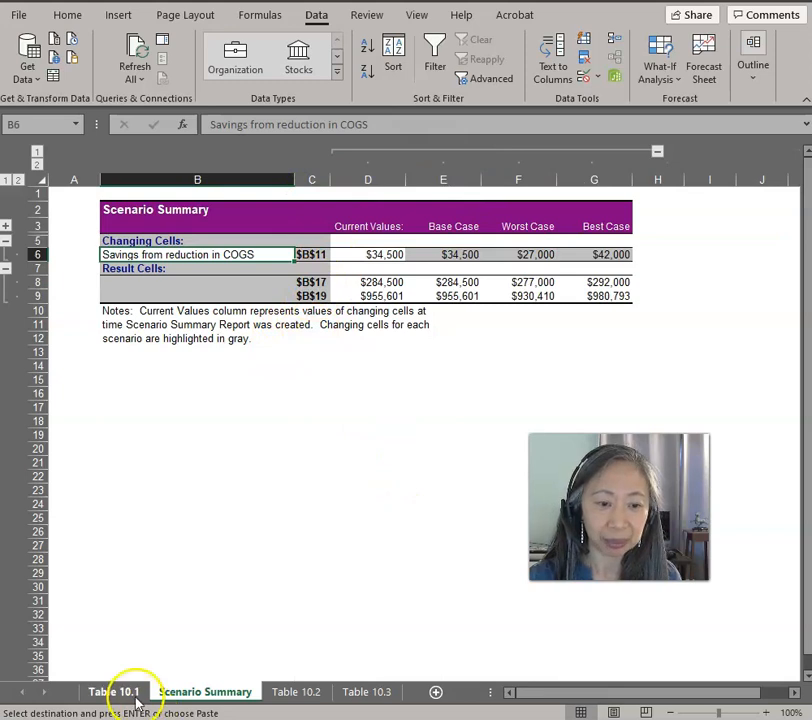
left_click(296, 691)
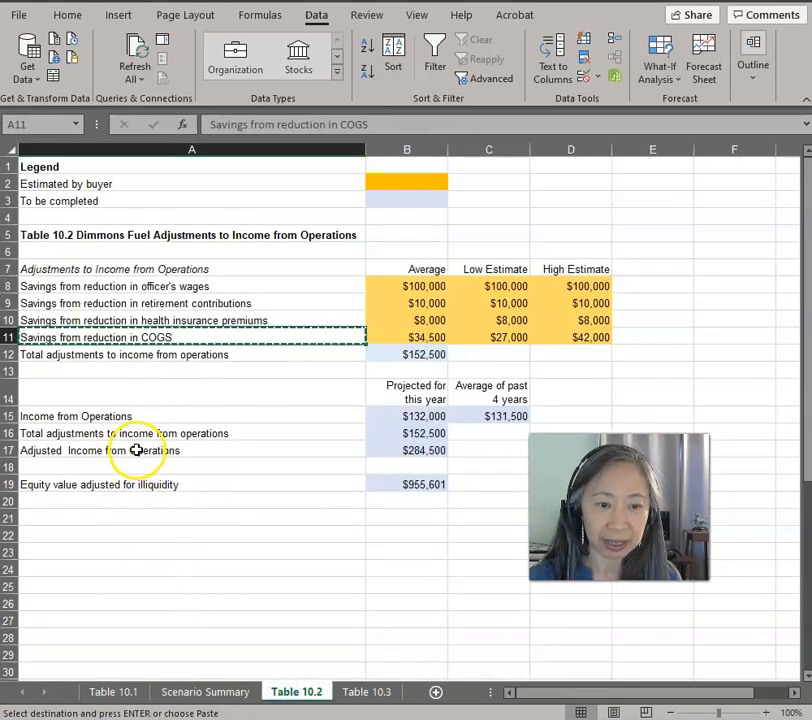
left_click(137, 450)
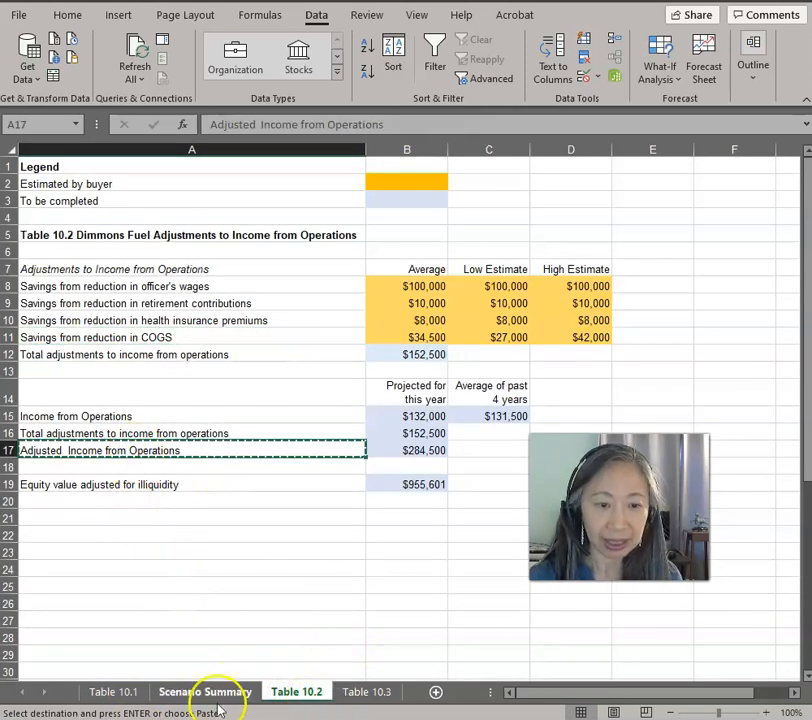
left_click(204, 691)
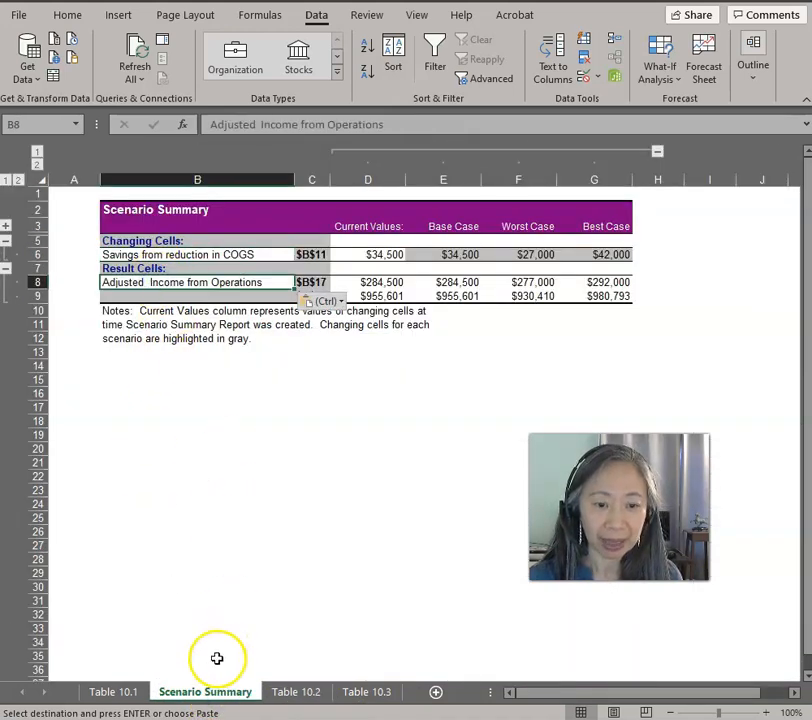
left_click(295, 691)
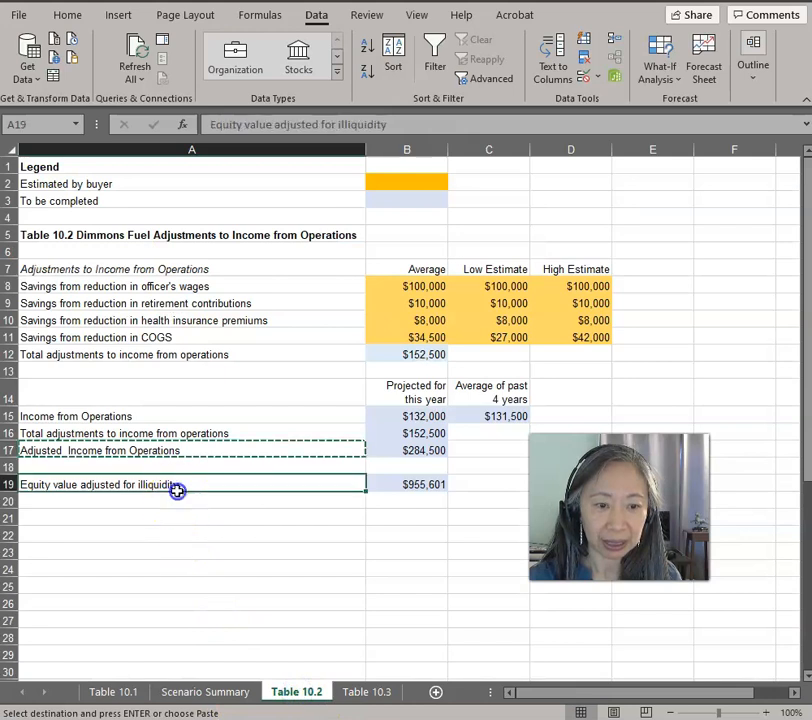
left_click(205, 691)
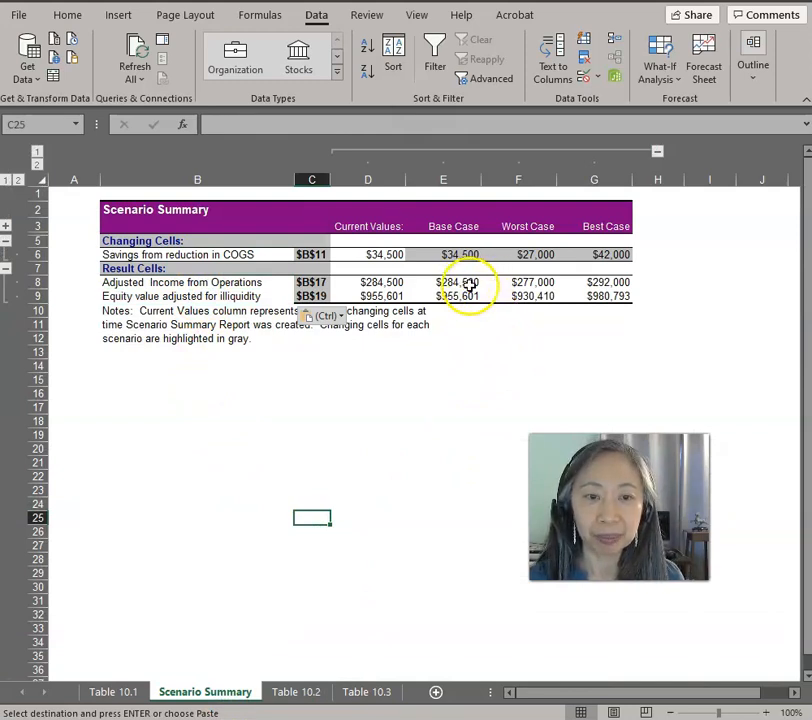
mouse_move(93, 302)
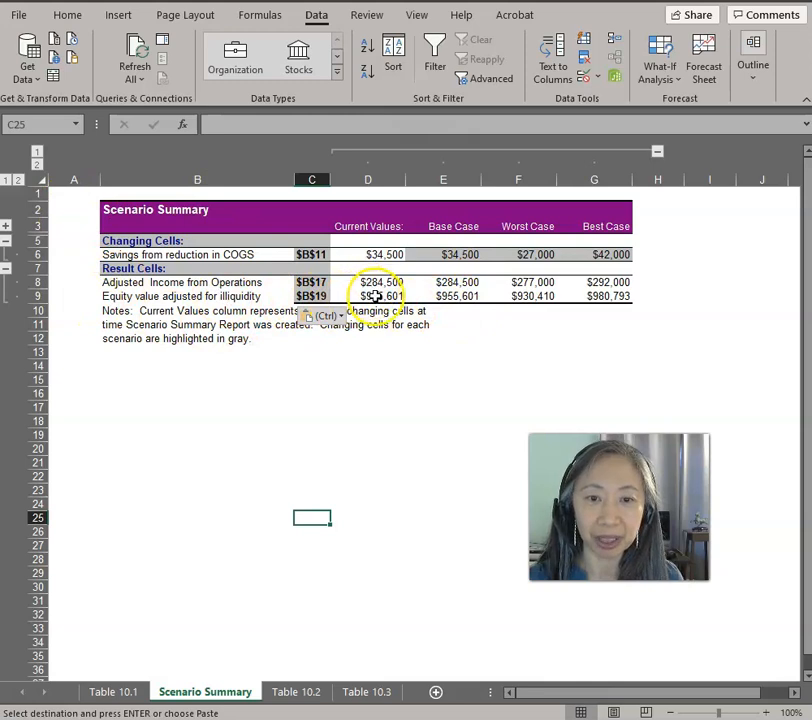
left_click(380, 296)
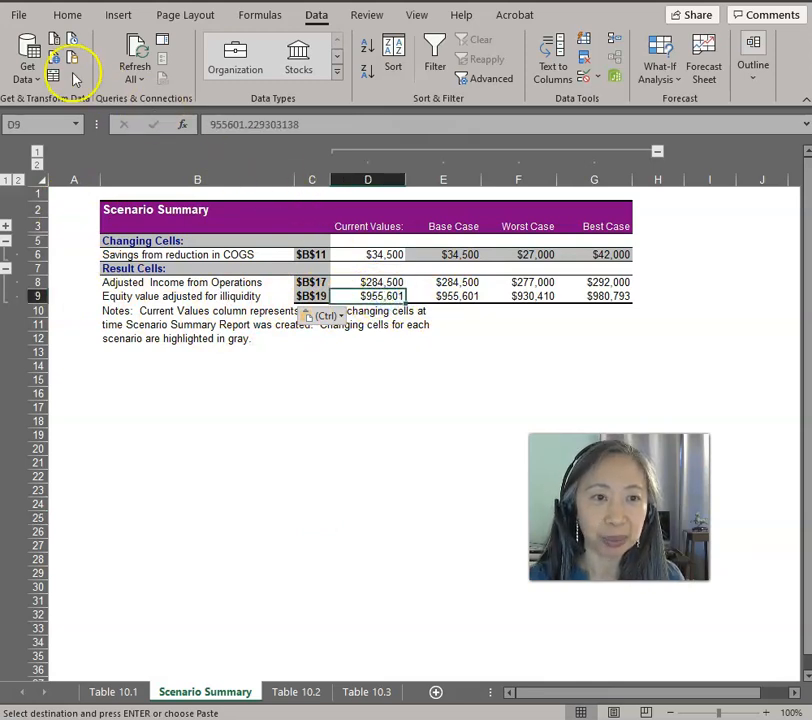
left_click(67, 14)
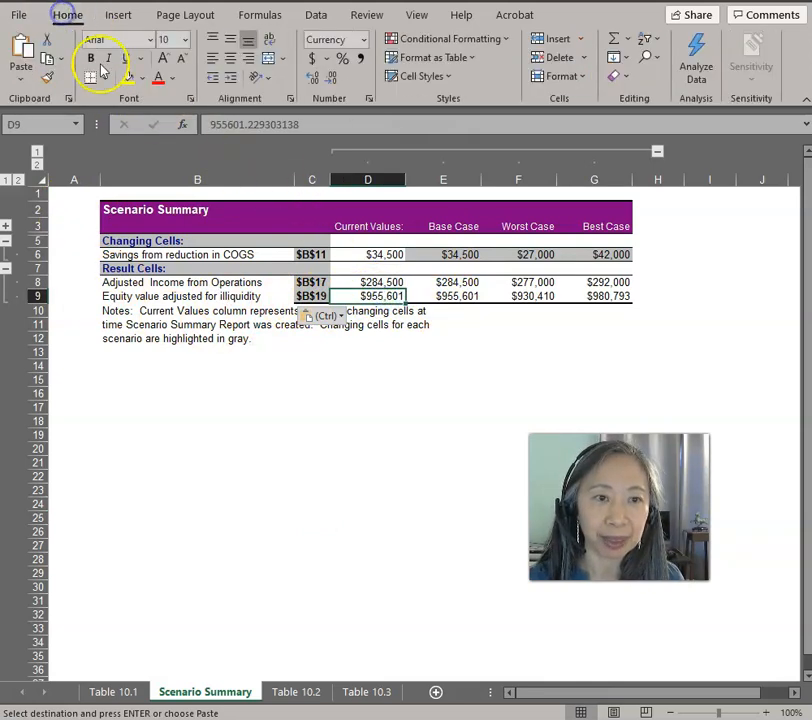
left_click(197, 296)
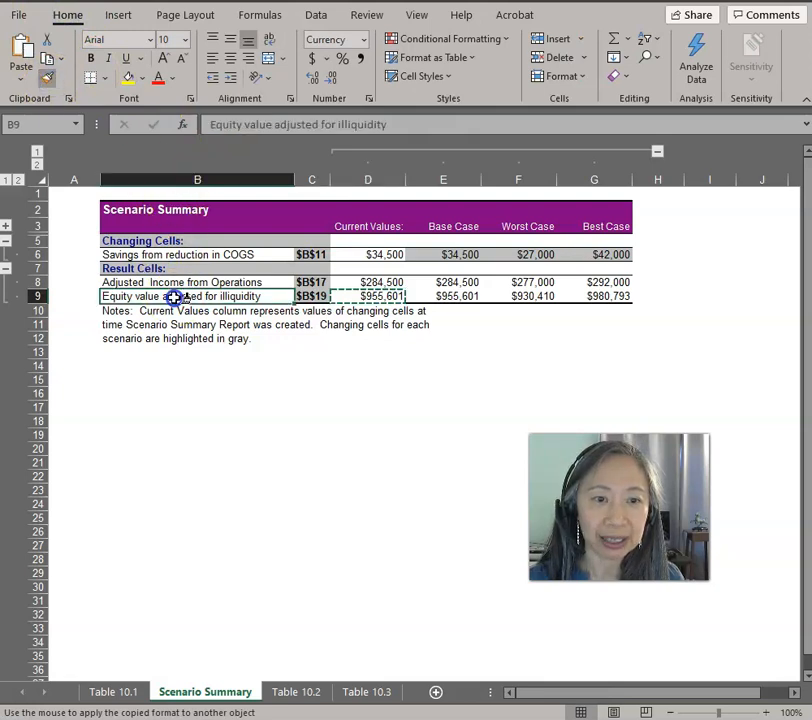
left_click(197, 406)
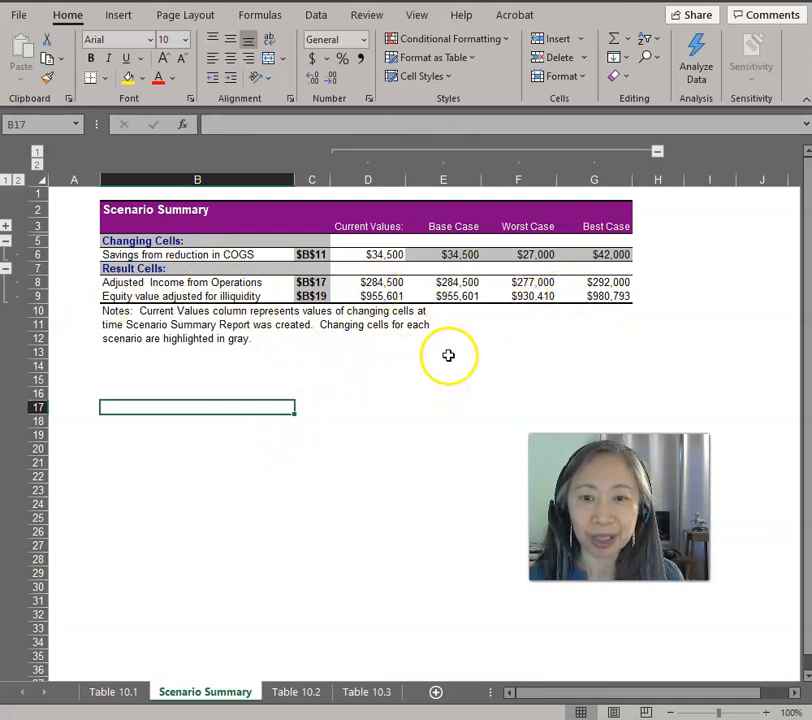
left_click(594, 180)
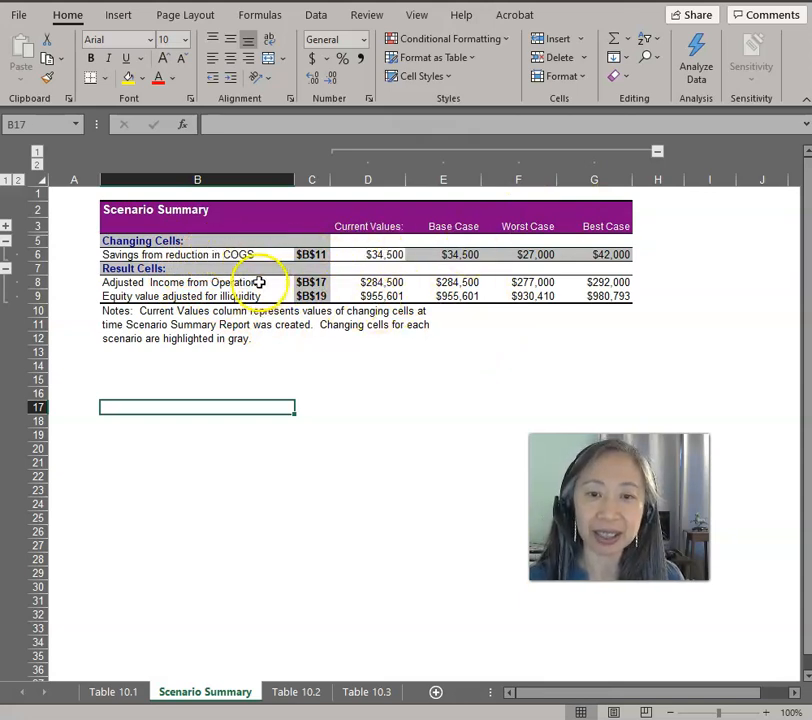
mouse_move(548, 349)
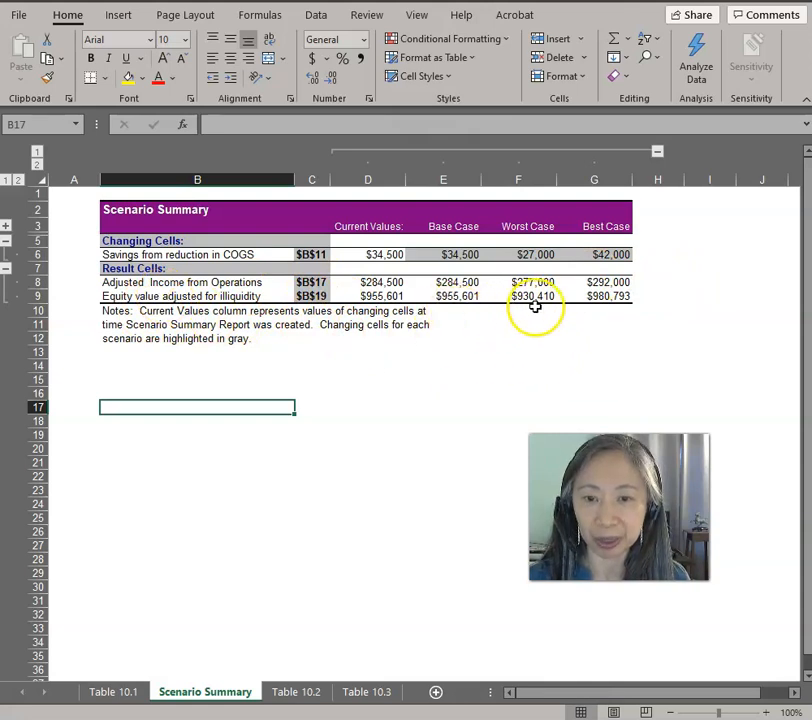
mouse_move(515, 314)
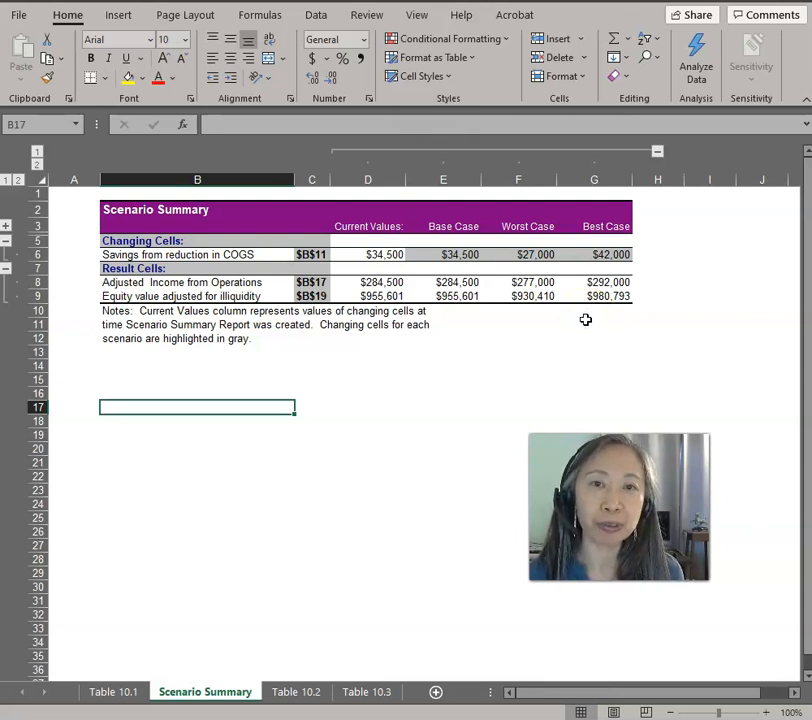
mouse_move(583, 331)
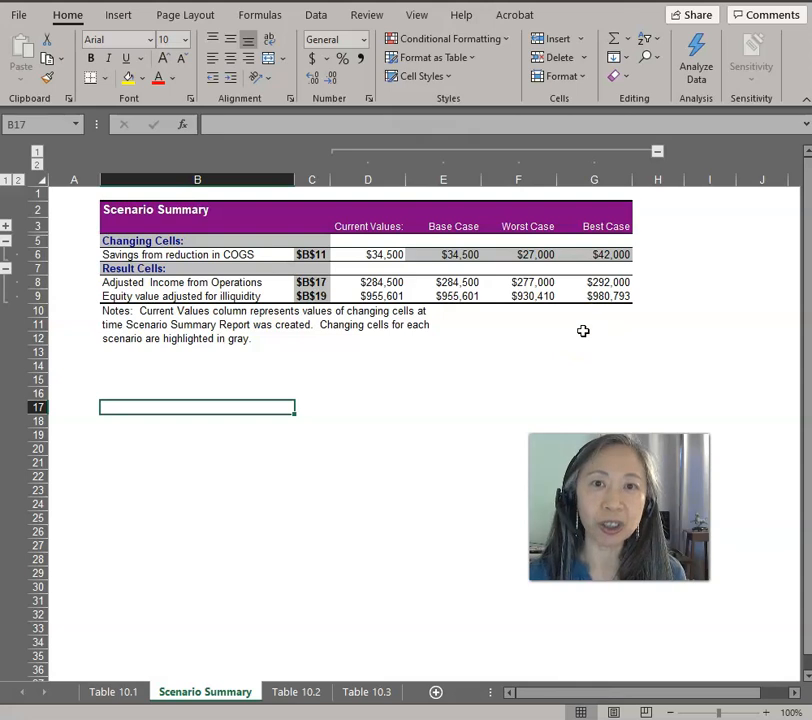